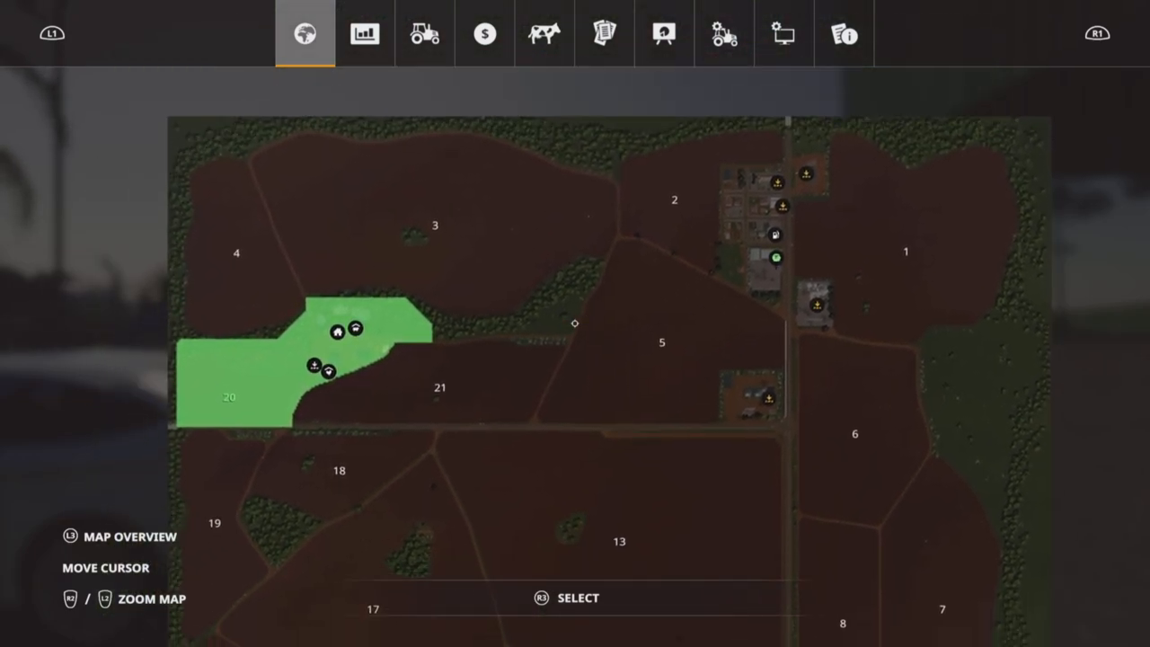
Zoom the farmland map and select field 23 to show its value and Buy prompt.
{"action": "scroll", "scroll_direction": "down", "scroll_amount": 3}
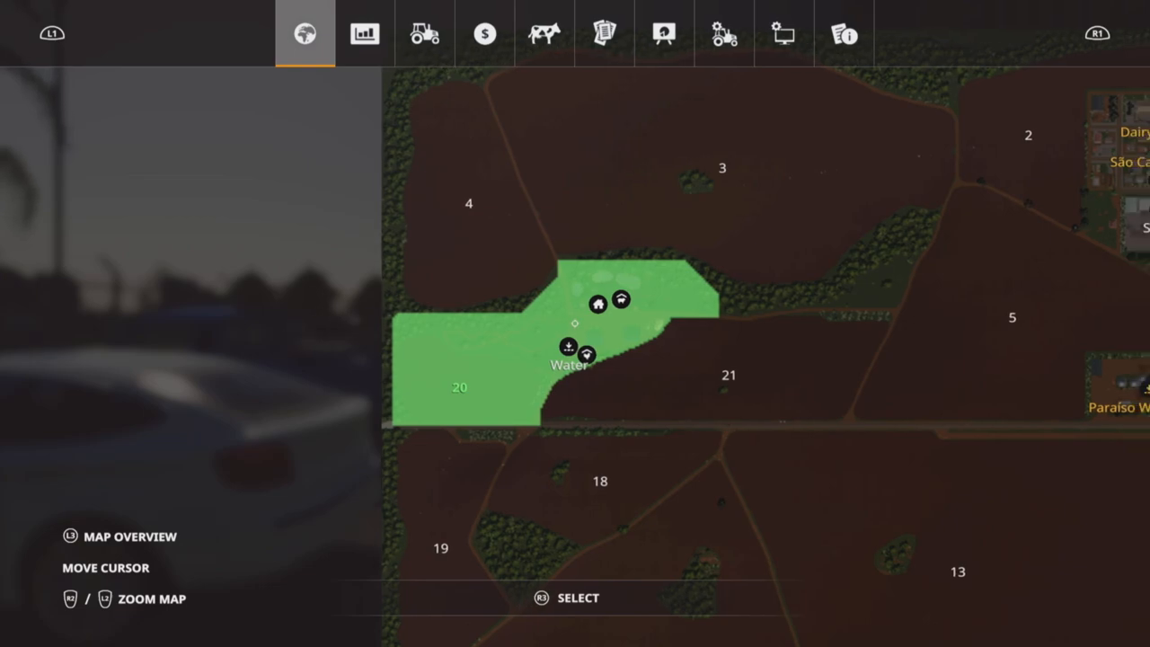
{"action": "left_click", "coordinate": [460, 388]}
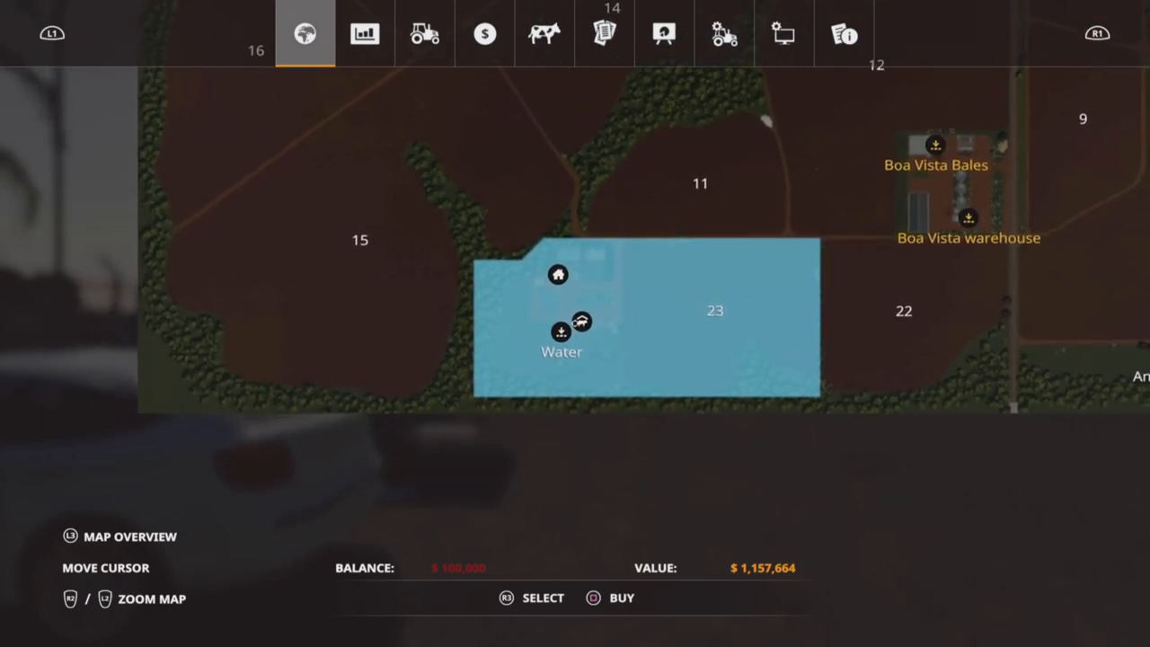
Zoom the map while switching it to the crop-coloured Fruit types overlay.
{"action": "scroll", "scroll_direction": "down", "scroll_amount": 3}
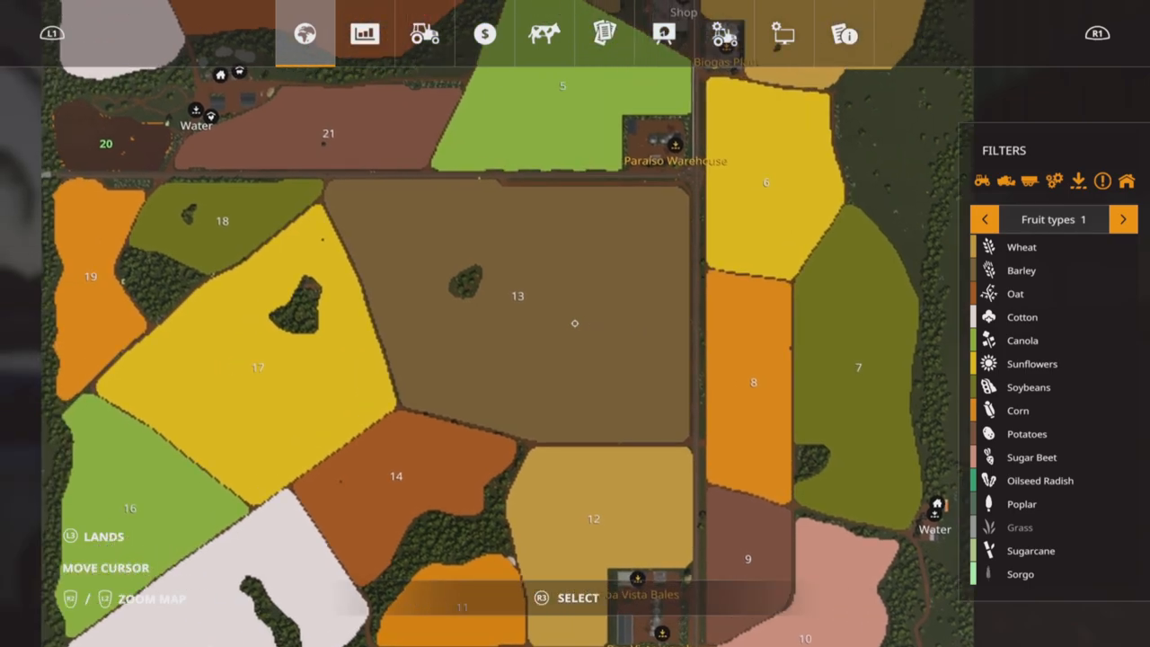
{"action": "left_click", "coordinate": [363, 32]}
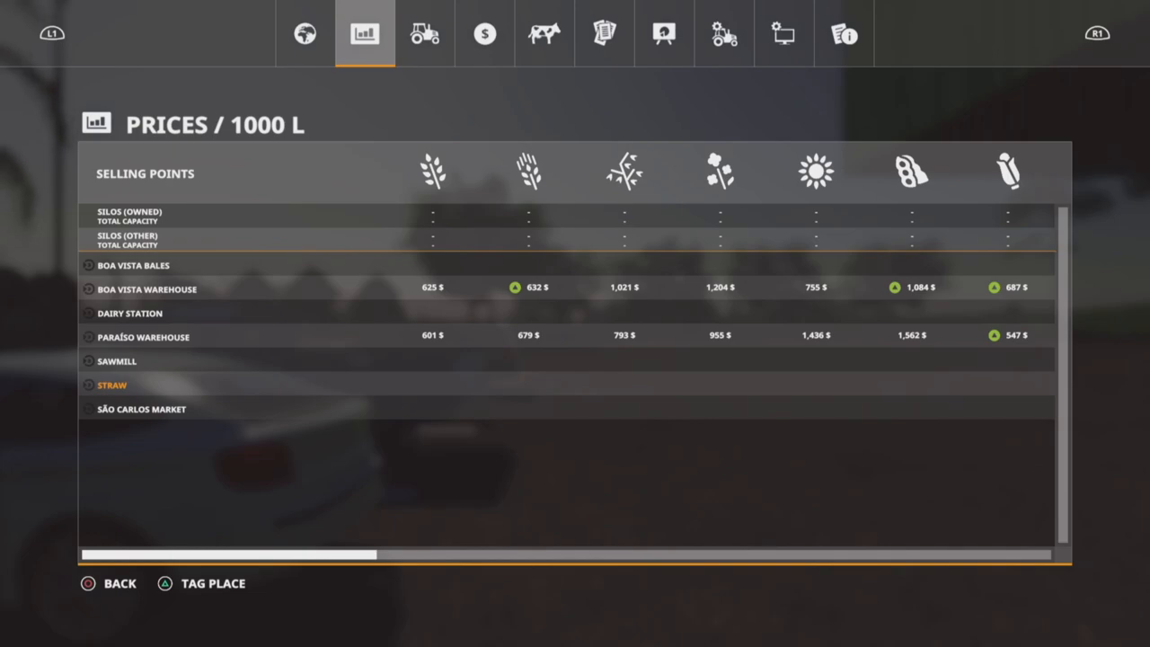
{"action": "scroll", "scroll_direction": "right", "scroll_amount": 3}
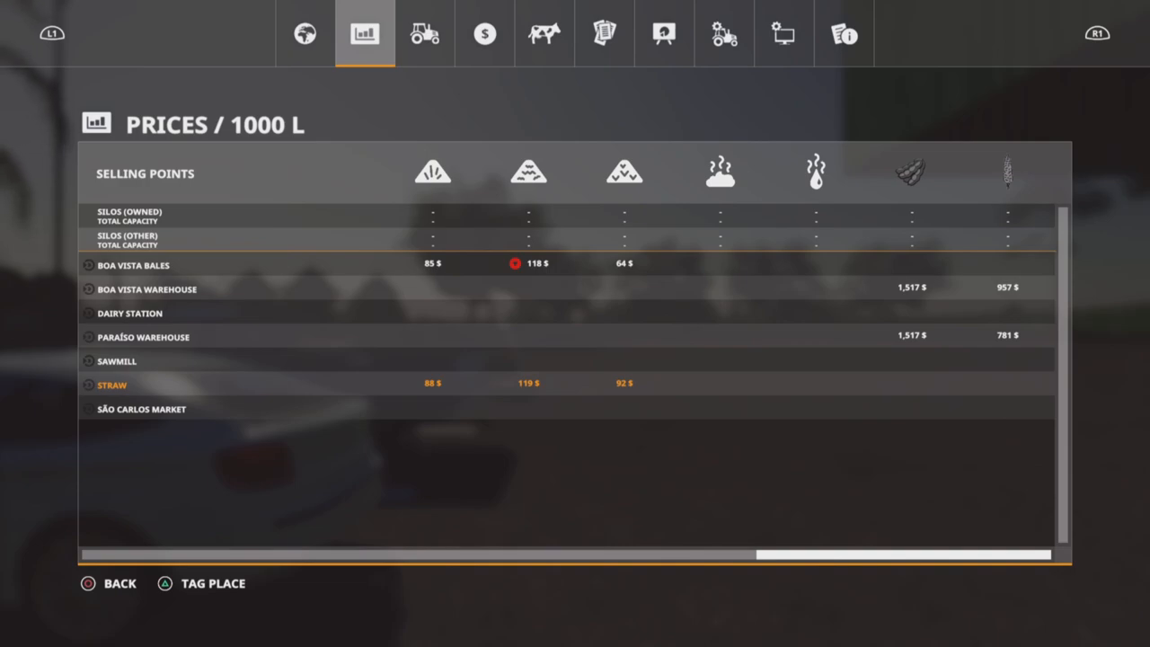
{"action": "left_click", "coordinate": [424, 32]}
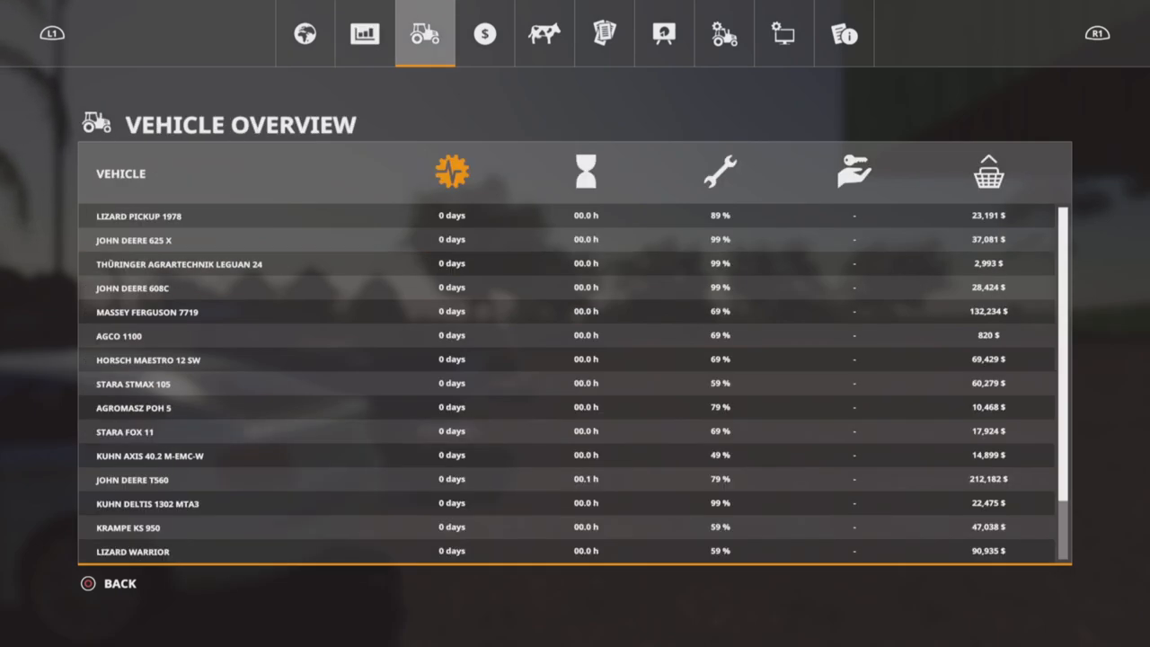
{"action": "left_click", "coordinate": [604, 32]}
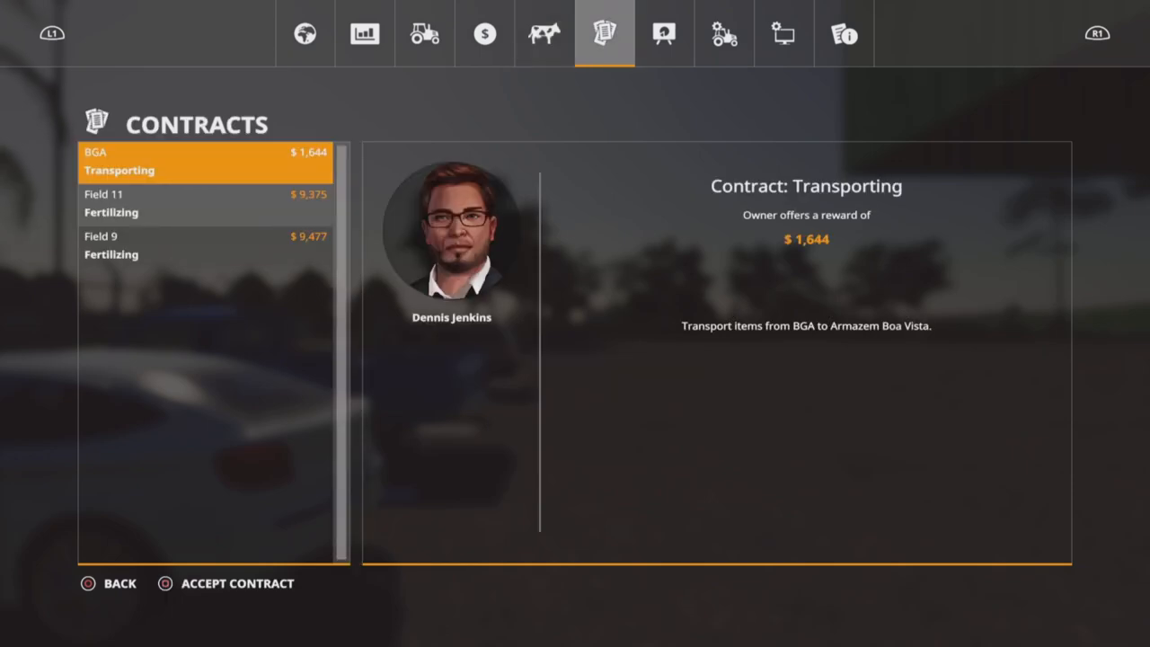
{"action": "left_click", "coordinate": [545, 32]}
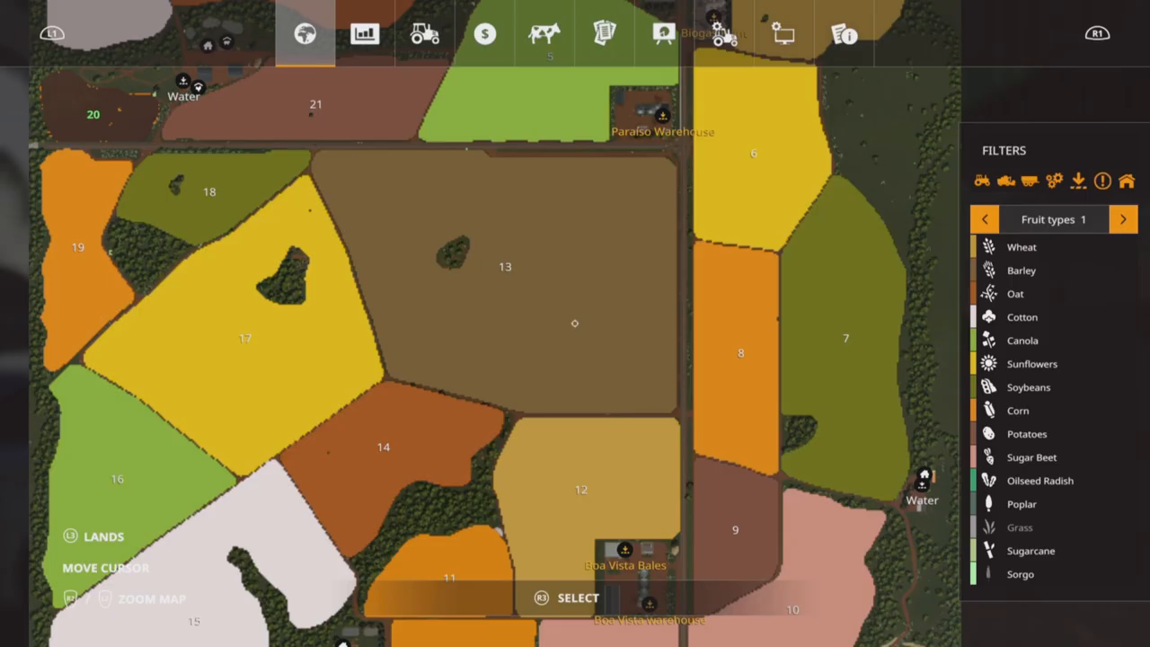
{"action": "left_click", "coordinate": [364, 33]}
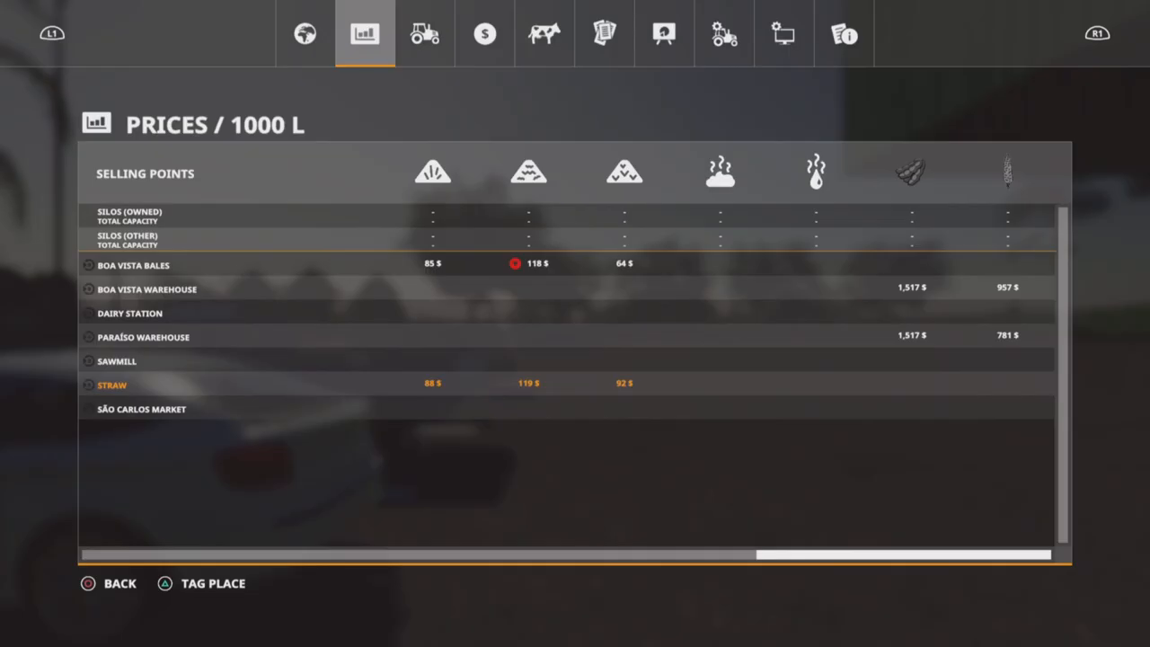
{"action": "scroll", "scroll_direction": "right", "scroll_amount": 3}
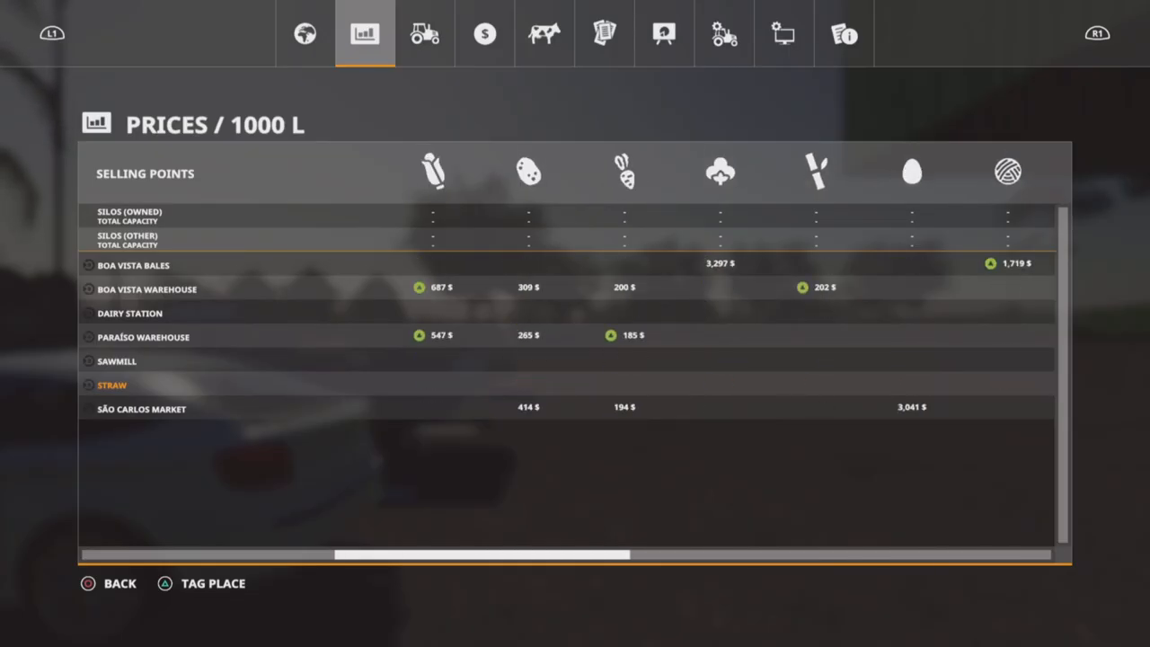
{"action": "scroll", "scroll_direction": "right", "scroll_amount": 3}
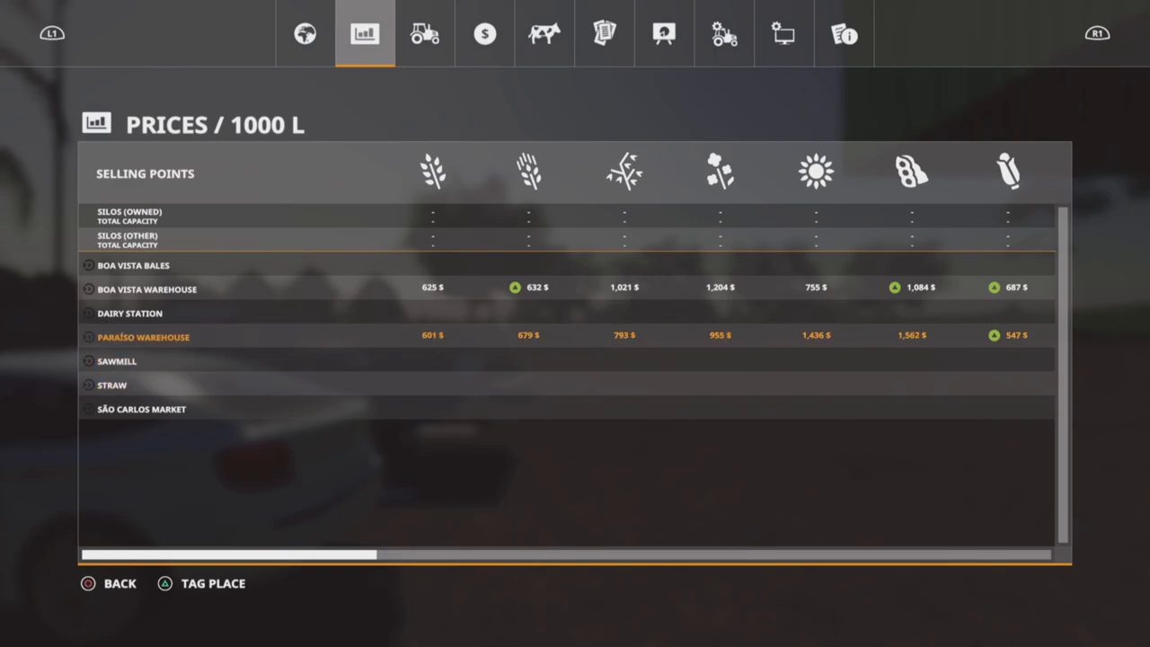
{"action": "left_click", "coordinate": [306, 32]}
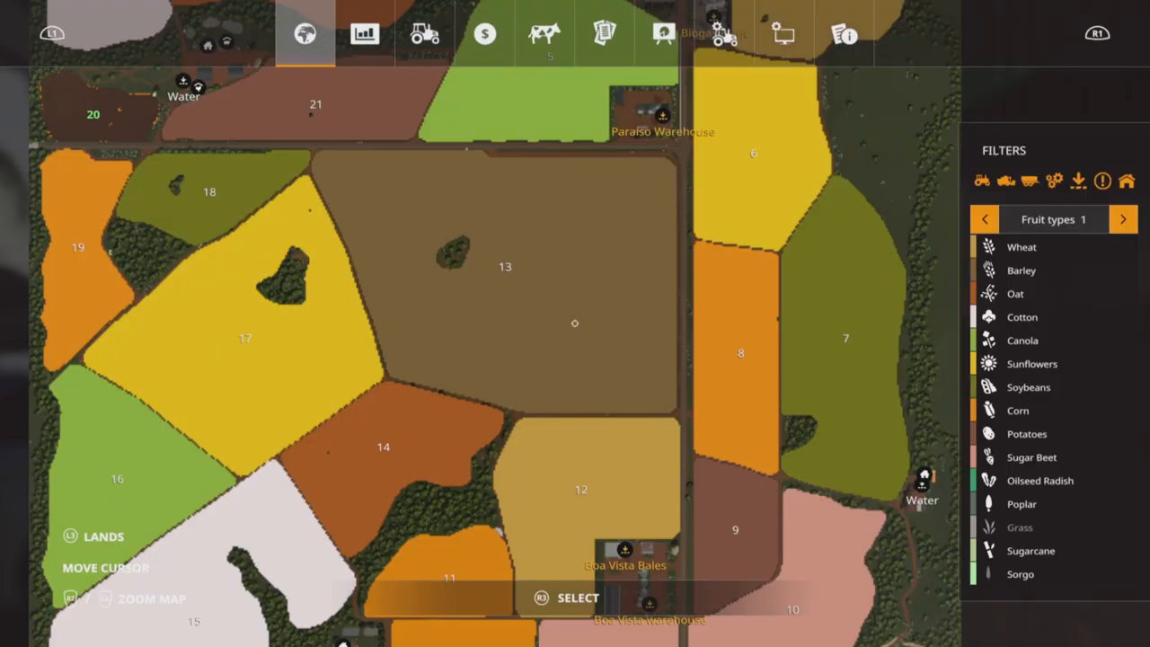
Bring up the Shop's Owned Items and page through the first owned vehicles.
{"action": "key", "text": "Escape"}
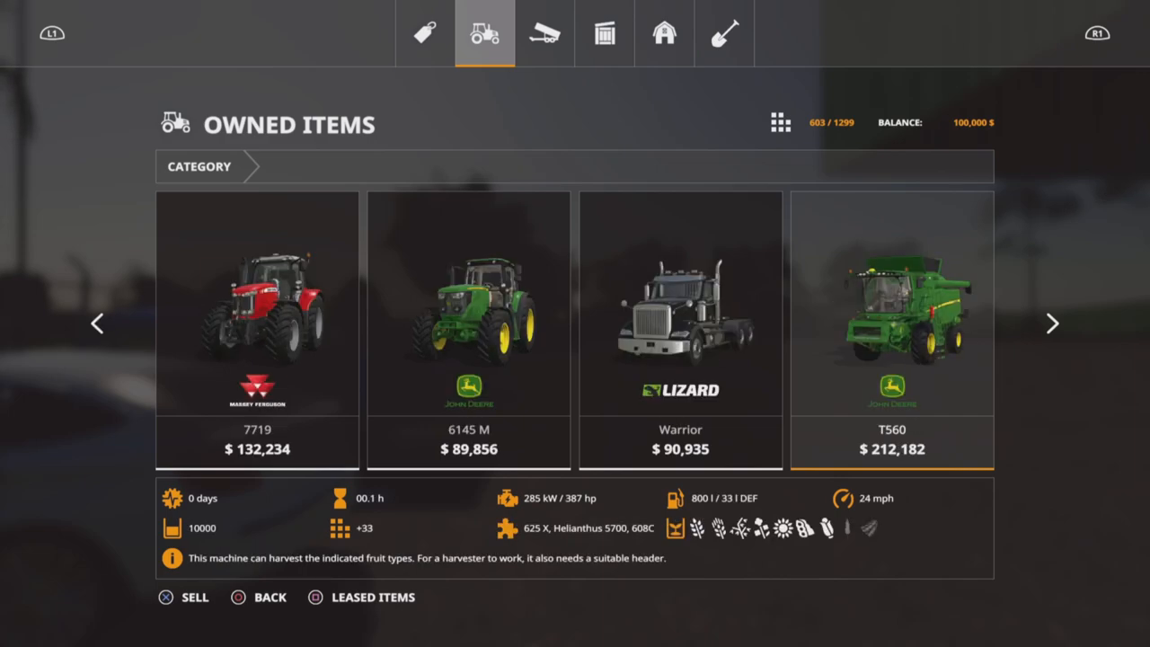
{"action": "left_click", "coordinate": [1054, 324]}
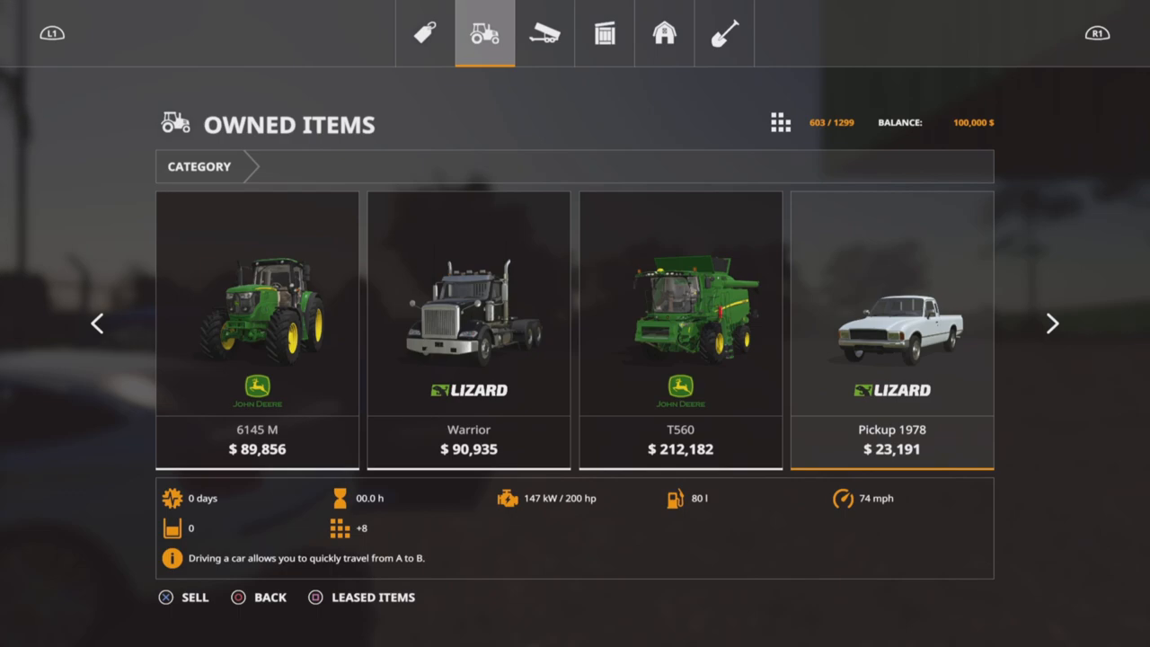
{"action": "left_click", "coordinate": [1053, 324]}
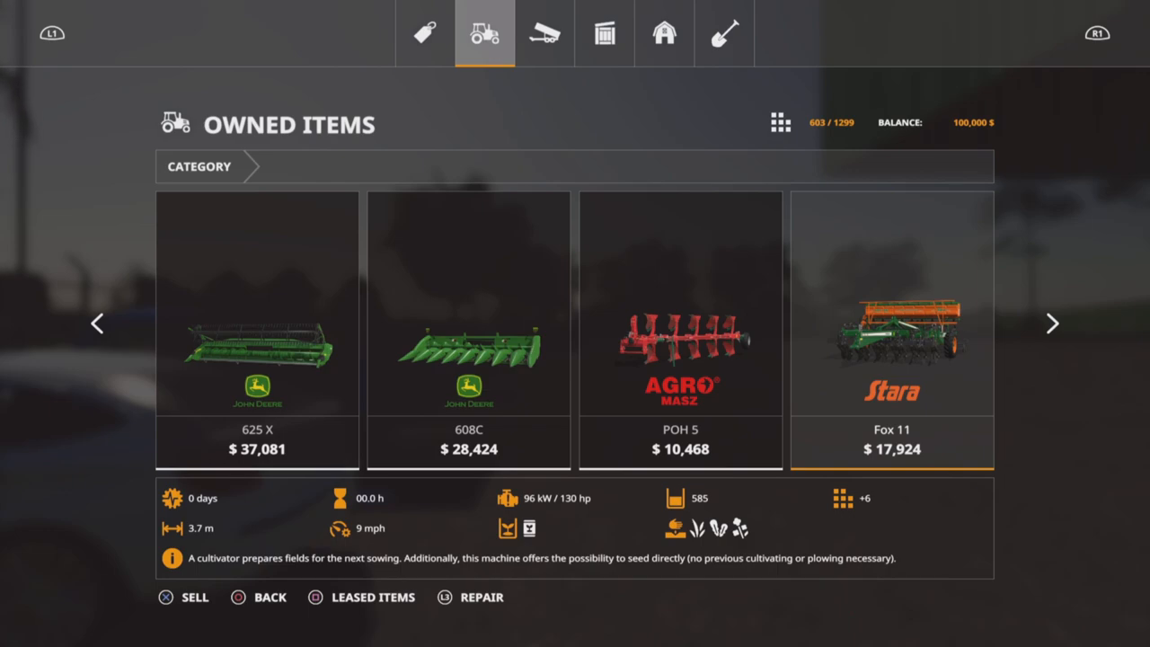
Page through the remaining owned implements to the AGCO weight, then switch to the Tools tab.
{"action": "left_click", "coordinate": [1054, 324]}
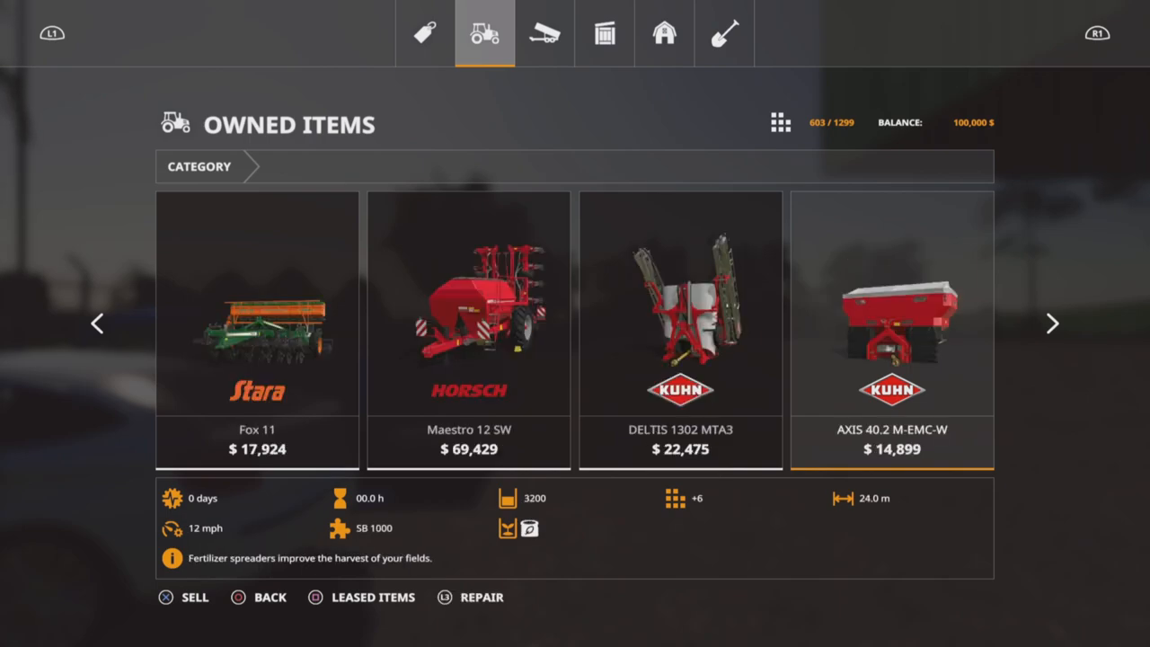
{"action": "left_click", "coordinate": [1053, 323]}
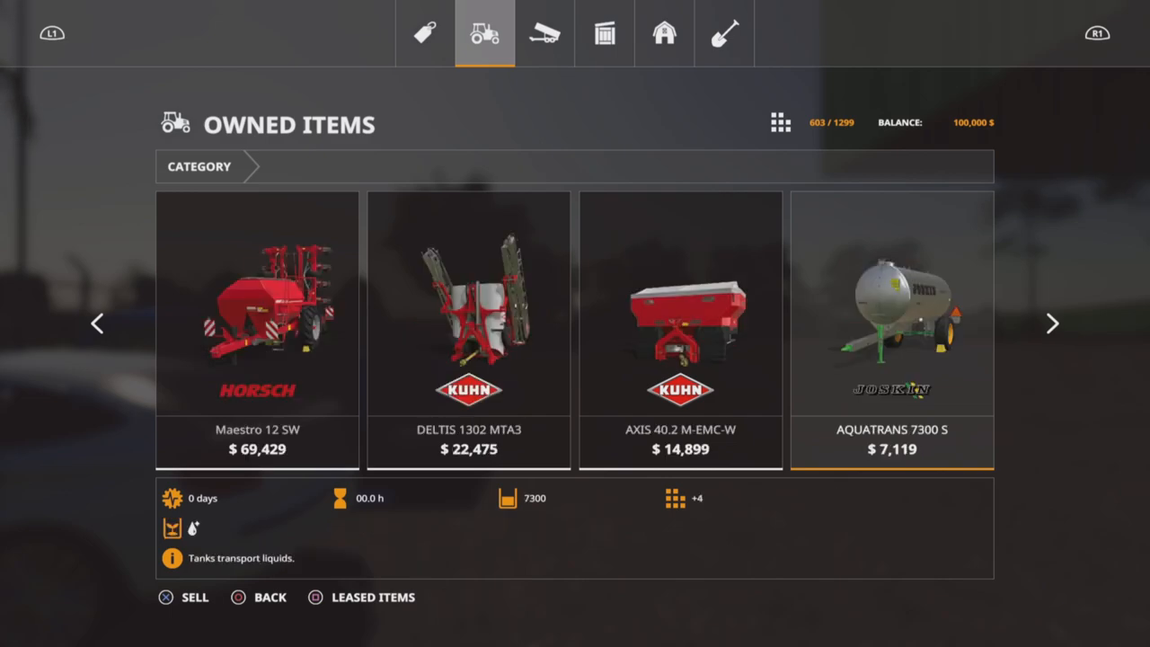
{"action": "left_click", "coordinate": [1053, 323]}
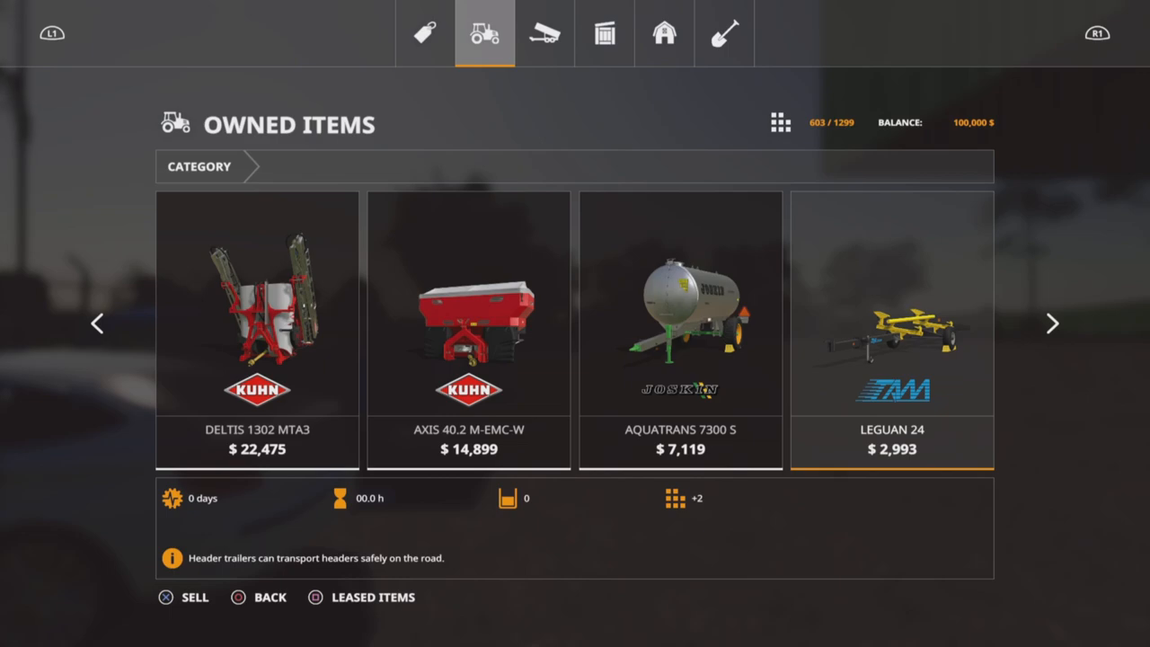
{"action": "left_click", "coordinate": [1053, 323]}
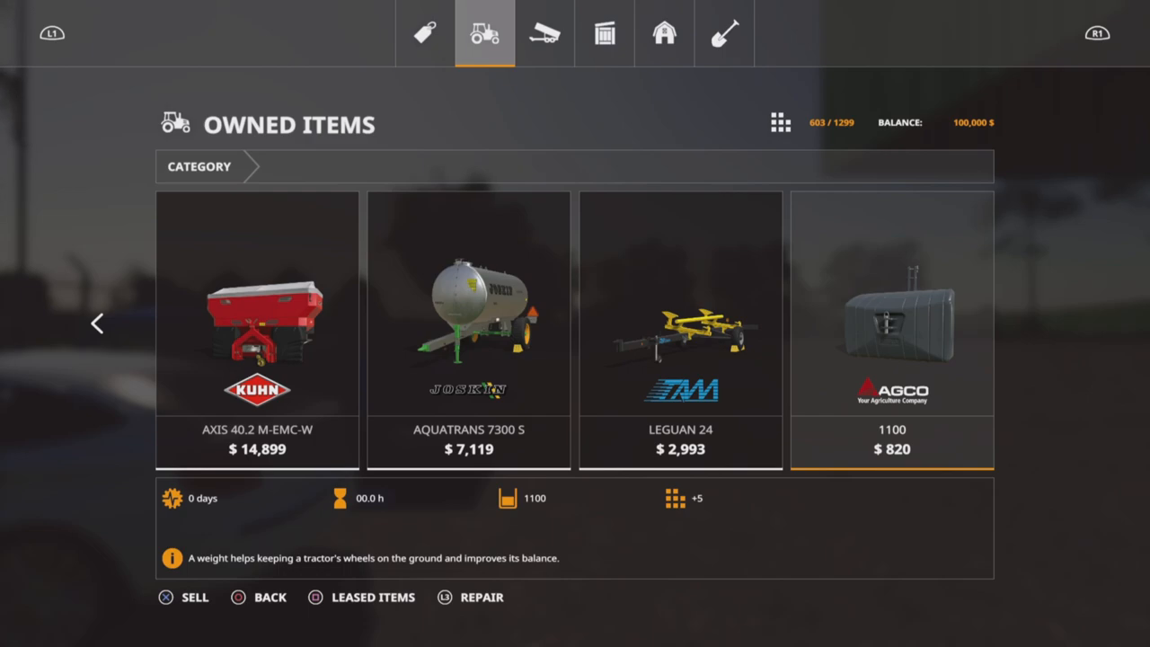
{"action": "left_click", "coordinate": [545, 33]}
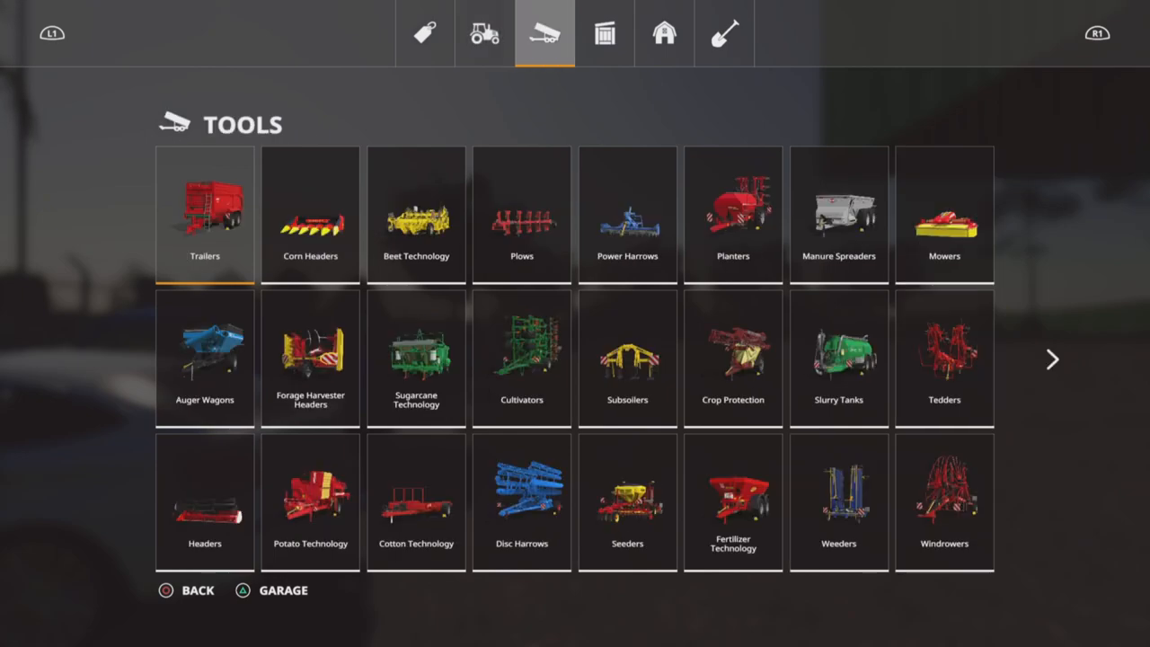
Browse the shop's category grid from trailers and headers to weeders, then leave the shop.
{"action": "left_click", "coordinate": [665, 32]}
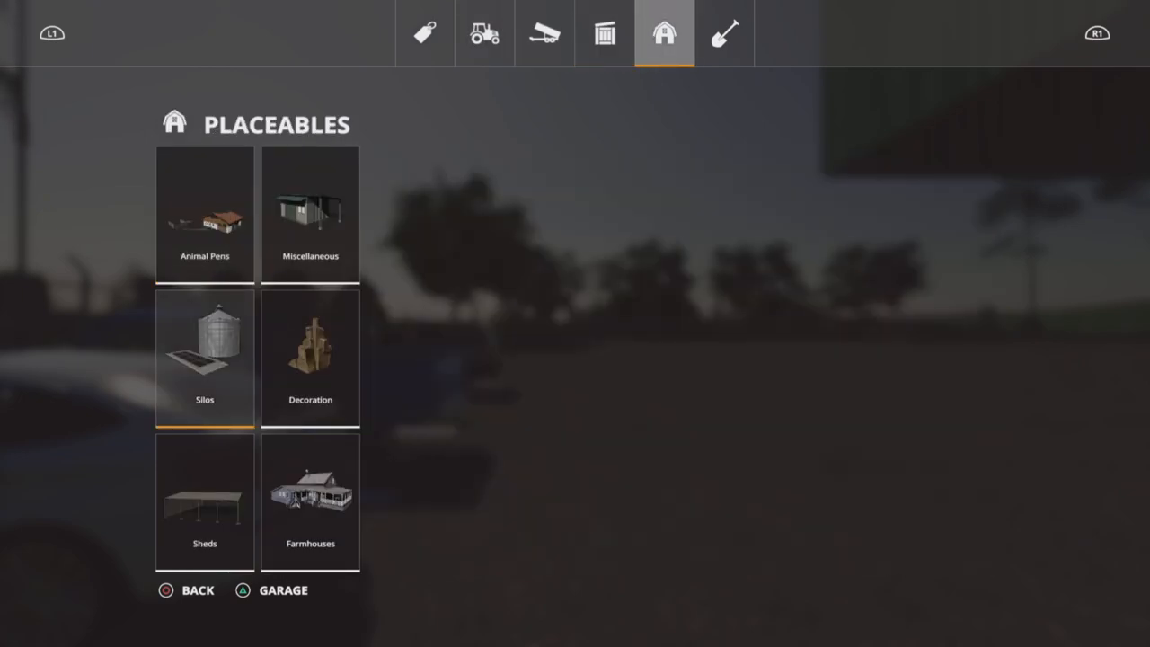
{"action": "left_click", "coordinate": [205, 358]}
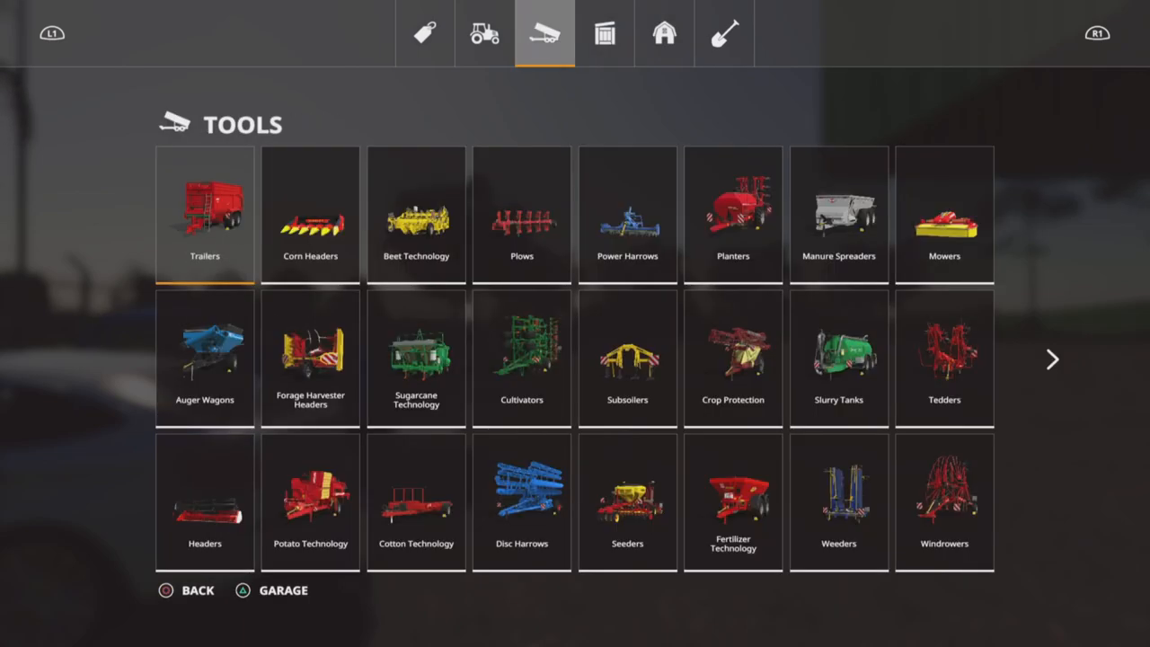
{"action": "left_click", "coordinate": [205, 214]}
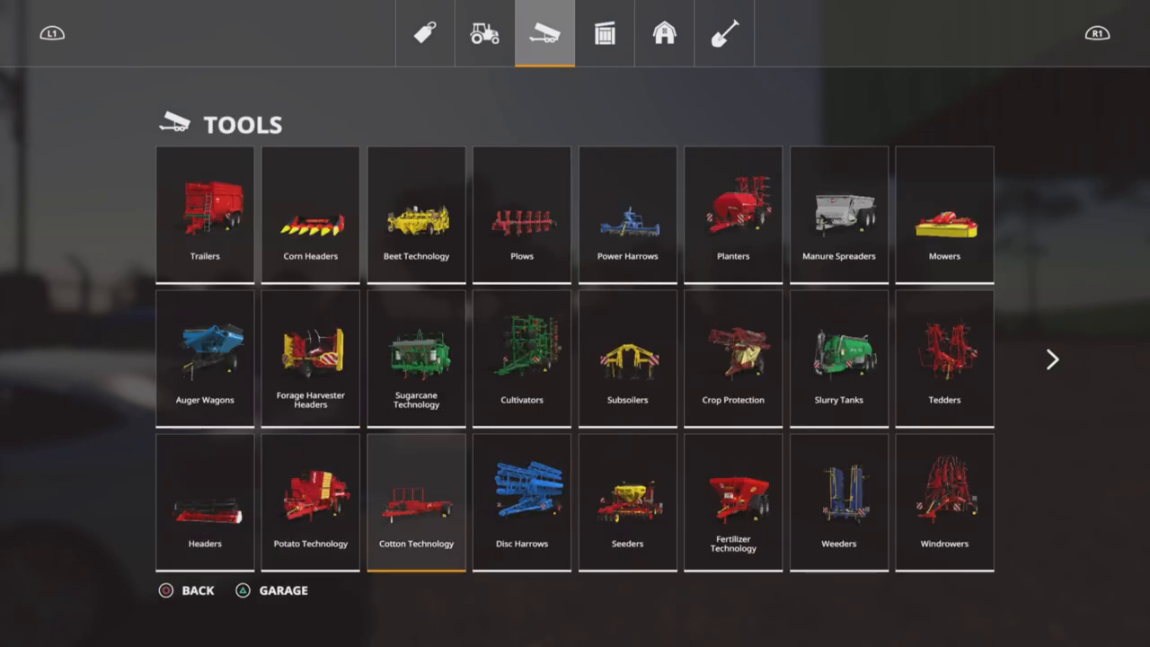
{"action": "left_click", "coordinate": [627, 500]}
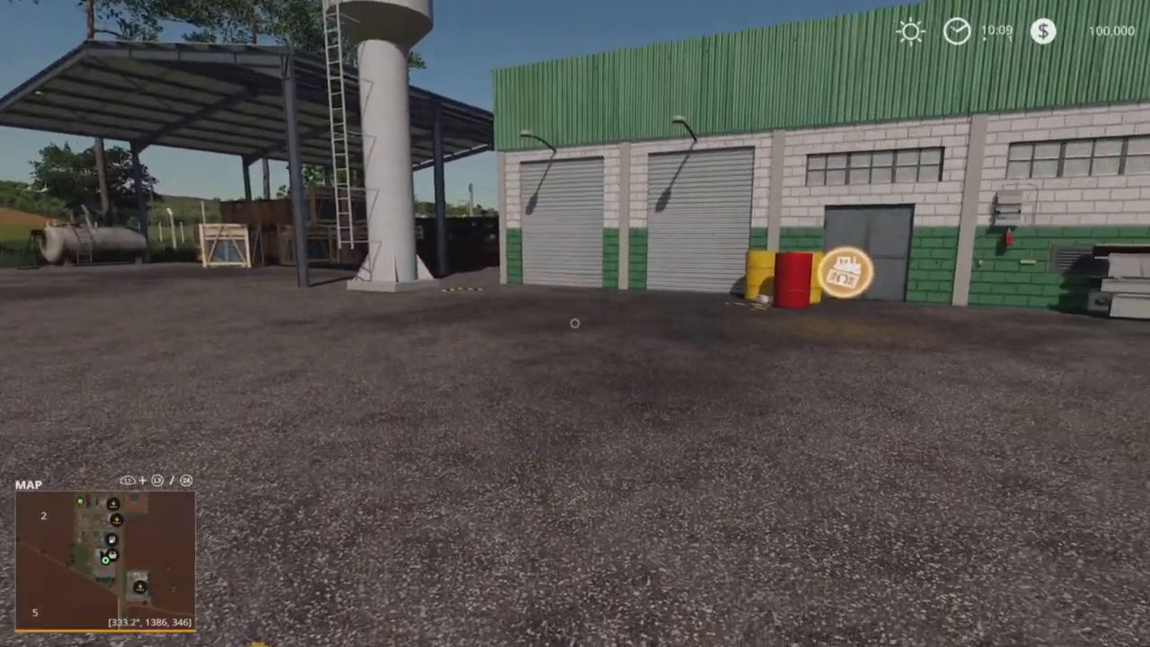
{"action": "mouse_move", "coordinate": [575, 323]}
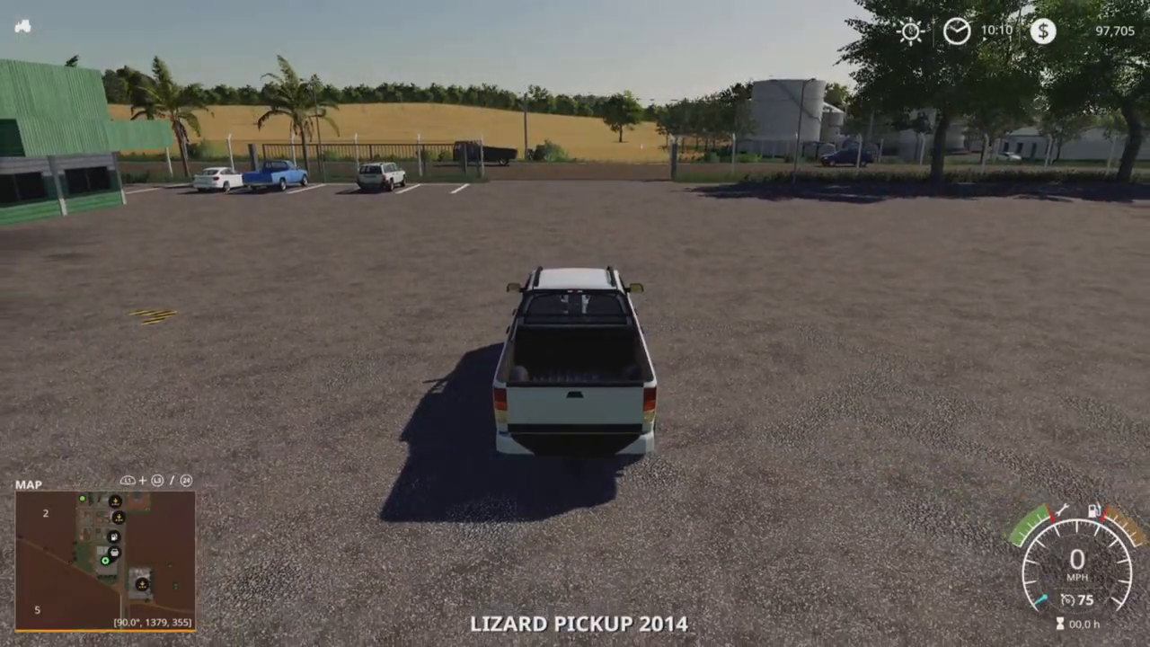
Drive the pickup out of the parking lot along the roadside toward the fuel station.
{"action": "key", "text": "w"}
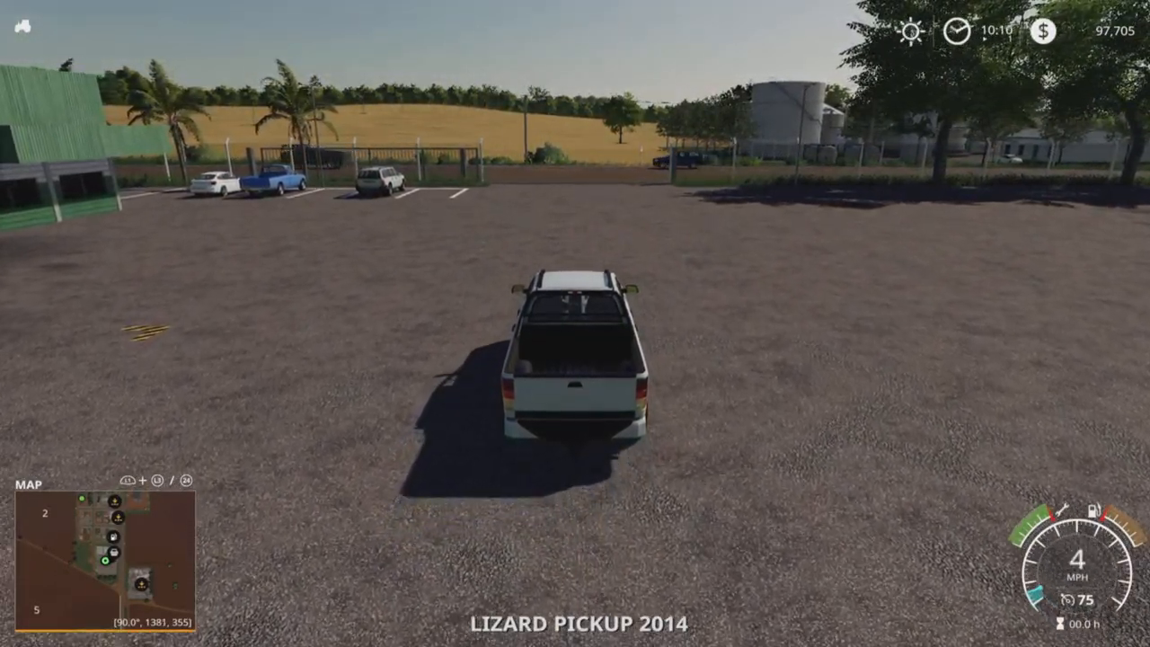
{"action": "key", "text": "W"}
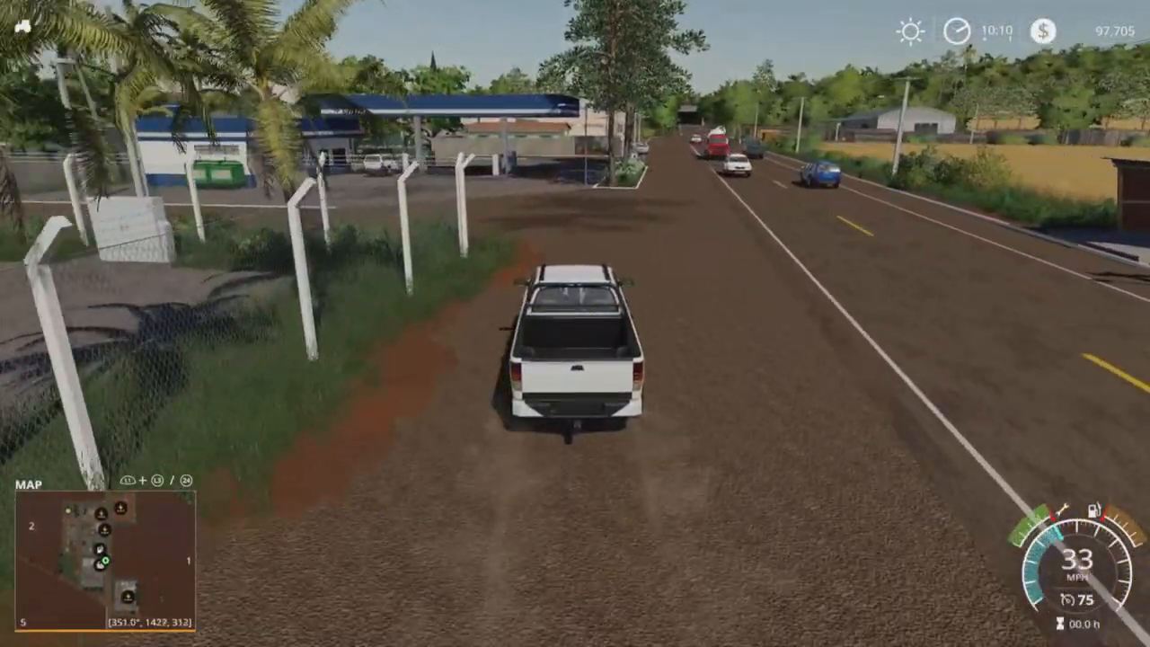
{"action": "key", "text": "W"}
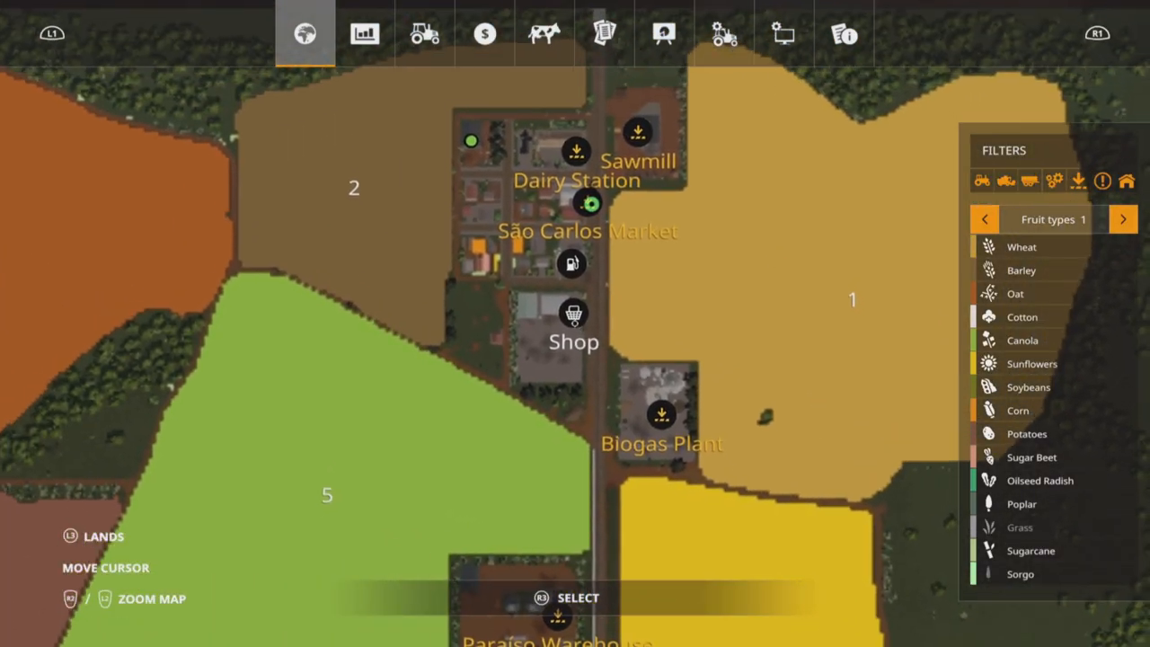
View the Prices table, scan right across the crop columns, then resume driving.
{"action": "left_click", "coordinate": [363, 33]}
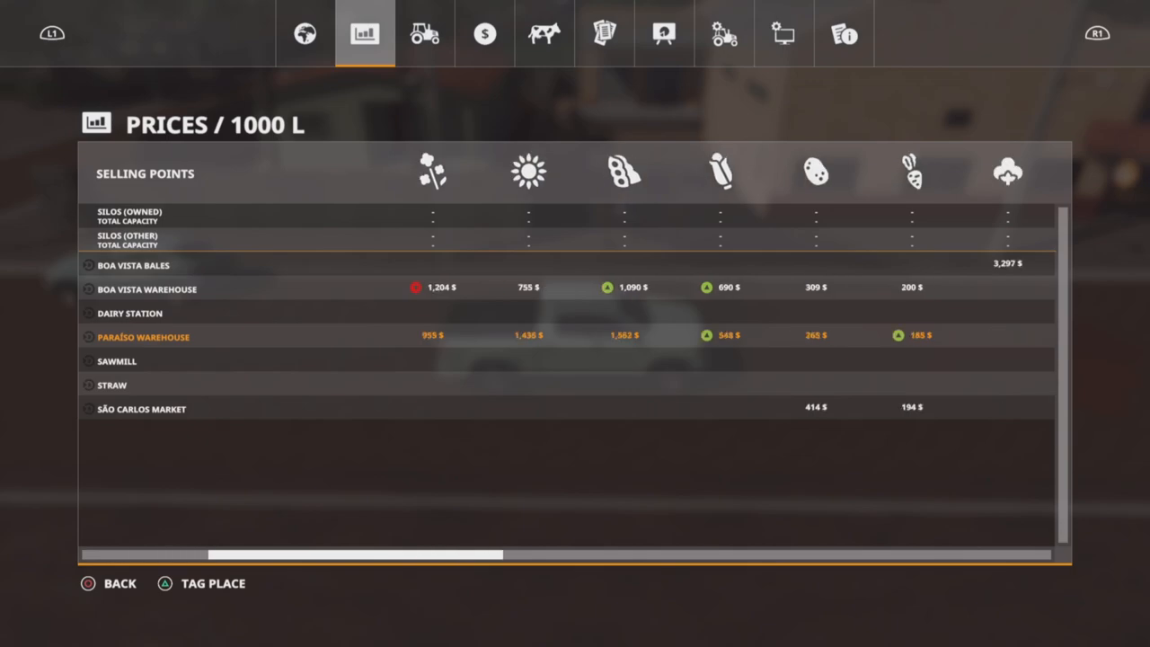
{"action": "scroll", "scroll_direction": "right", "scroll_amount": 3}
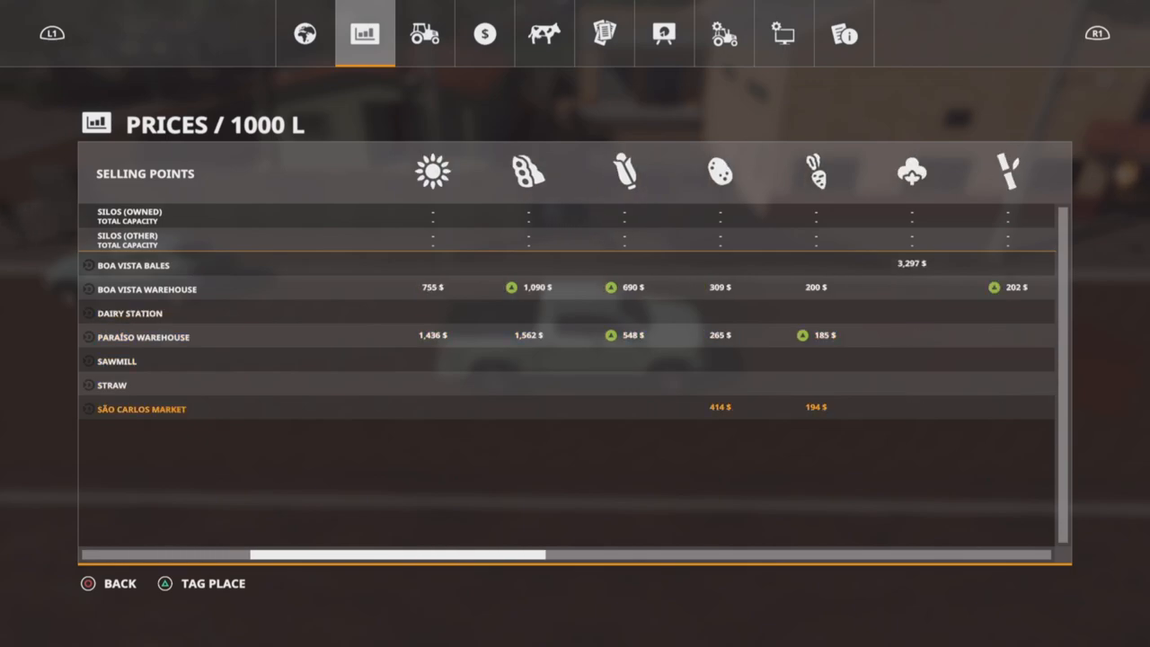
{"action": "scroll", "scroll_direction": "right", "scroll_amount": 3}
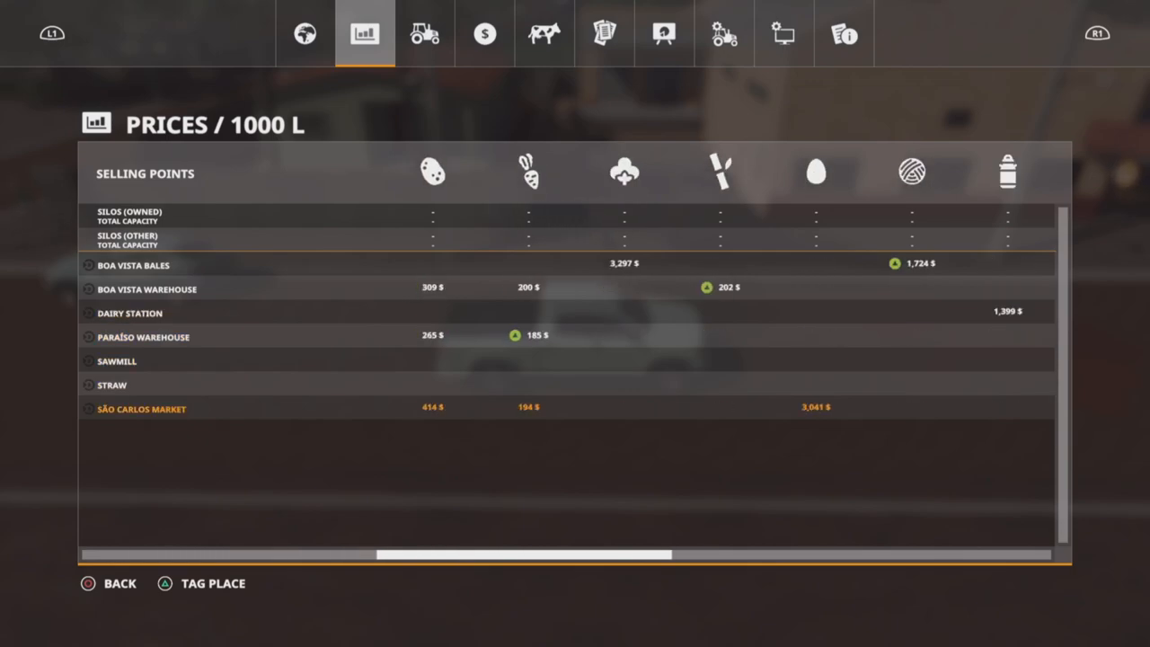
{"action": "scroll", "scroll_direction": "right", "scroll_amount": 3}
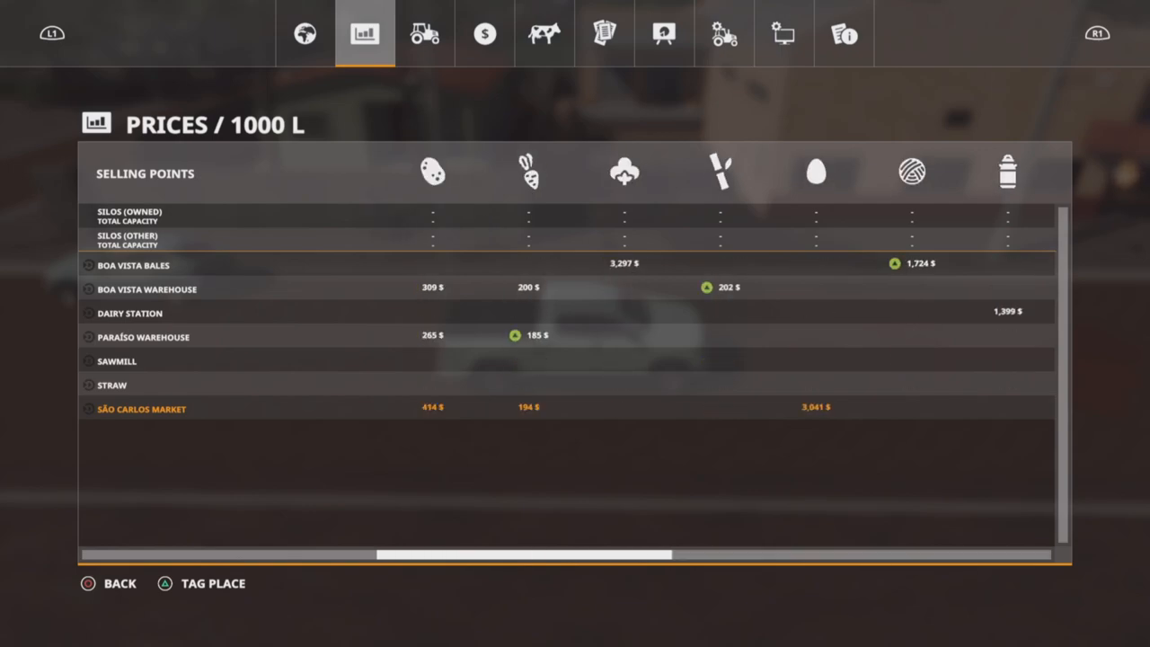
{"action": "left_click", "coordinate": [305, 34]}
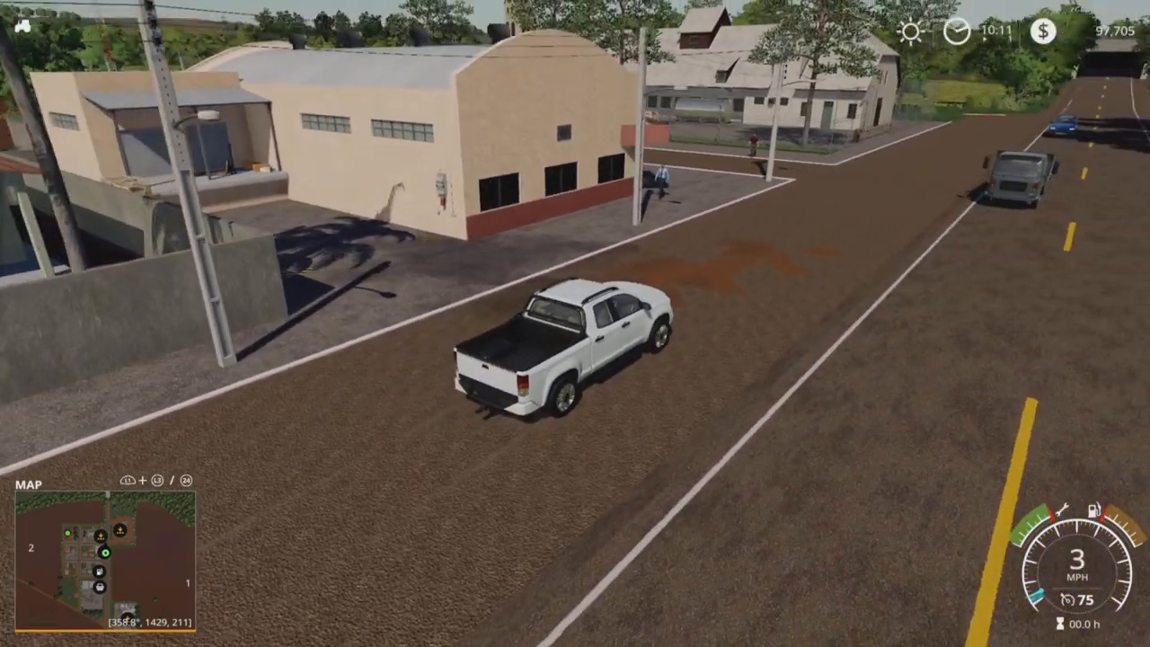
Drive down the town street, pause at the striped barrier and continue along the road.
{"action": "key", "text": "w"}
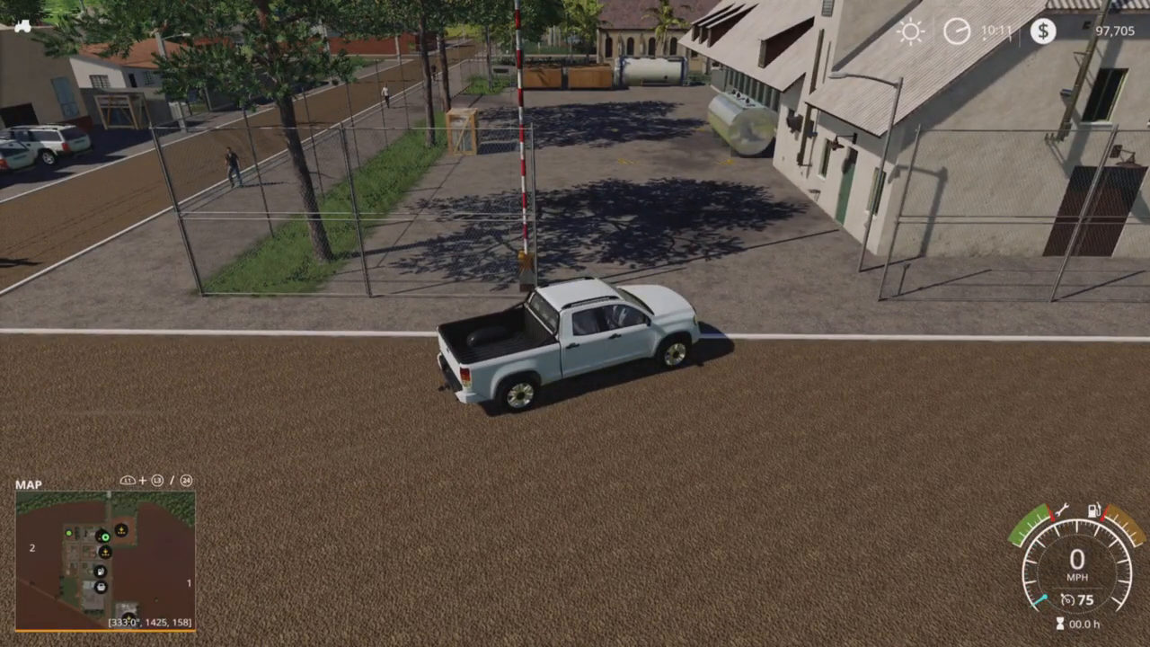
{"action": "key", "text": "W"}
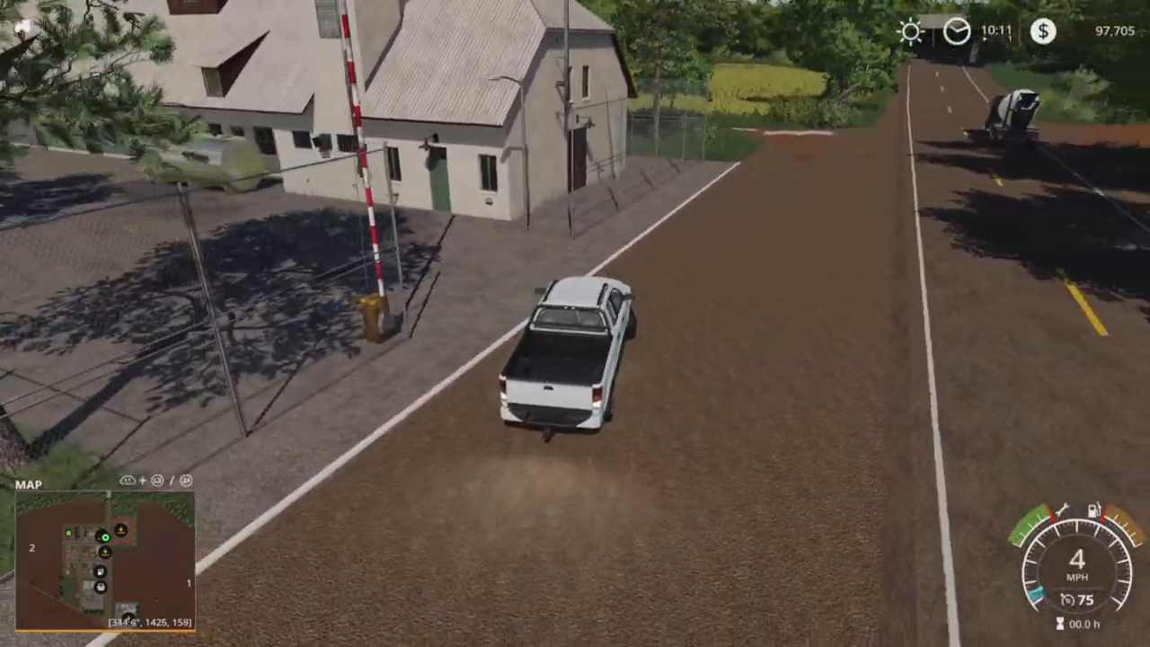
{"action": "key", "text": "w"}
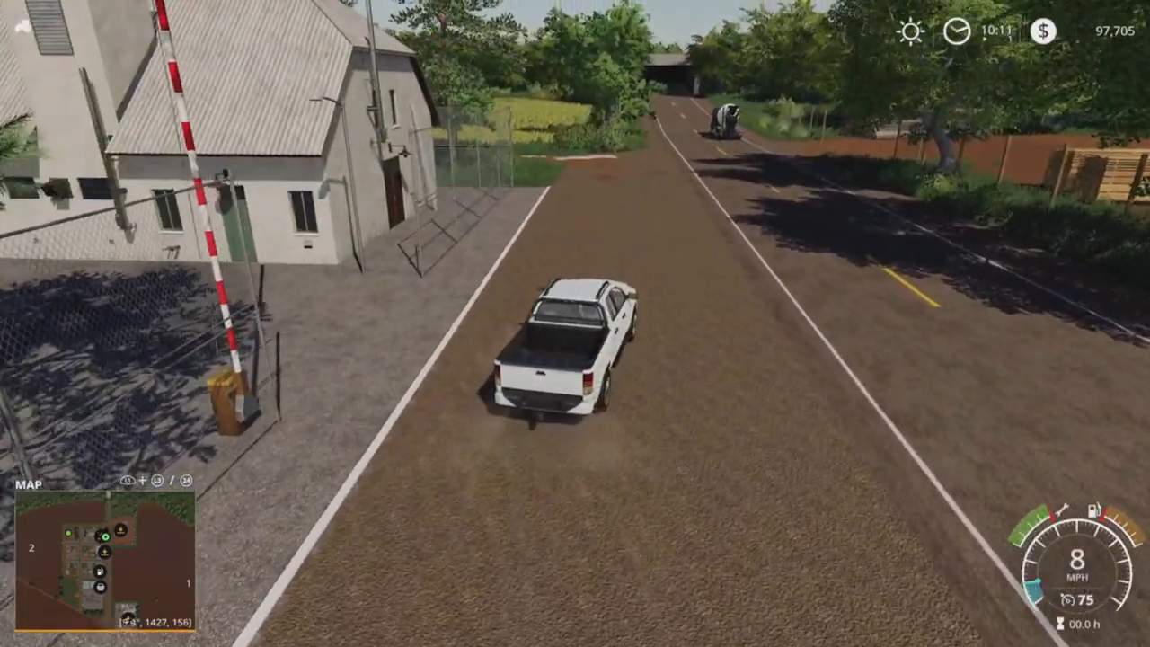
{"action": "key", "text": "w"}
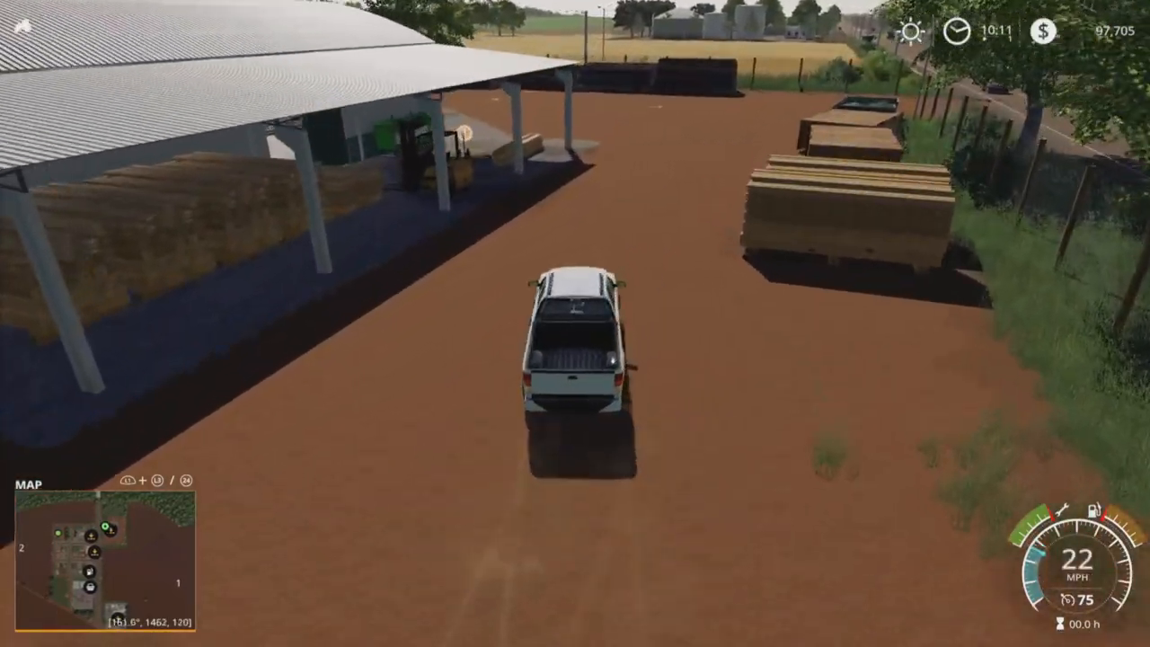
Drive into the sawmill yard, loop past the shed and log piles, and head back out.
{"action": "key", "text": "w"}
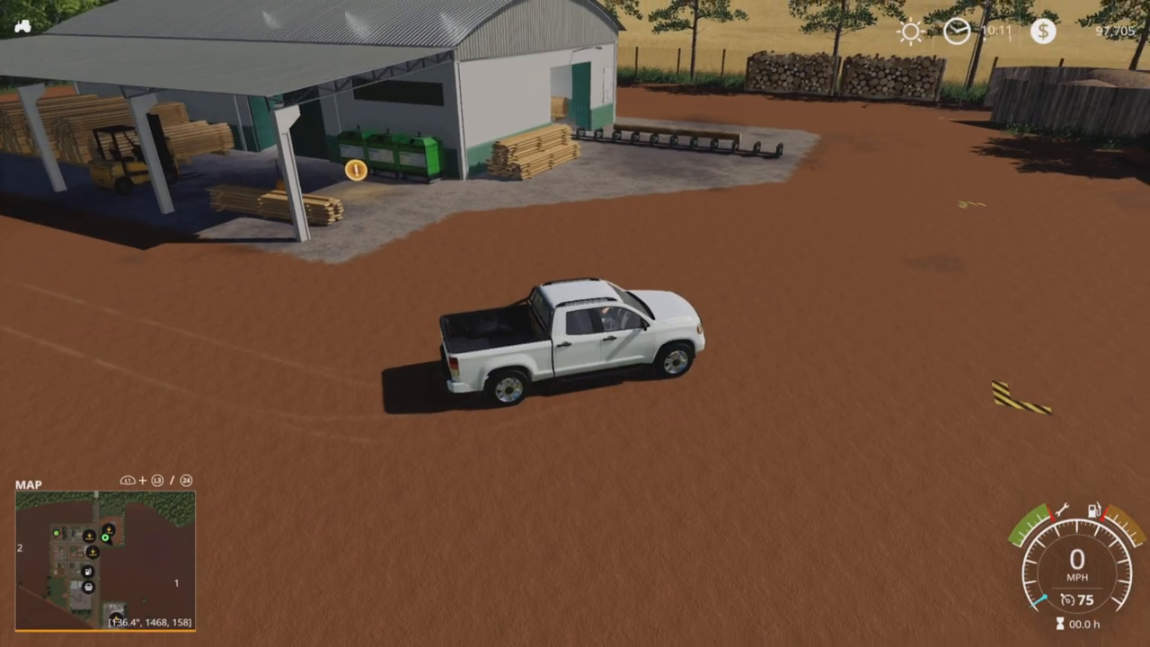
{"action": "key", "text": "W"}
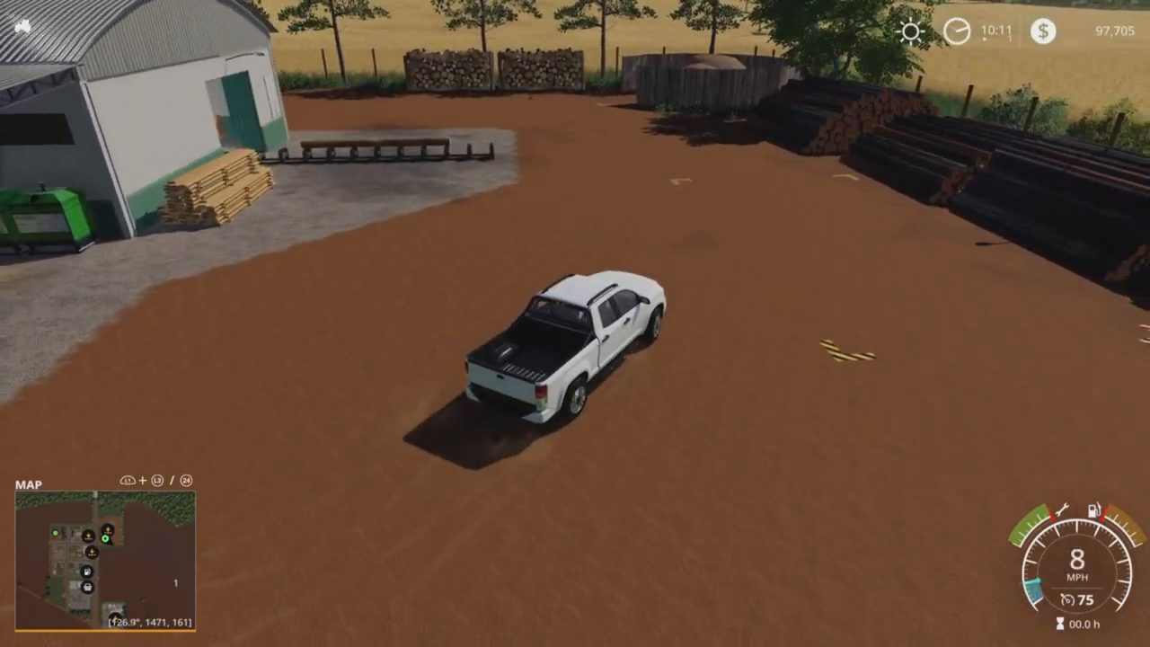
{"action": "key", "text": "w"}
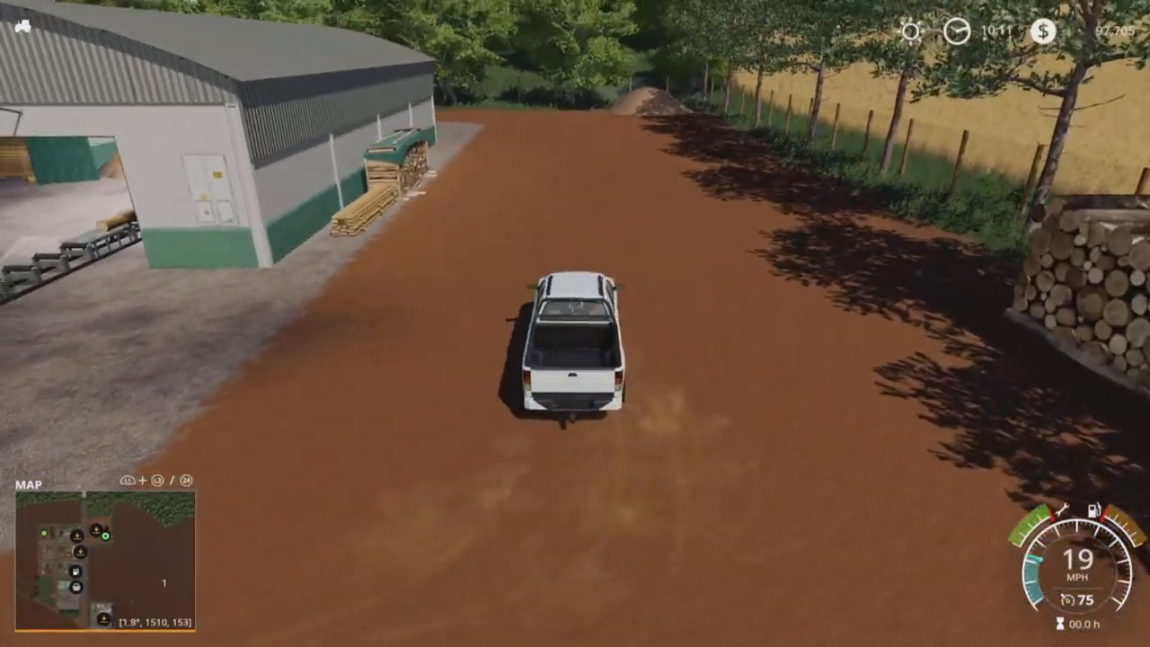
{"action": "key", "text": "w"}
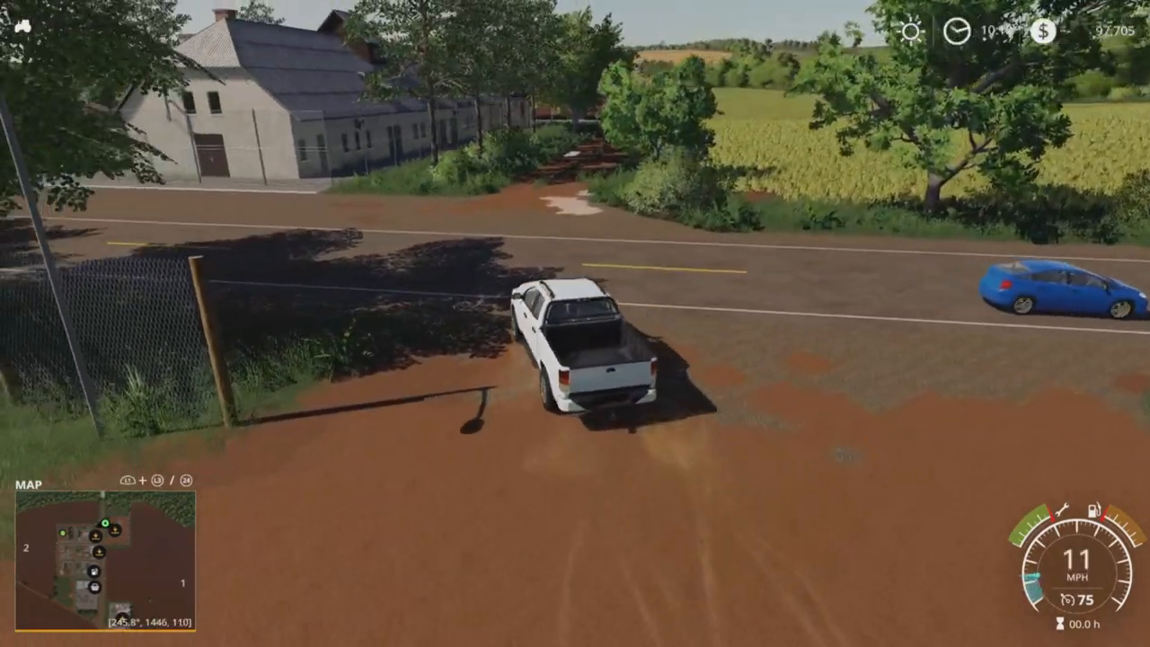
Cross the paved road and speed along the tree-lined dirt track beside the crop field.
{"action": "key", "text": "W"}
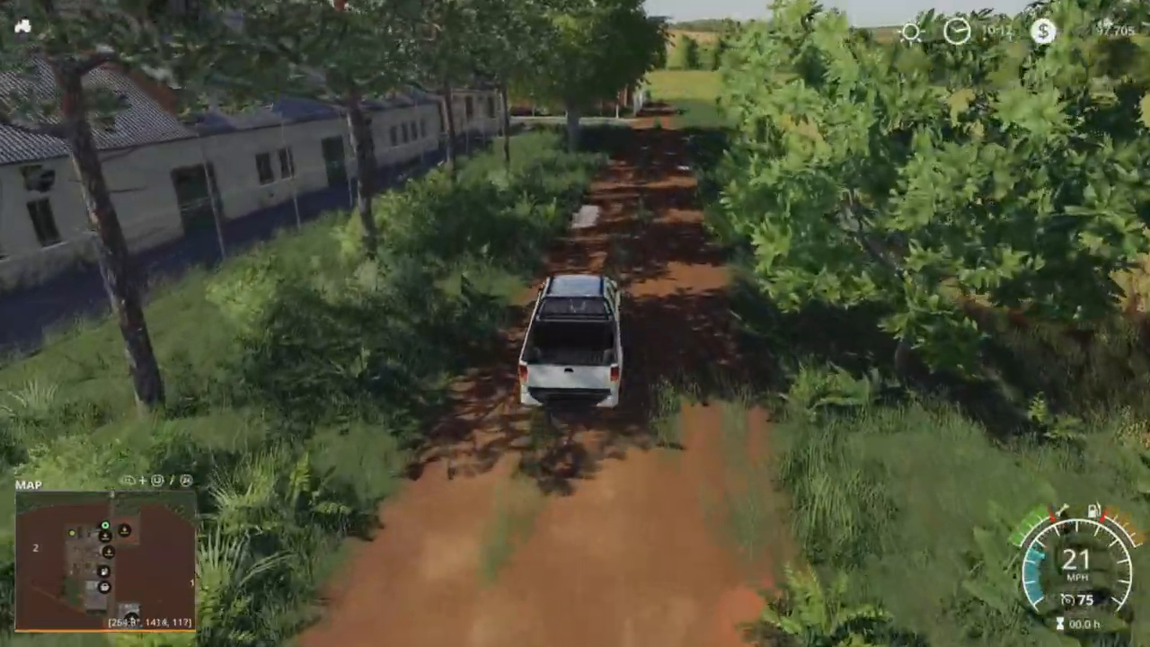
{"action": "key", "text": "w"}
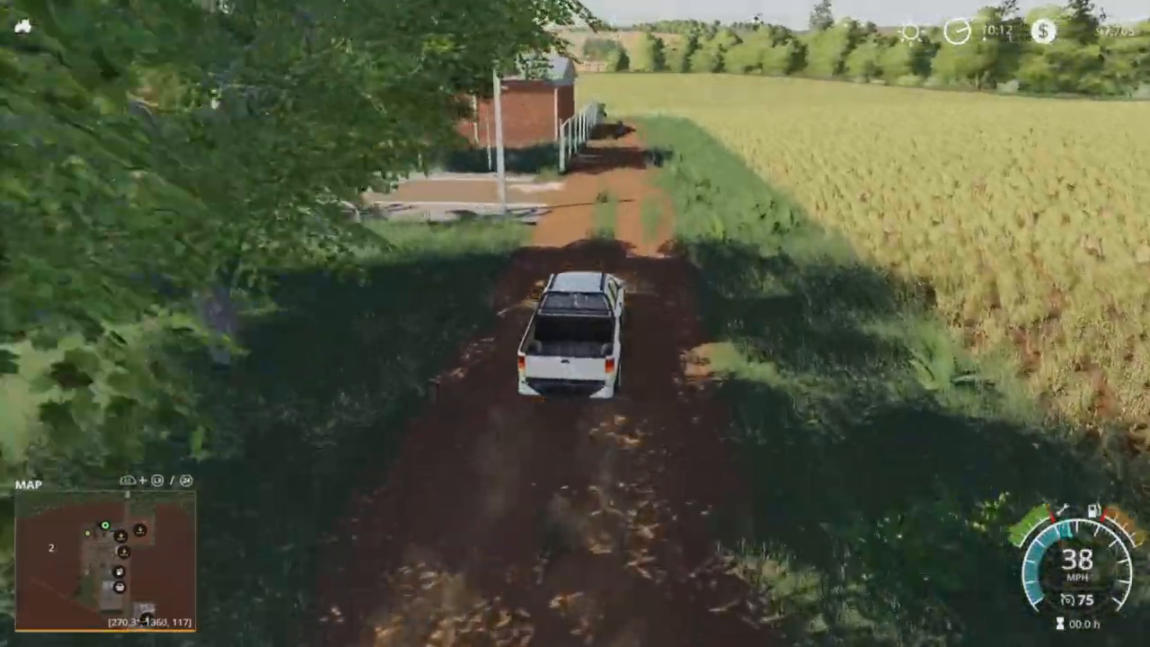
{"action": "key", "text": "w"}
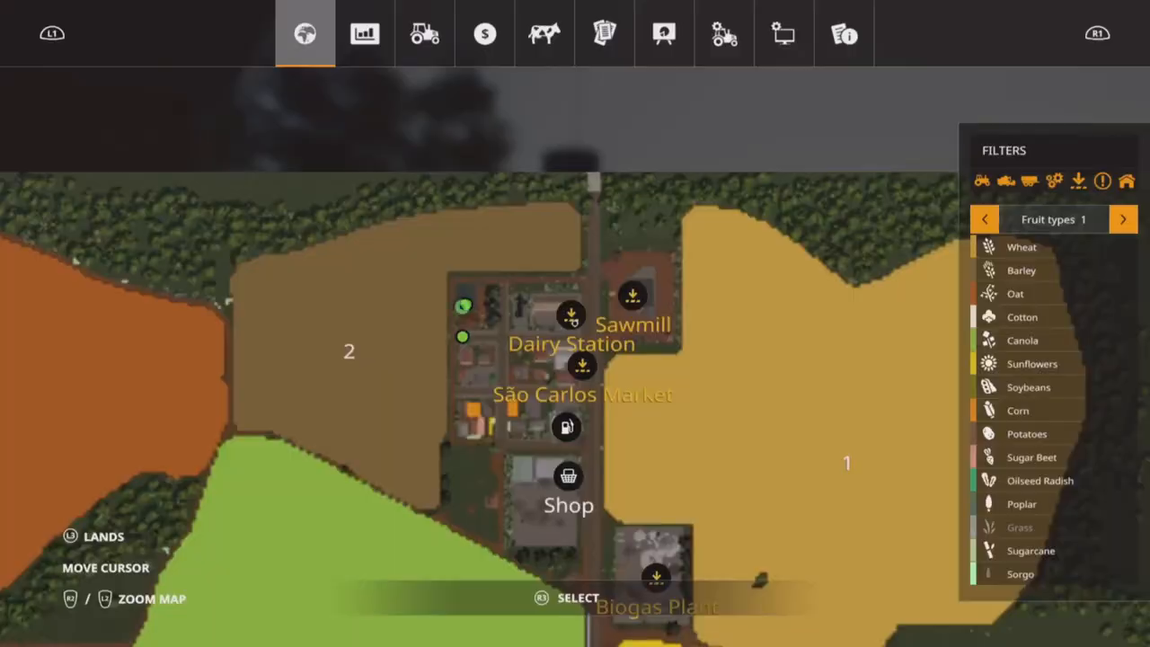
Scroll through the vehicle overview list before returning to the Lizard Pickup 2014 on the street.
{"action": "left_click", "coordinate": [424, 33]}
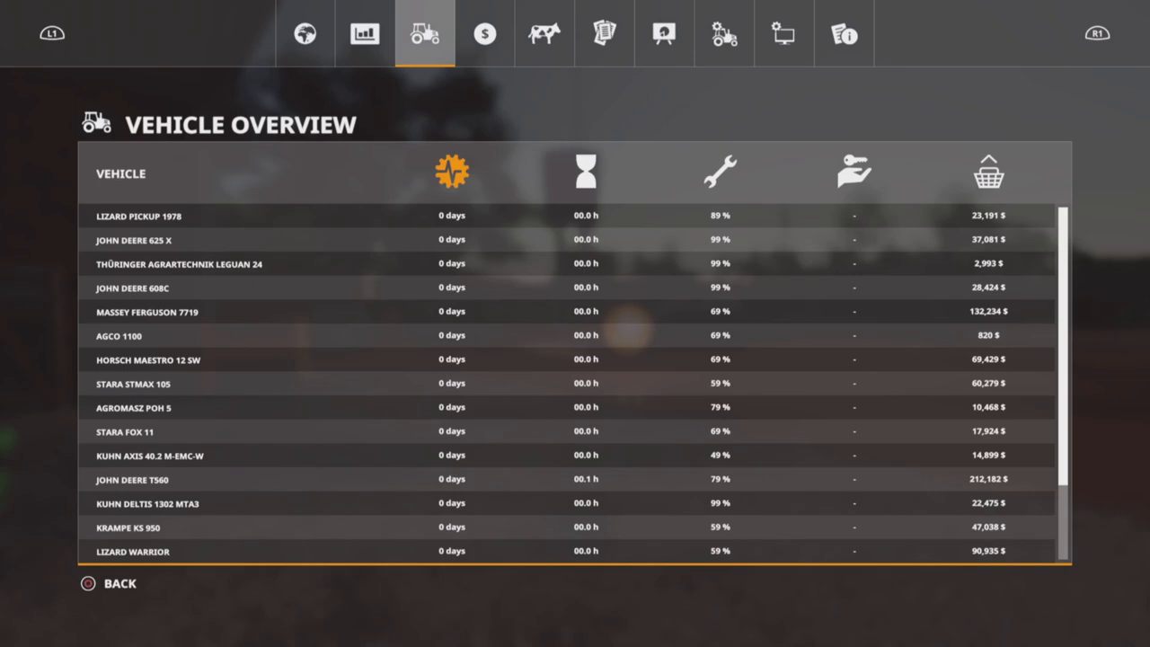
{"action": "scroll", "scroll_direction": "down", "scroll_amount": 3}
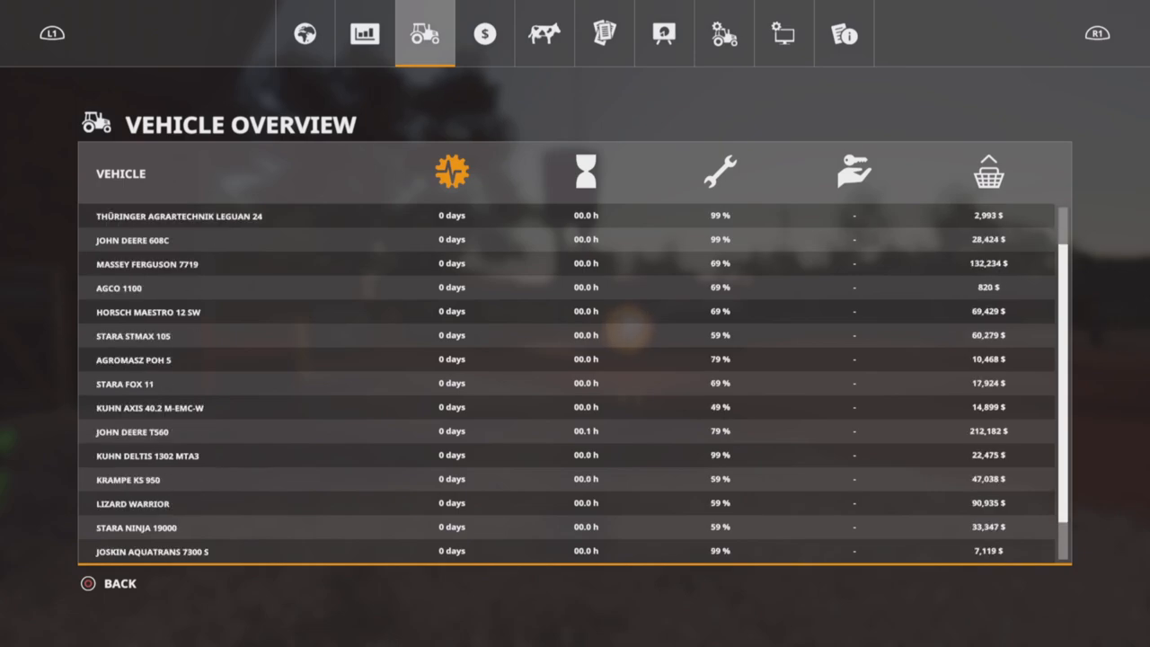
{"action": "scroll", "scroll_direction": "down", "scroll_amount": 3}
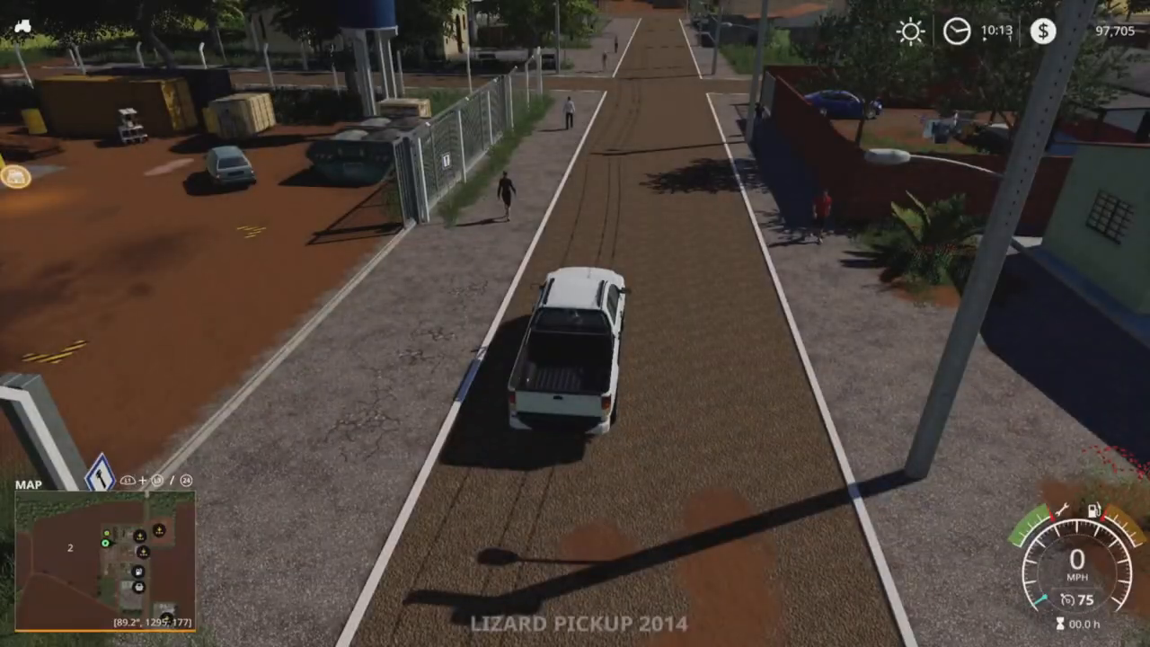
Drive the pickup through town into the biogas plant yard and out toward the rural road.
{"action": "key", "text": "w"}
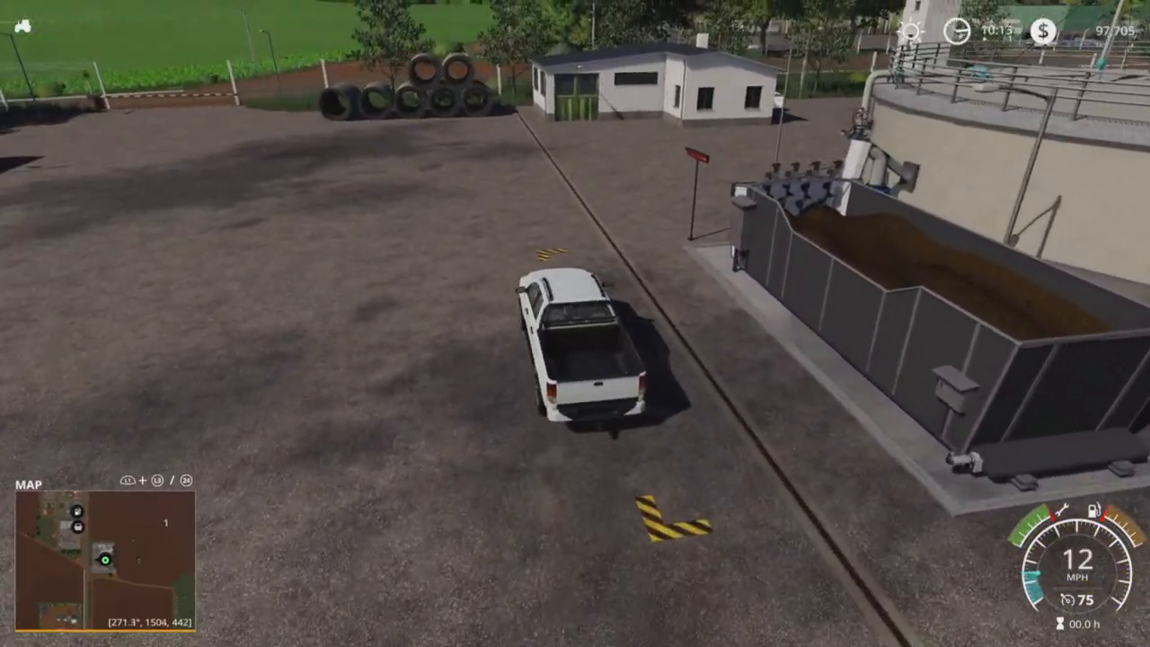
{"action": "key", "text": "W"}
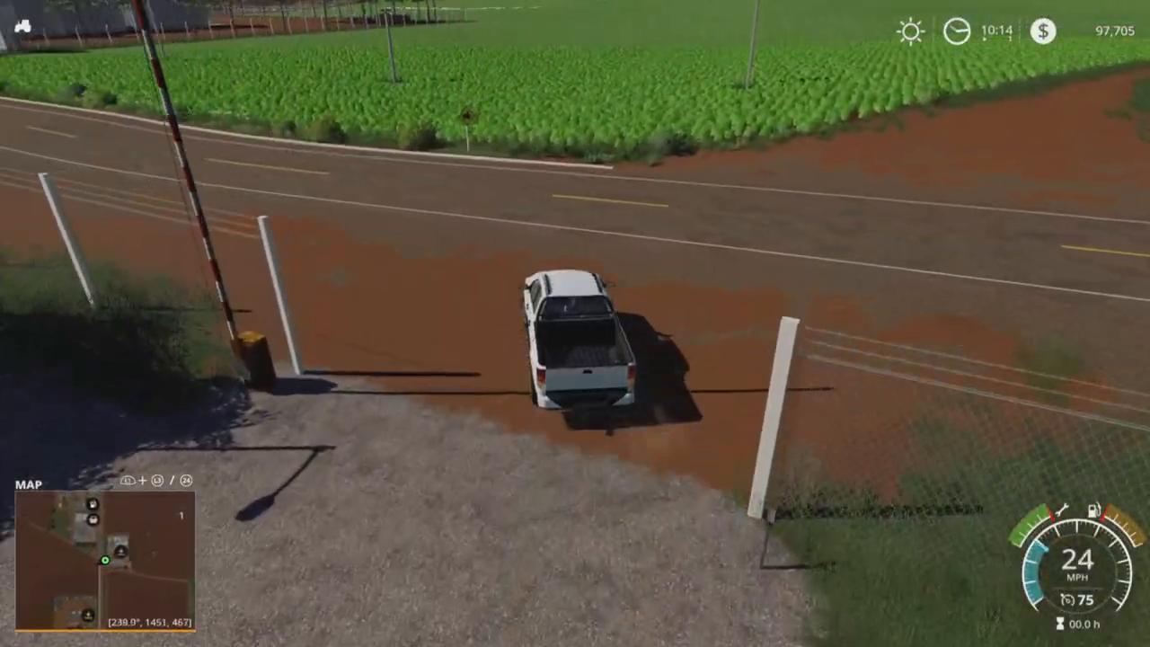
Drive across the main road into the warehouse yard, past the grain silos and weighbridge.
{"action": "key", "text": "w"}
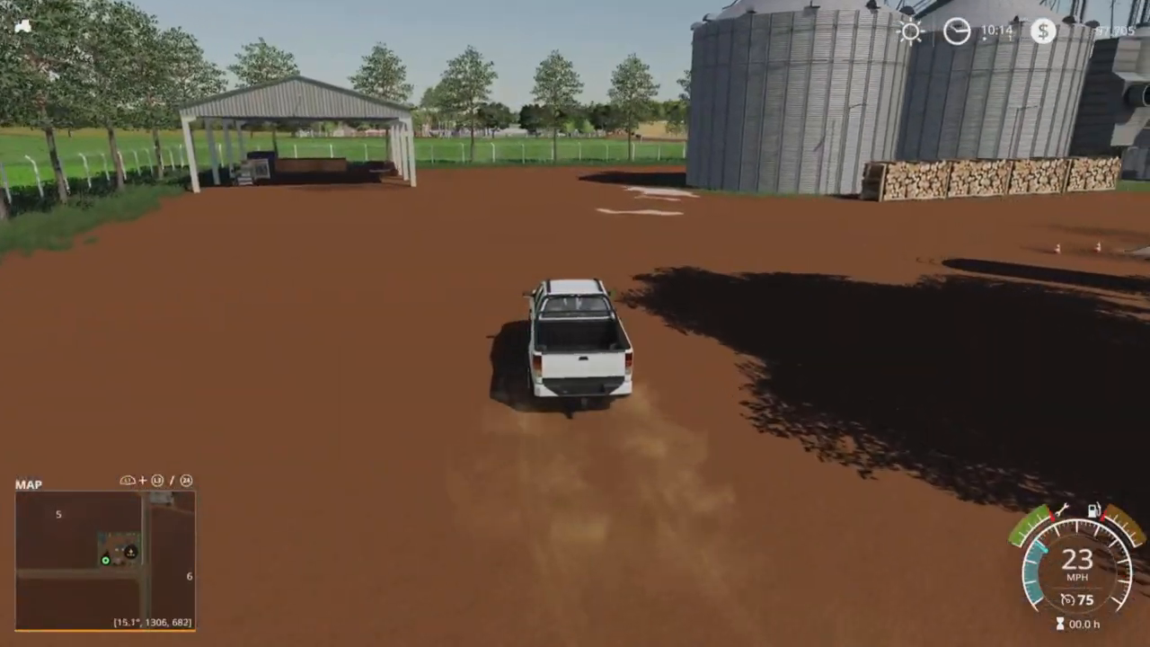
{"action": "key", "text": "w"}
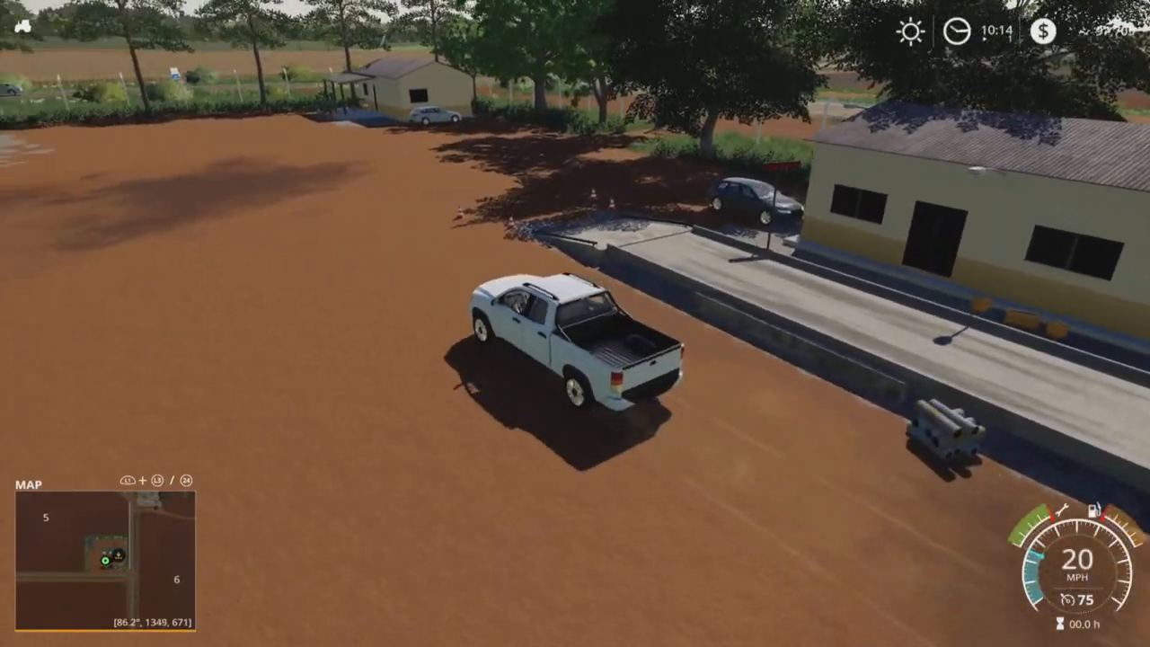
{"action": "key", "text": "w"}
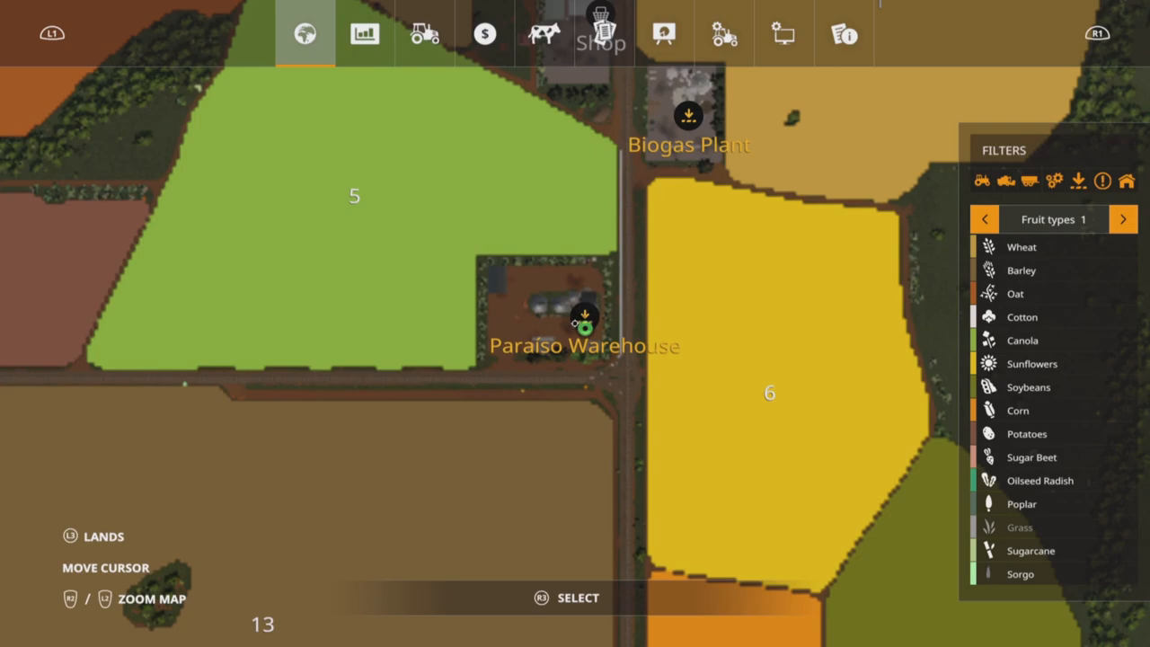
Scroll the selling-price table sideways through all crops, then return to the pickup at the grain shed.
{"action": "left_click", "coordinate": [363, 32]}
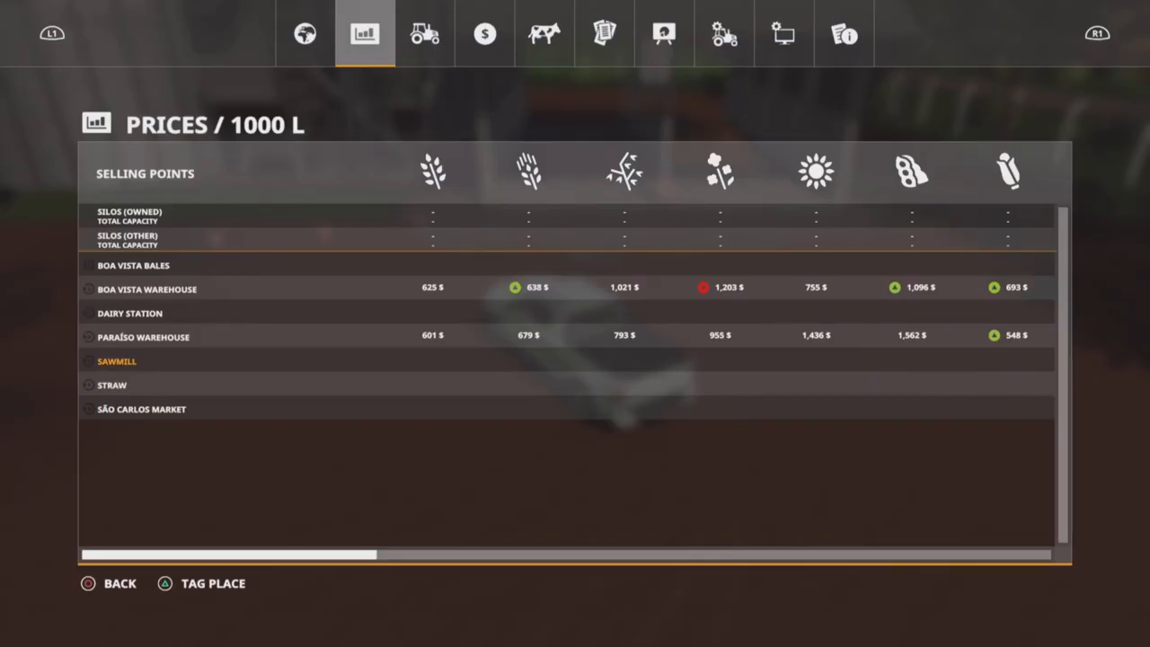
{"action": "scroll", "scroll_direction": "right", "scroll_amount": 3}
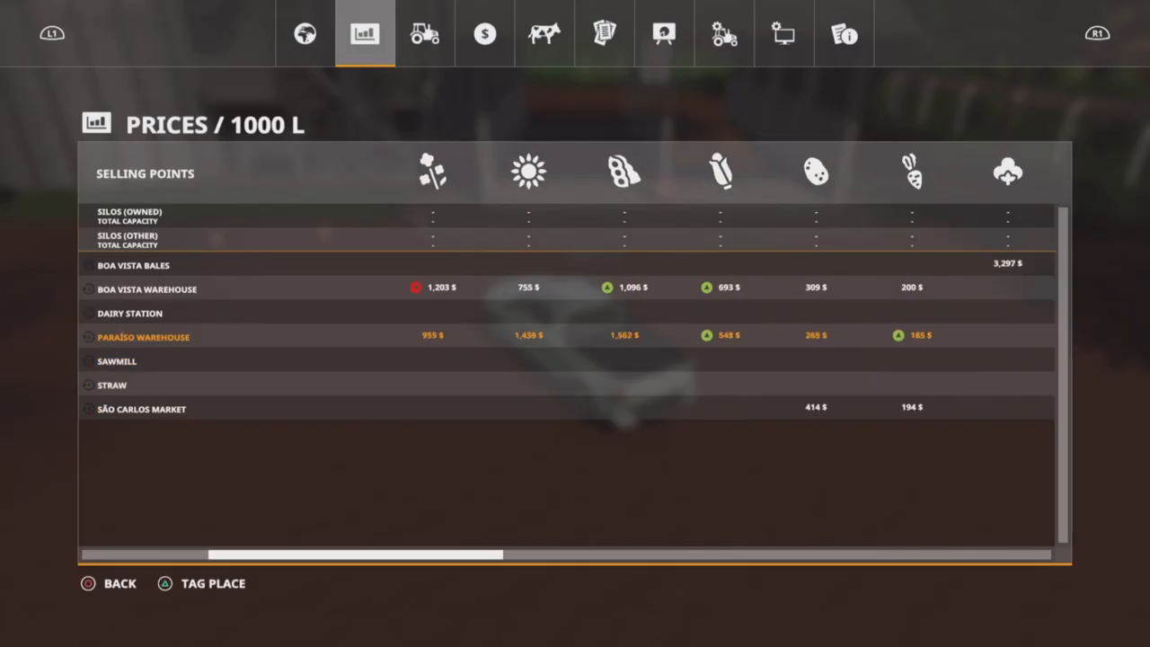
{"action": "scroll", "scroll_direction": "right", "scroll_amount": 3}
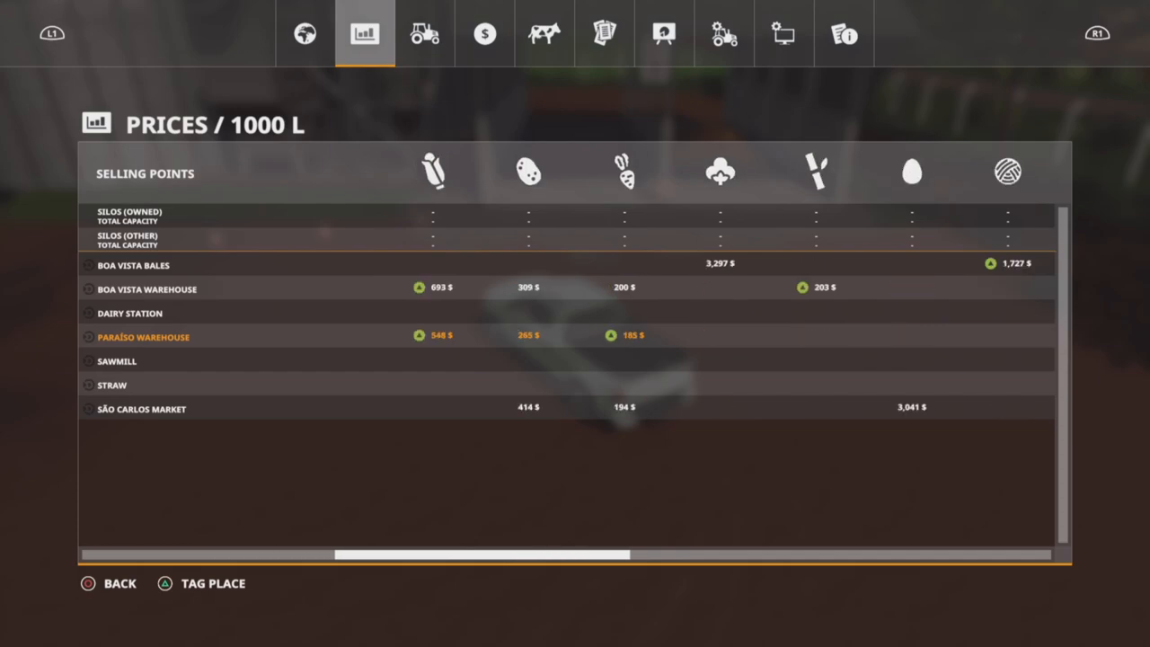
{"action": "scroll", "scroll_direction": "right", "scroll_amount": 3}
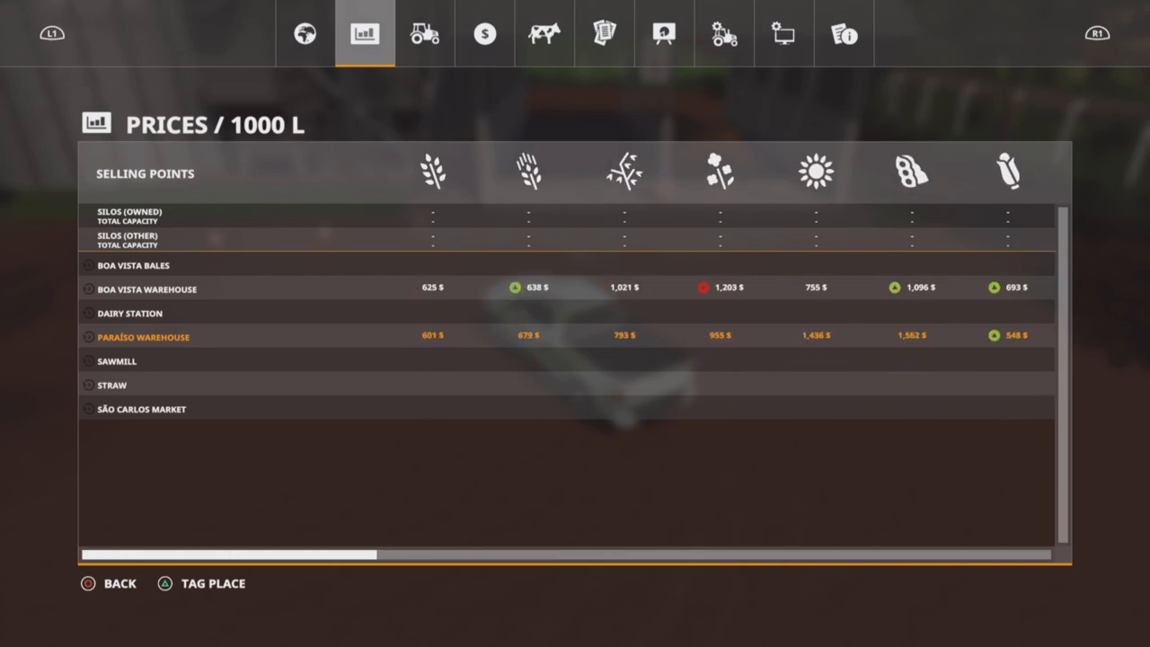
{"action": "left_click", "coordinate": [304, 34]}
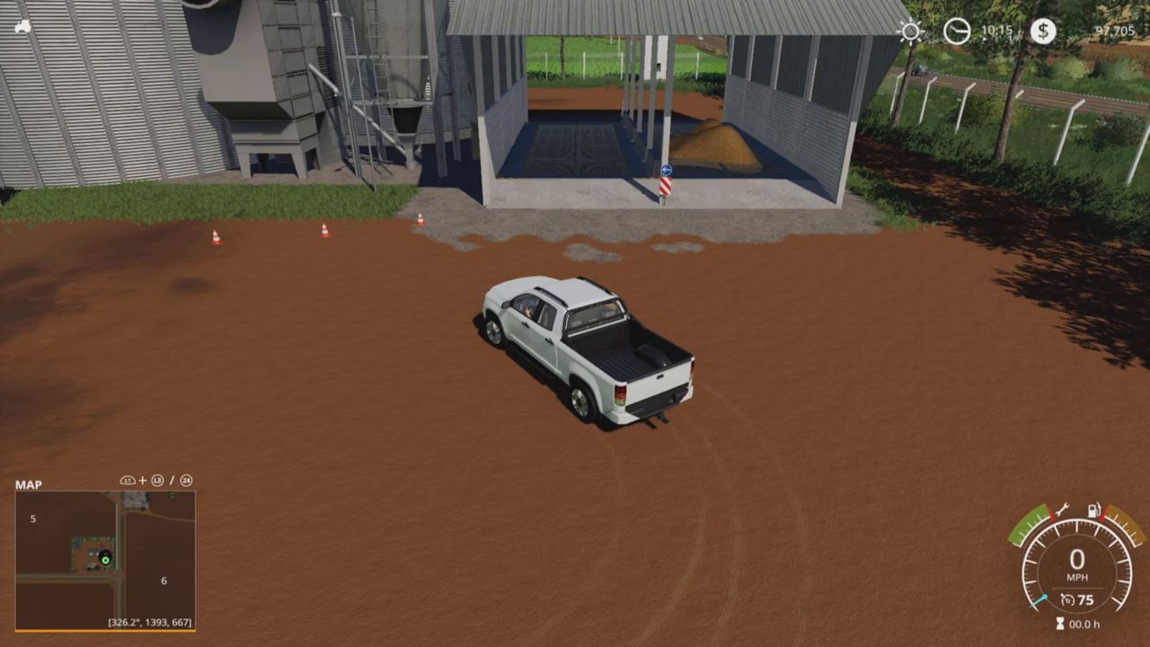
Drive around the warehouse silos, past the firewood stacks and onto the highway between crop fields.
{"action": "key", "text": "w"}
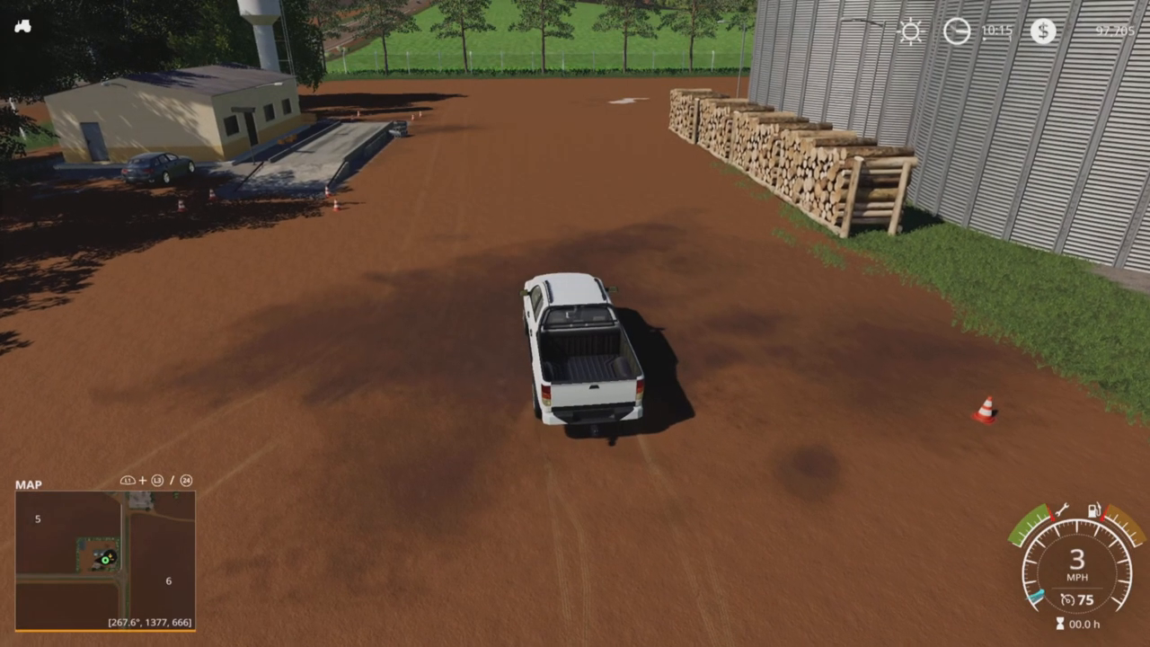
{"action": "key", "text": "w"}
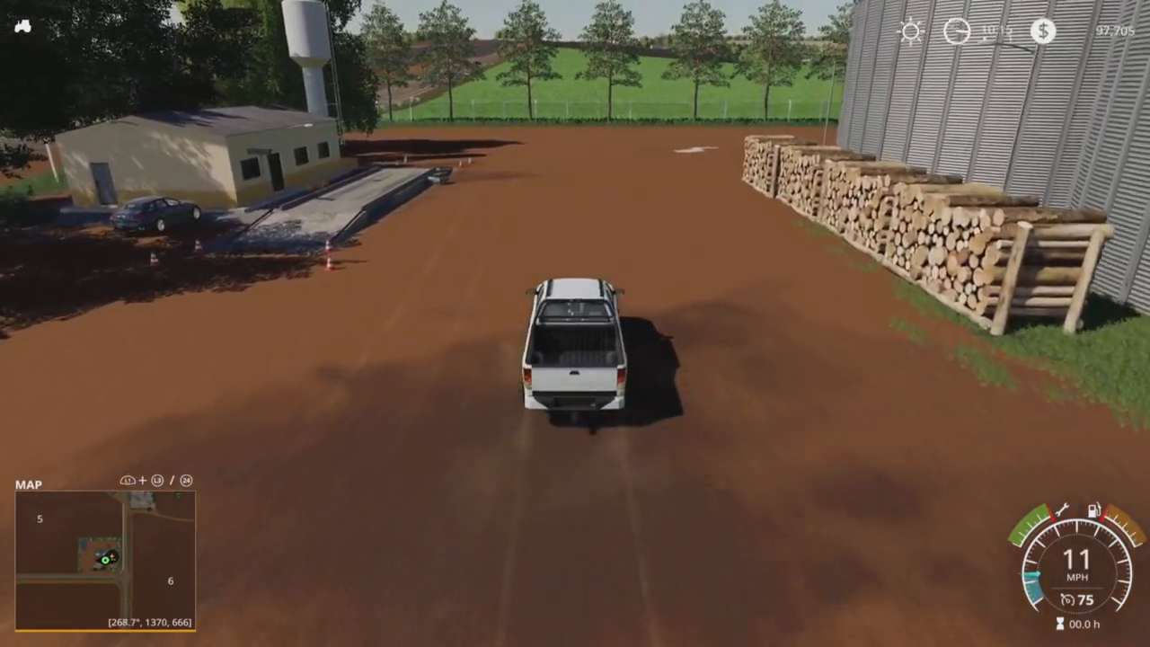
{"action": "key", "text": "w"}
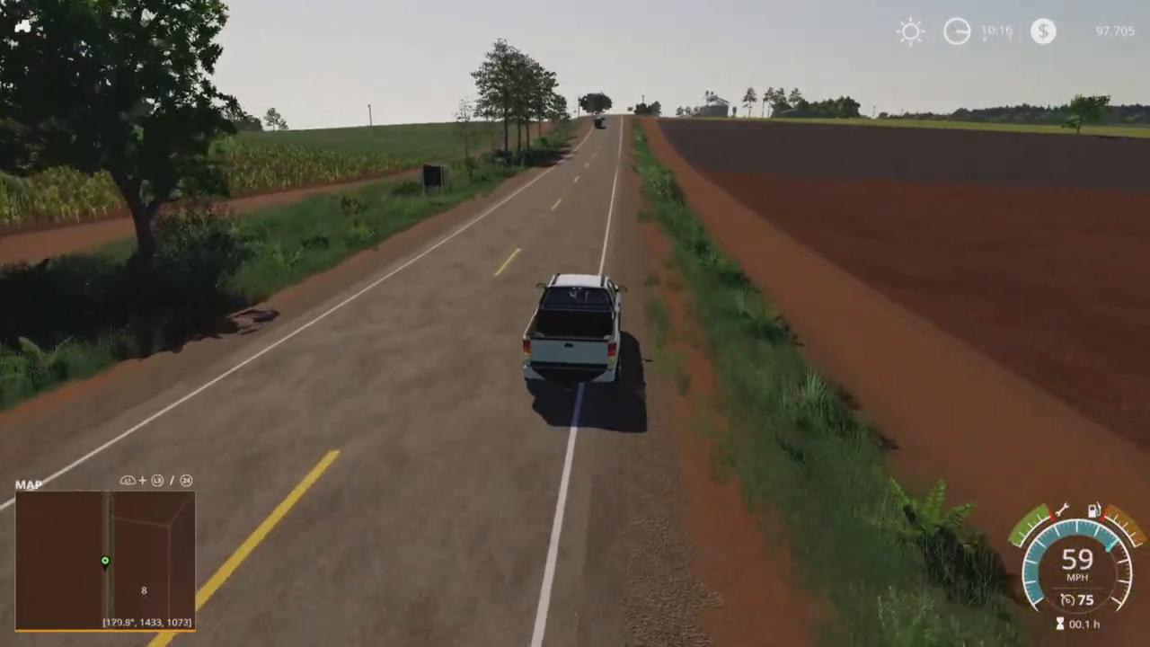
Turn off the highway onto dirt tracks, pause to view the young crops, then continue into the woods.
{"action": "key", "text": "w"}
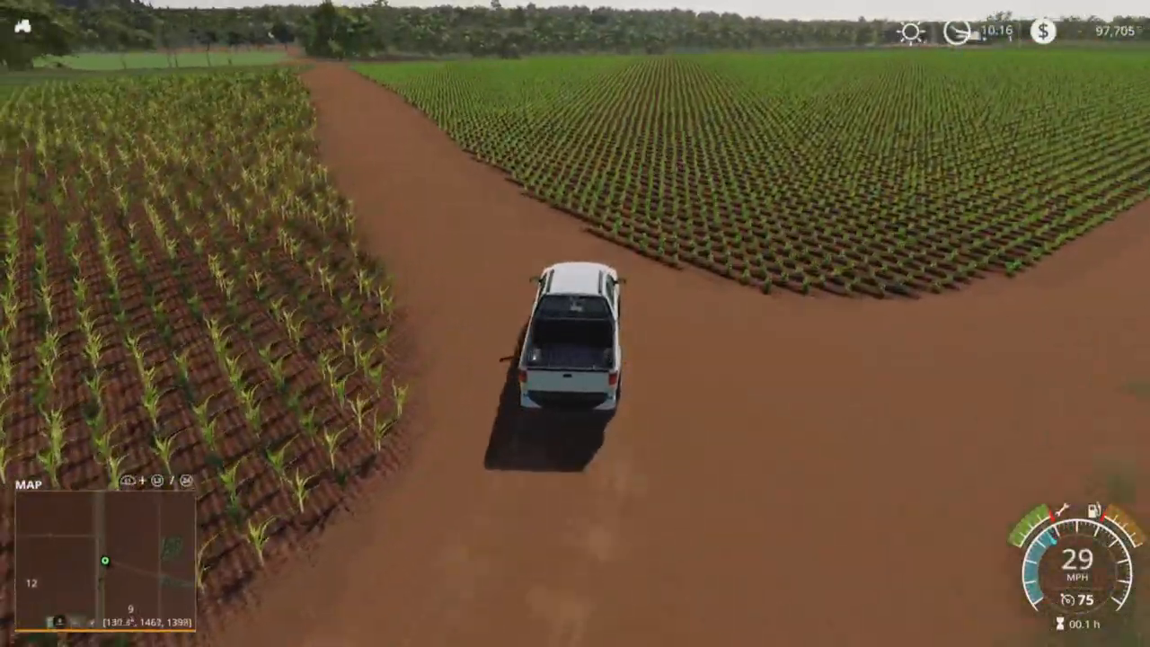
{"action": "key", "text": "w"}
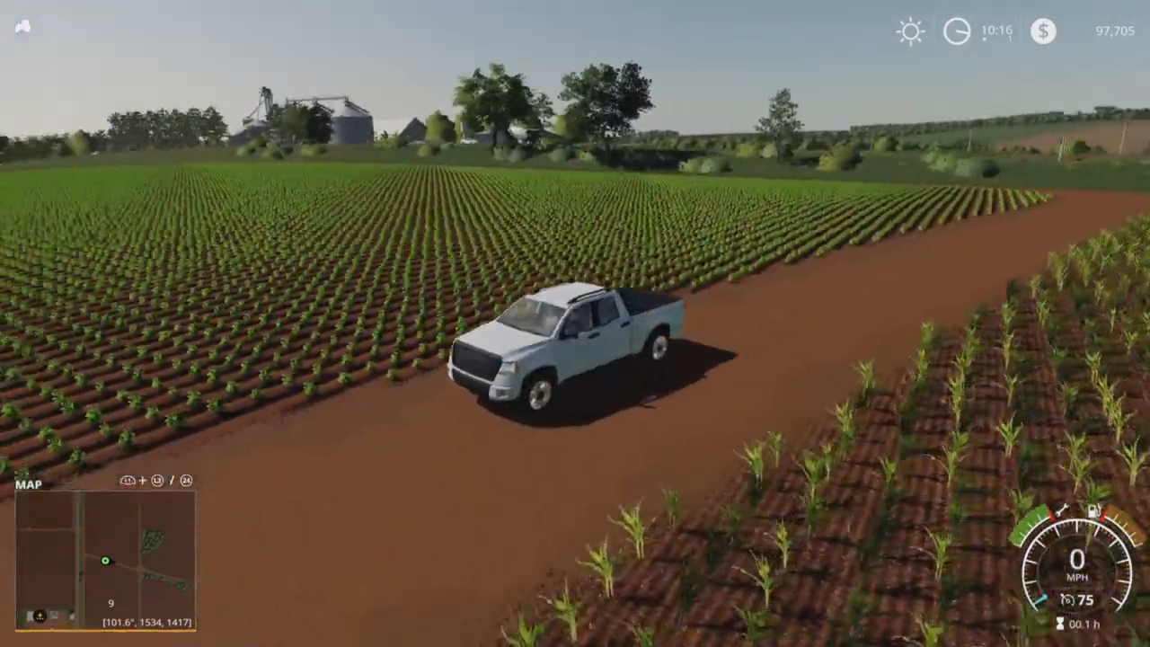
{"action": "key", "text": "w"}
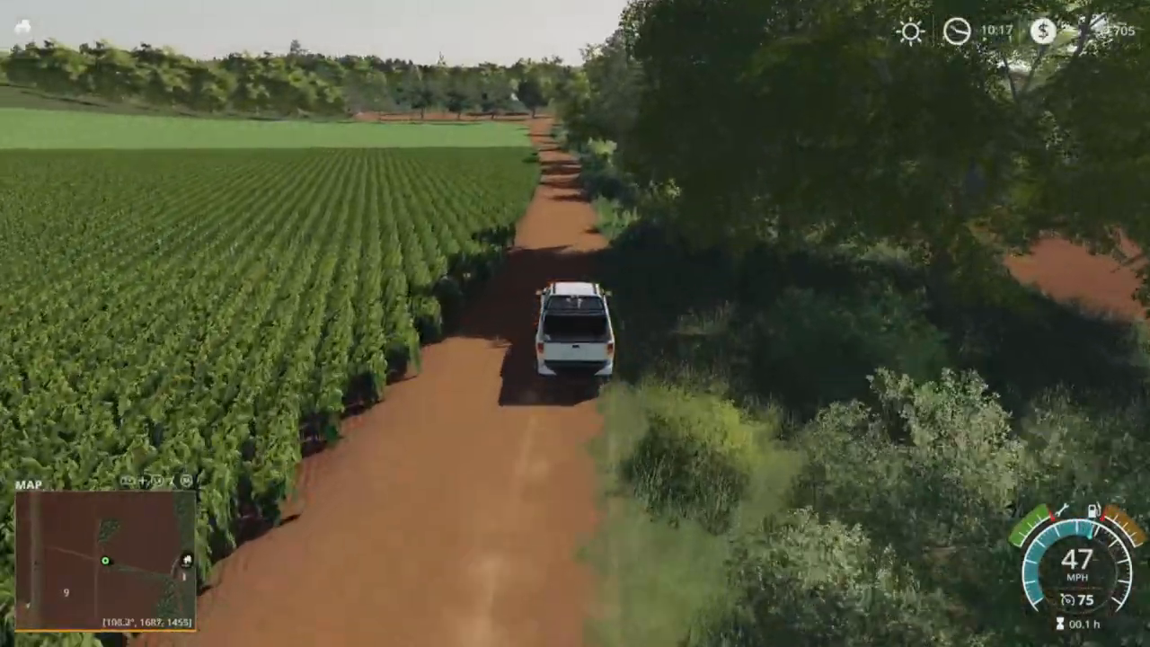
{"action": "key", "text": "w"}
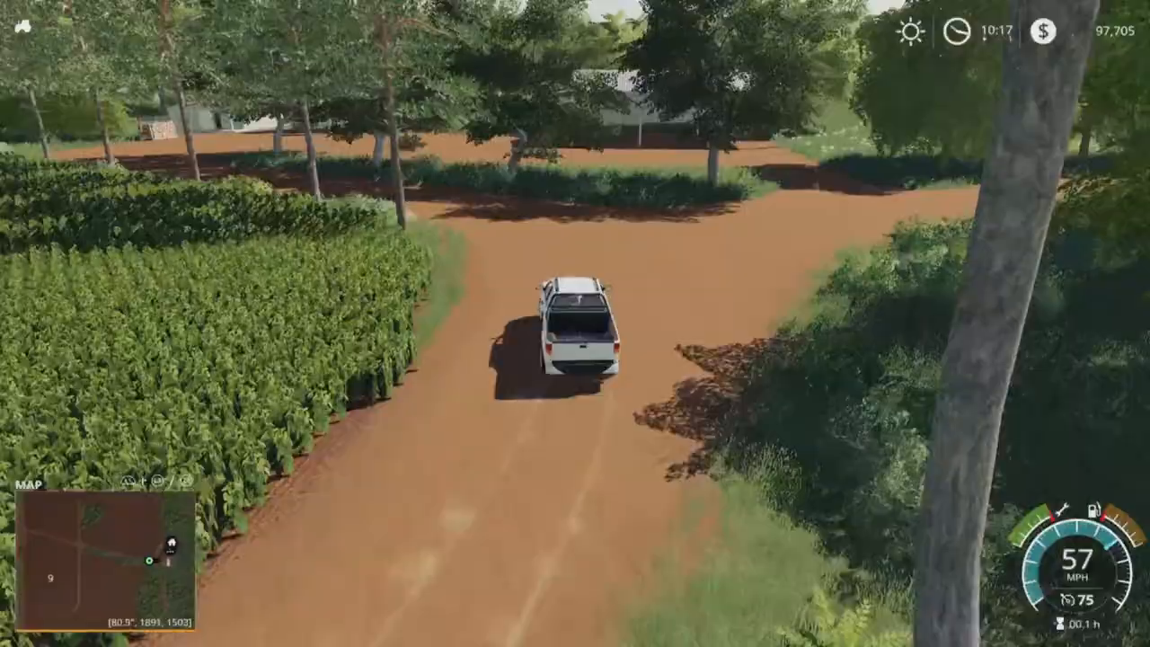
Try the farmhouse bed, dismiss the 'not tired' notice, then drive across the farmyard toward the open shed.
{"action": "key", "text": "w"}
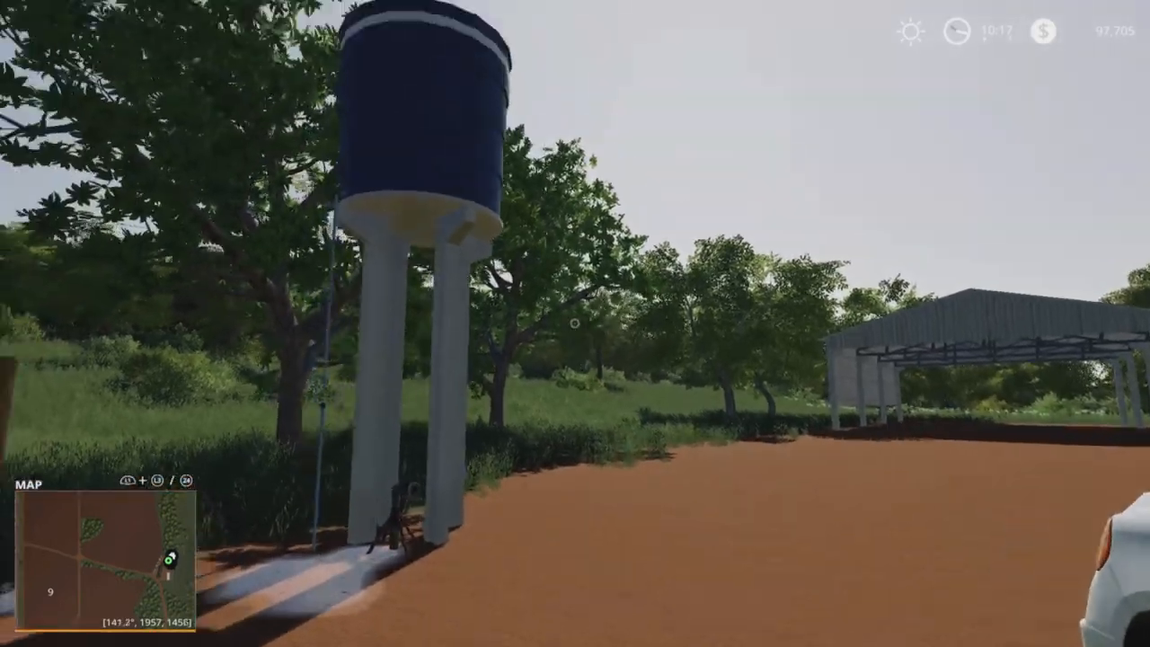
{"action": "mouse_move", "coordinate": [575, 323]}
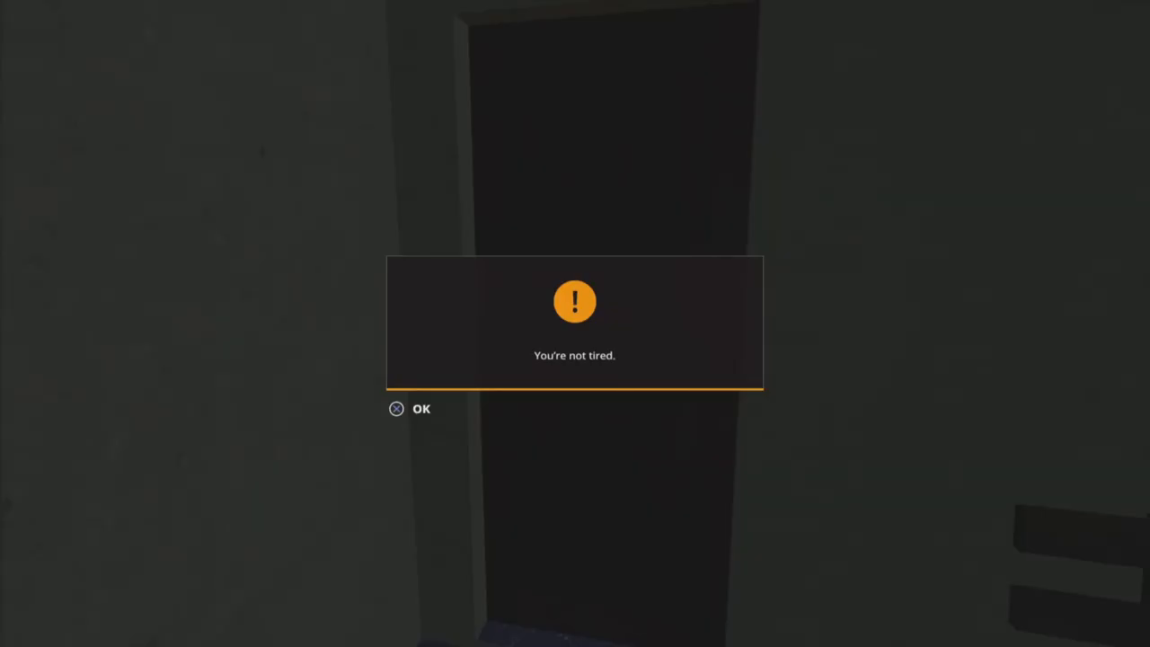
{"action": "left_click", "coordinate": [410, 410]}
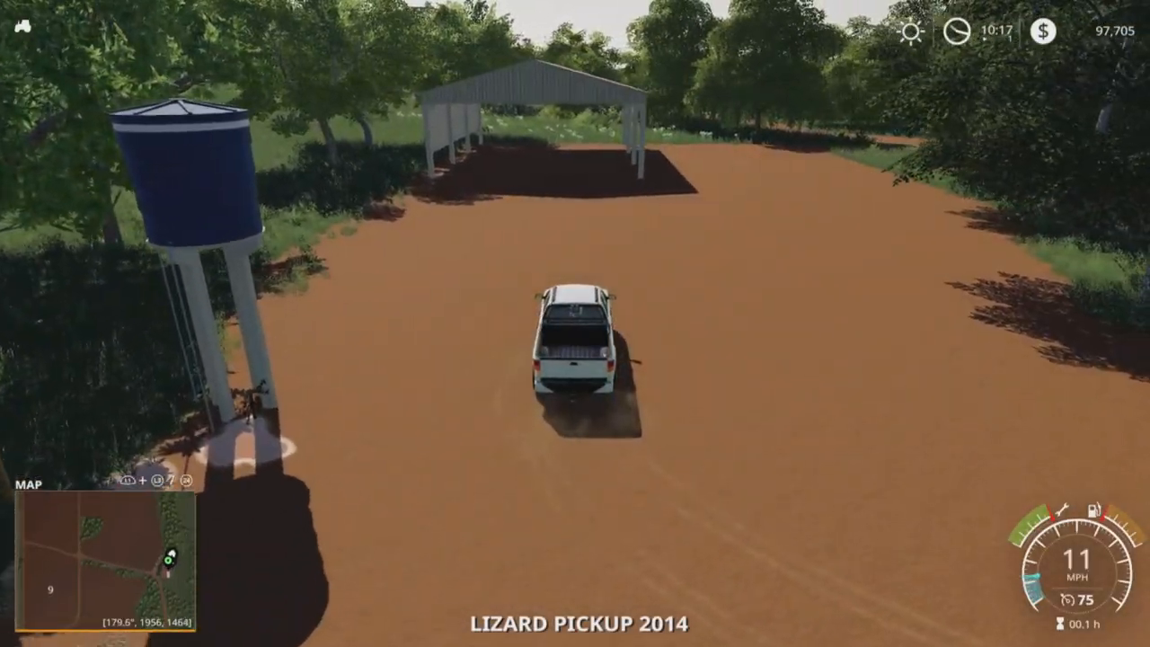
{"action": "key", "text": "W"}
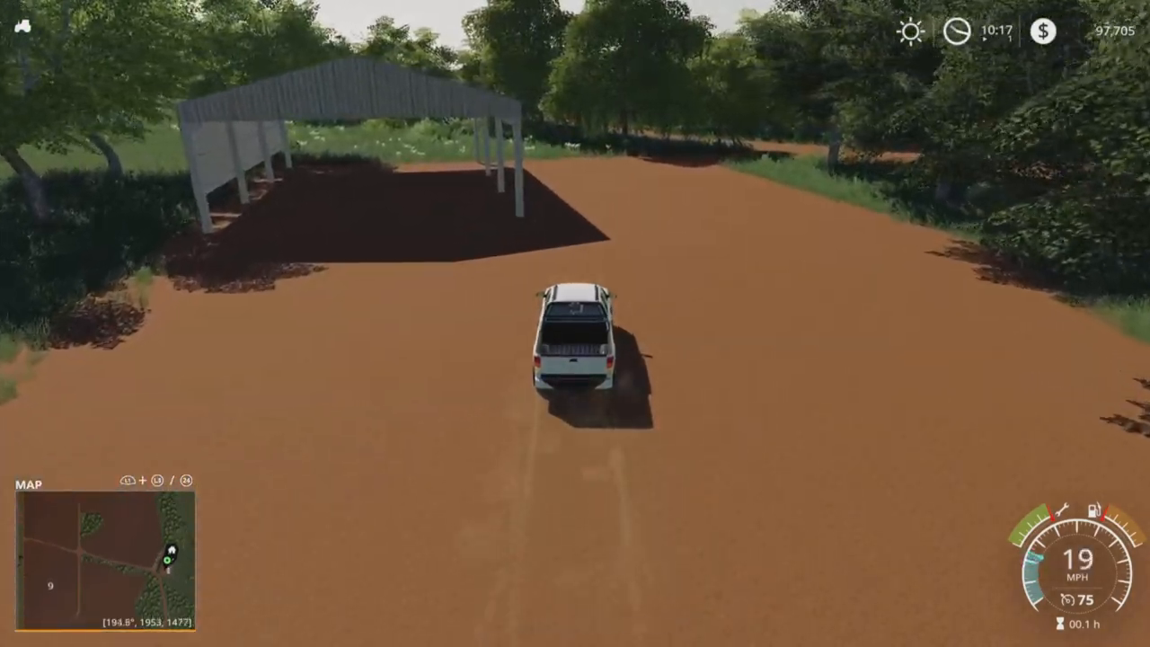
{"action": "key", "text": "W"}
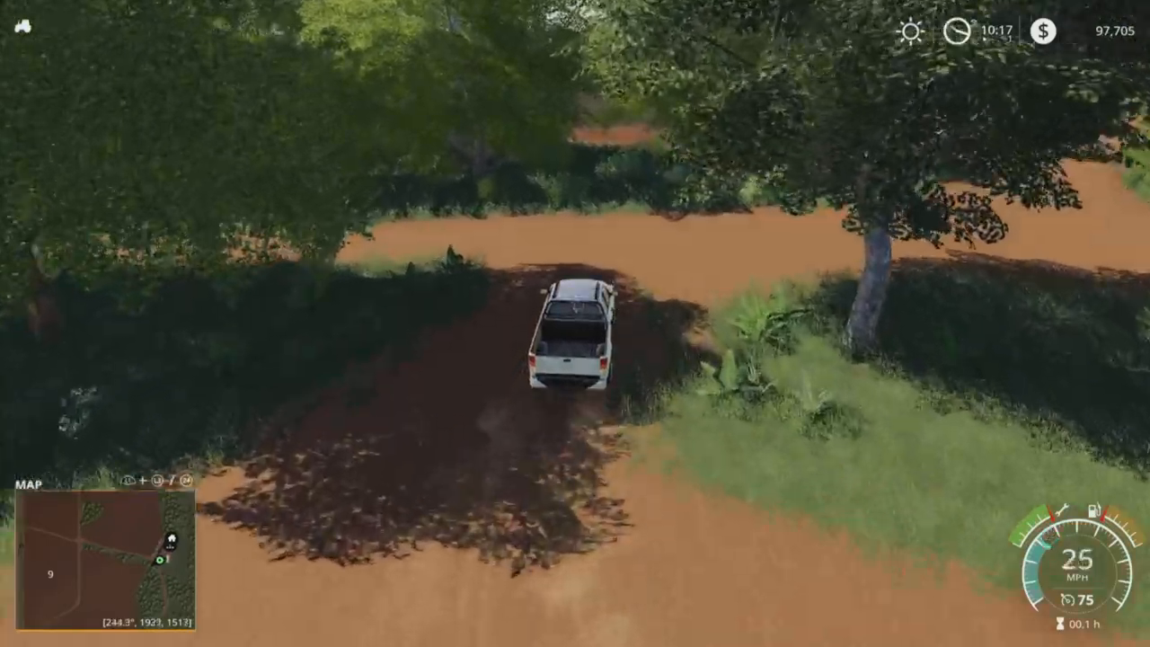
Steer the pickup along the forest dirt road down into the lime quarry.
{"action": "key", "text": "w"}
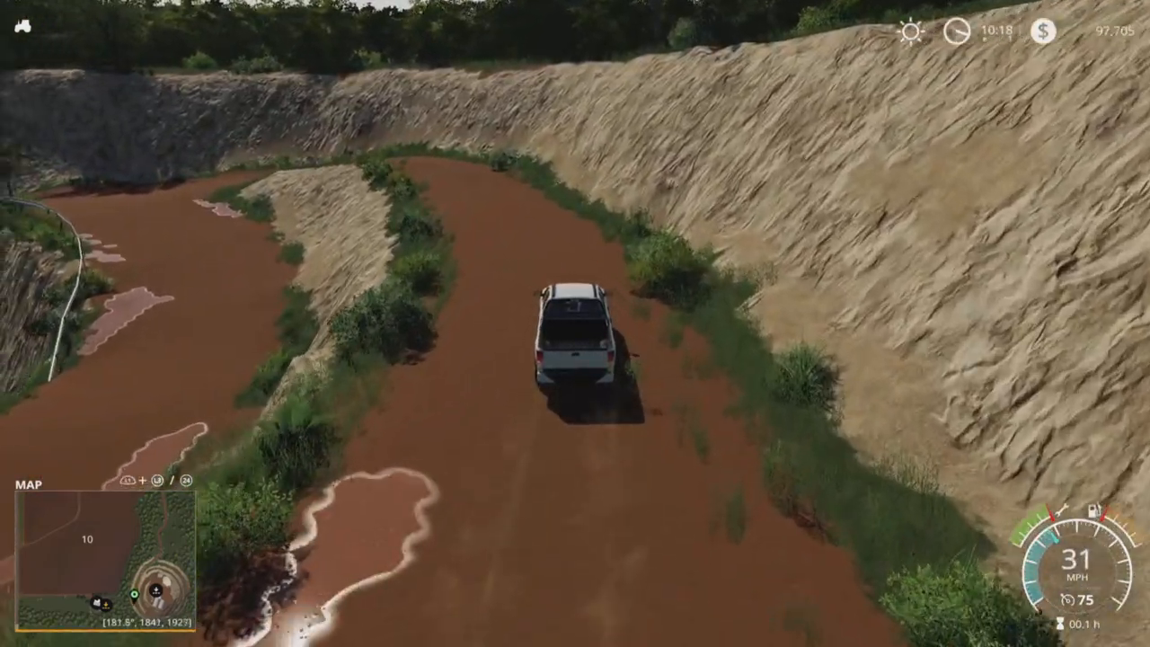
Drive to the lime station and stop the pickup under its loading hopper.
{"action": "key", "text": "w"}
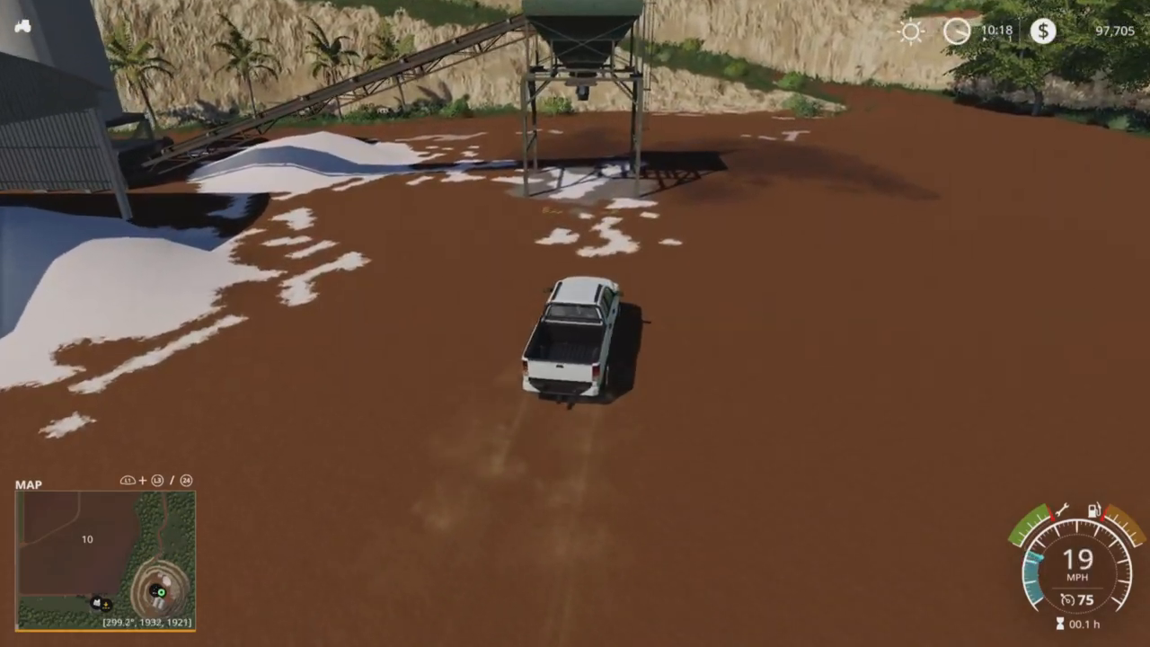
{"action": "key", "text": "W"}
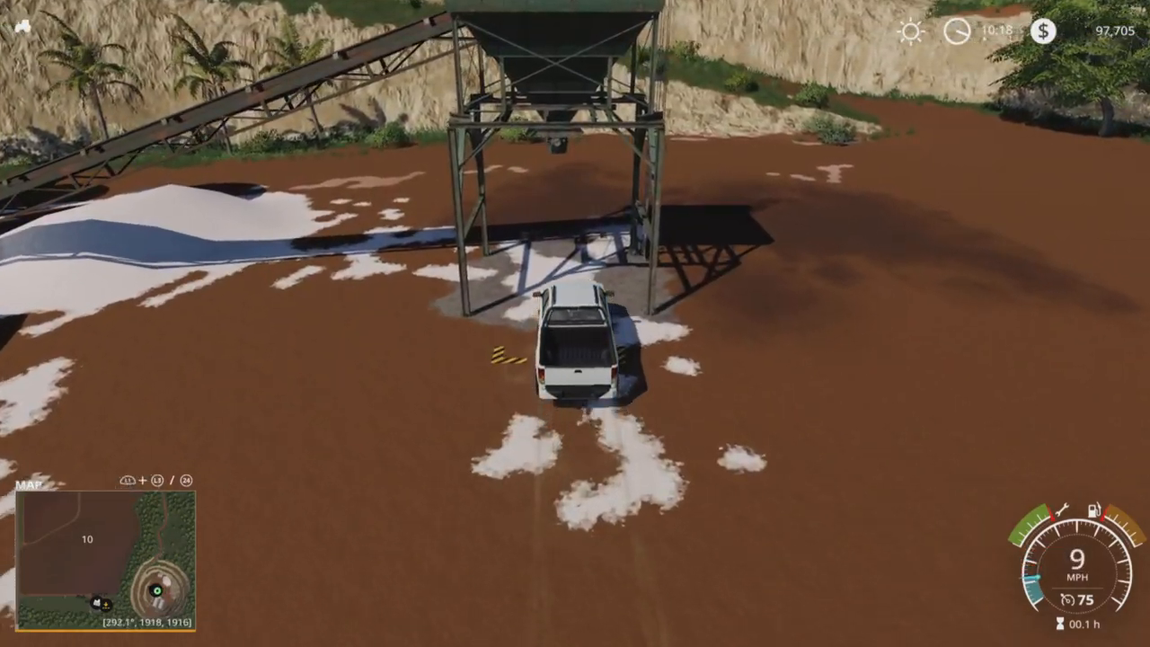
{"action": "key", "text": "w"}
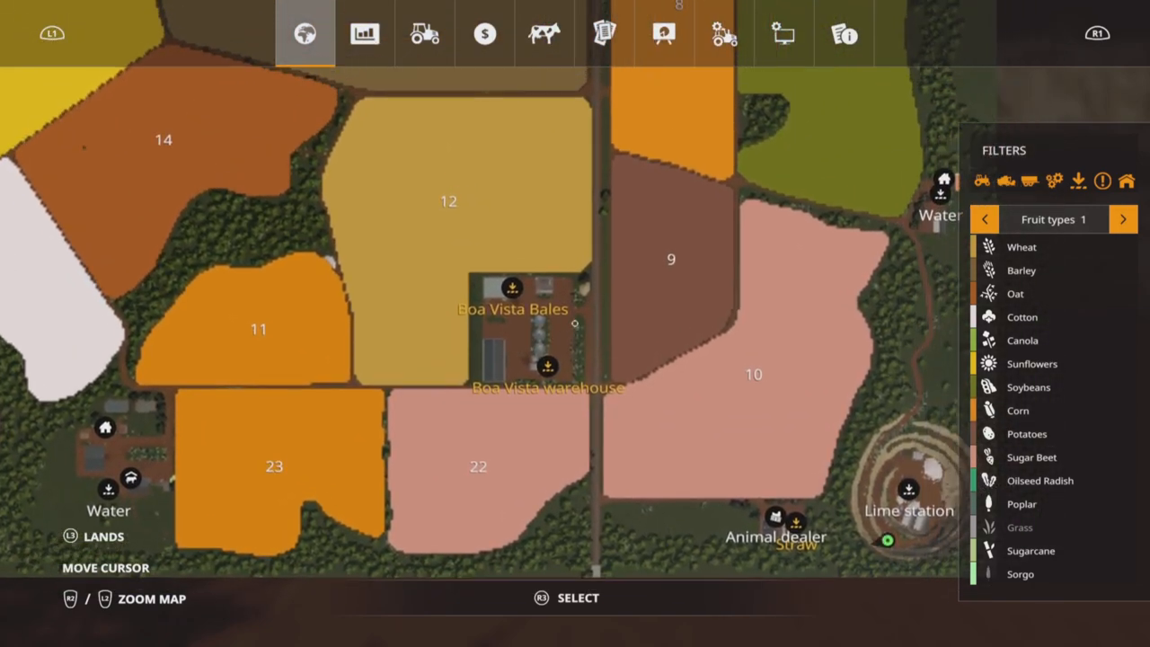
Close the map, drive out of the quarry and across the farmyard to the grain silos.
{"action": "key", "text": "Escape"}
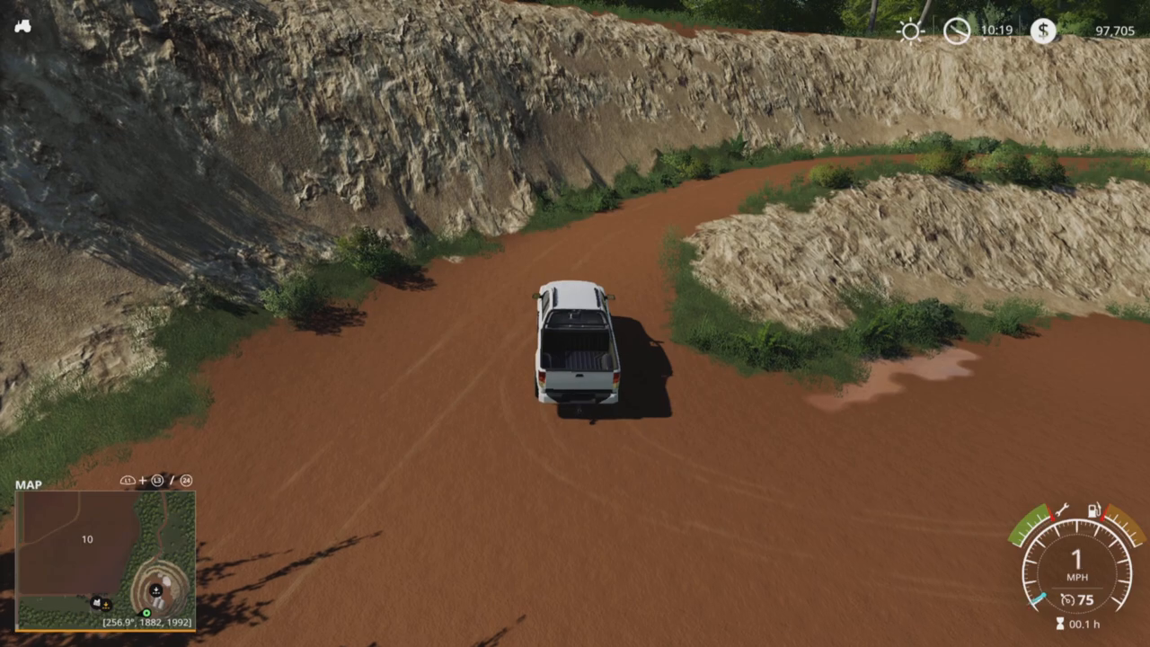
{"action": "key", "text": "w"}
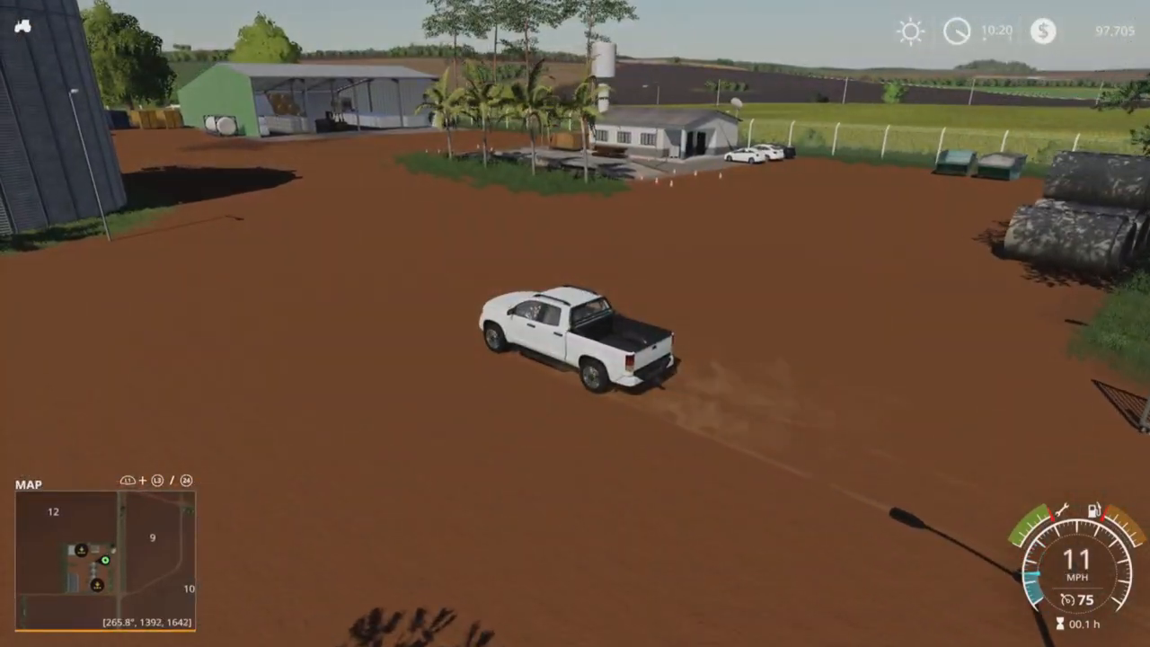
{"action": "key", "text": "w"}
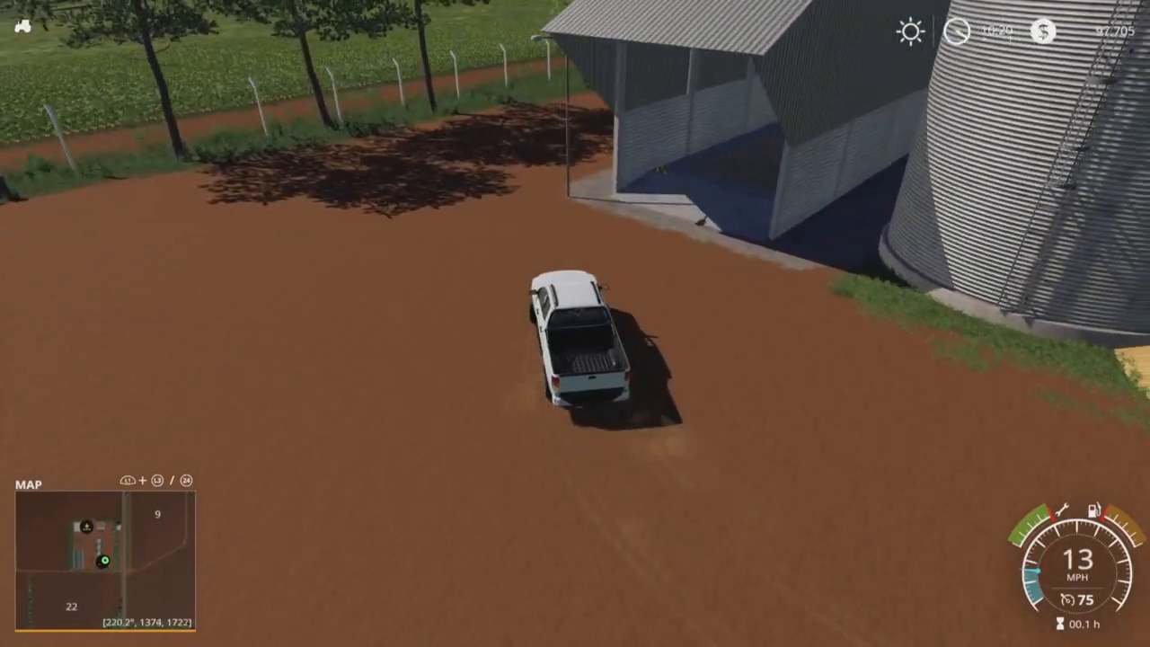
Bring up the overview menu and switch through the field map to the selling prices table.
{"action": "key", "text": "w"}
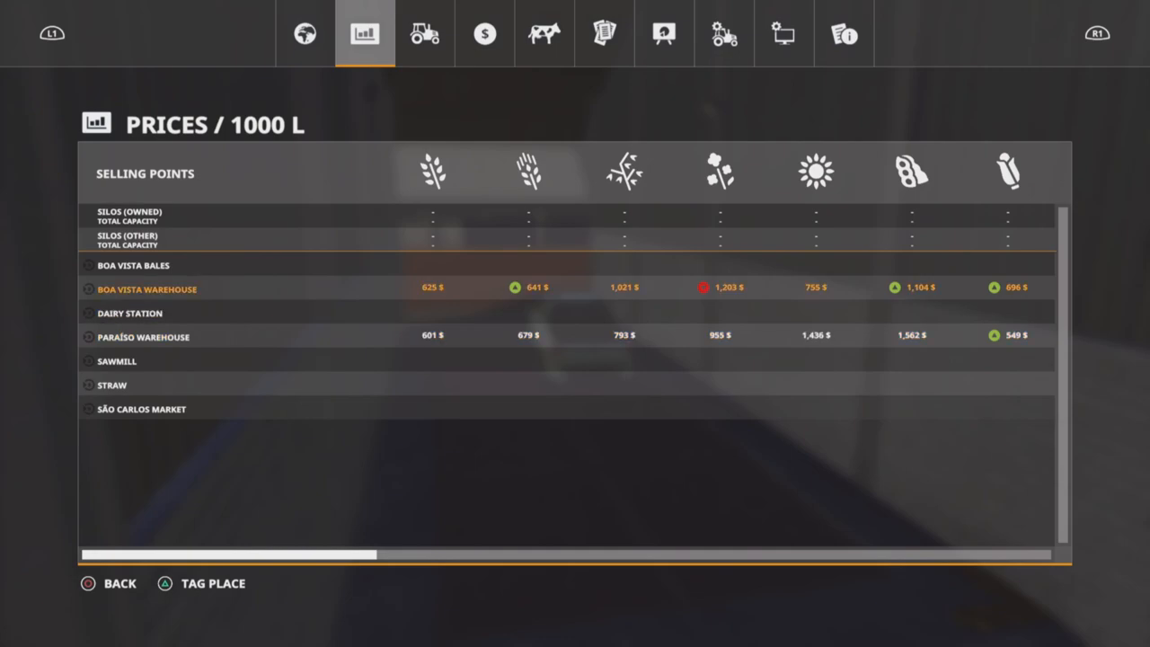
{"action": "left_click", "coordinate": [304, 32]}
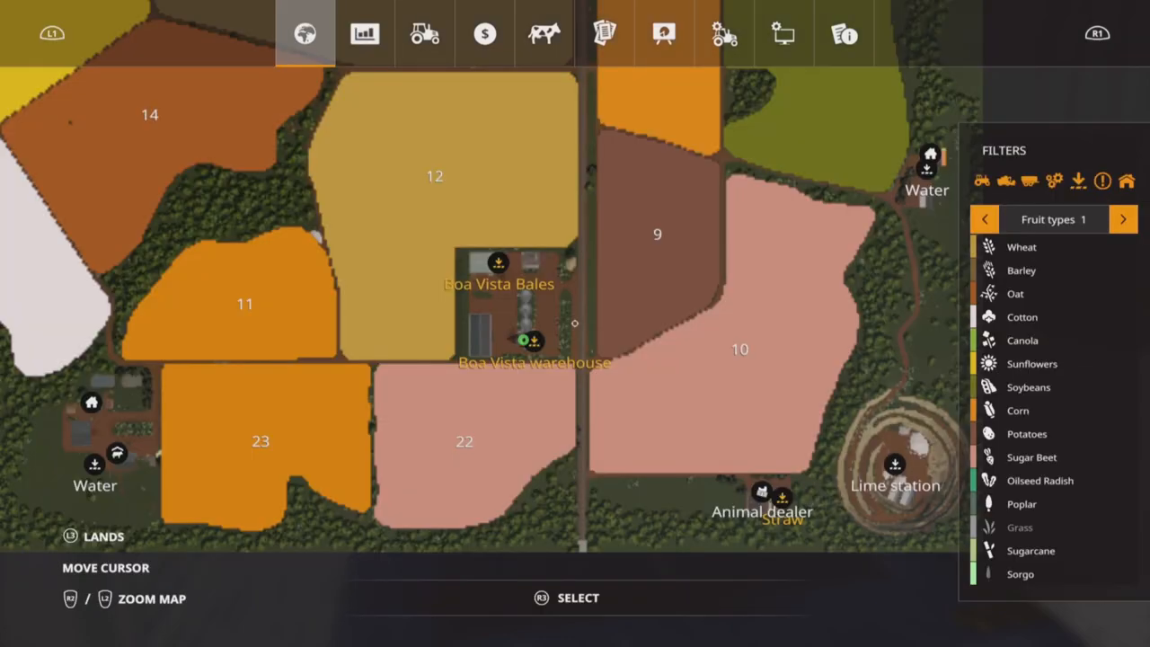
{"action": "left_click", "coordinate": [363, 33]}
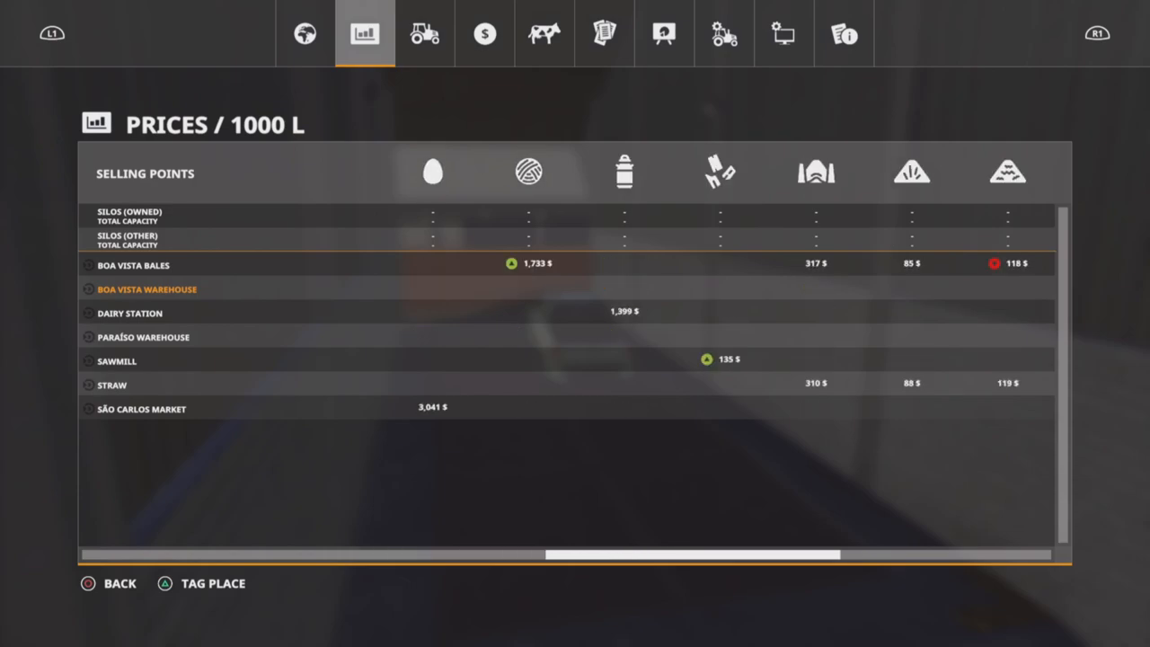
Scroll across the crop price columns for the sale points, then leave the prices table.
{"action": "scroll", "scroll_direction": "right", "scroll_amount": 3}
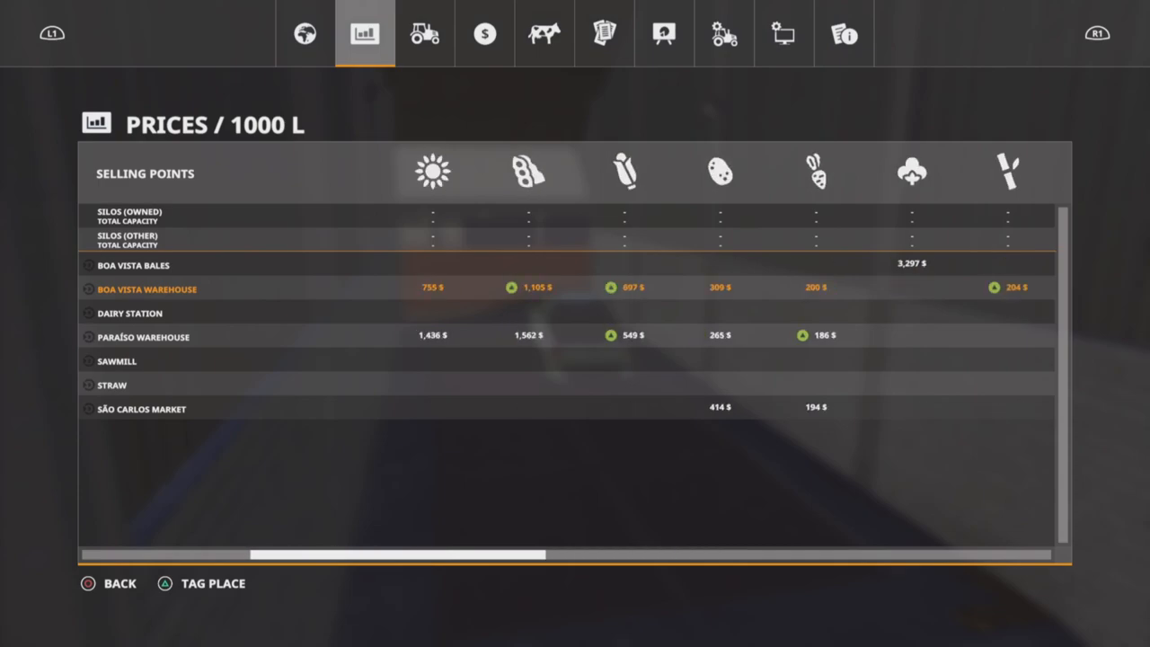
{"action": "scroll", "scroll_direction": "left", "scroll_amount": 3}
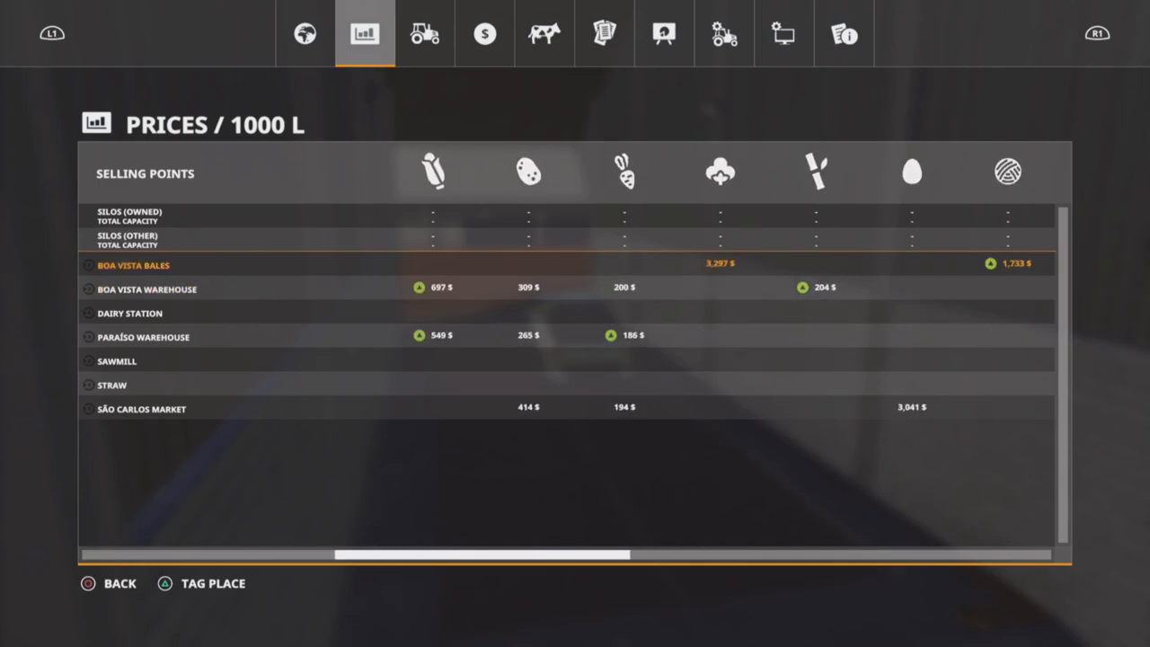
{"action": "scroll", "scroll_direction": "right", "scroll_amount": 3}
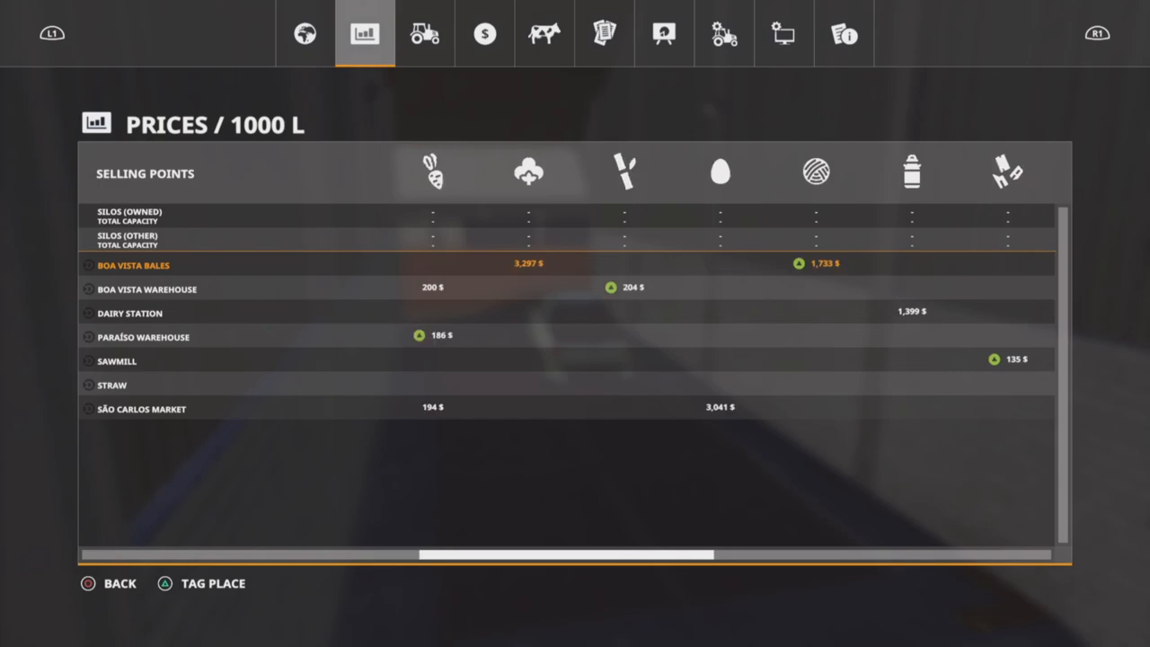
{"action": "scroll", "scroll_direction": "right", "scroll_amount": 3}
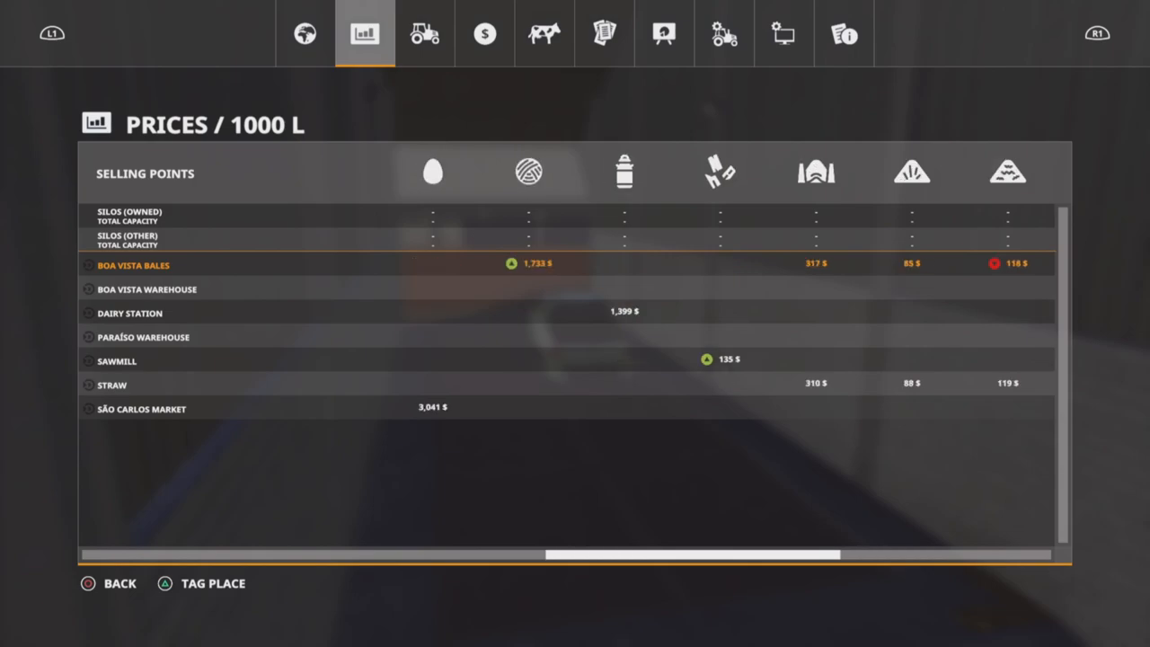
{"action": "left_click", "coordinate": [306, 32]}
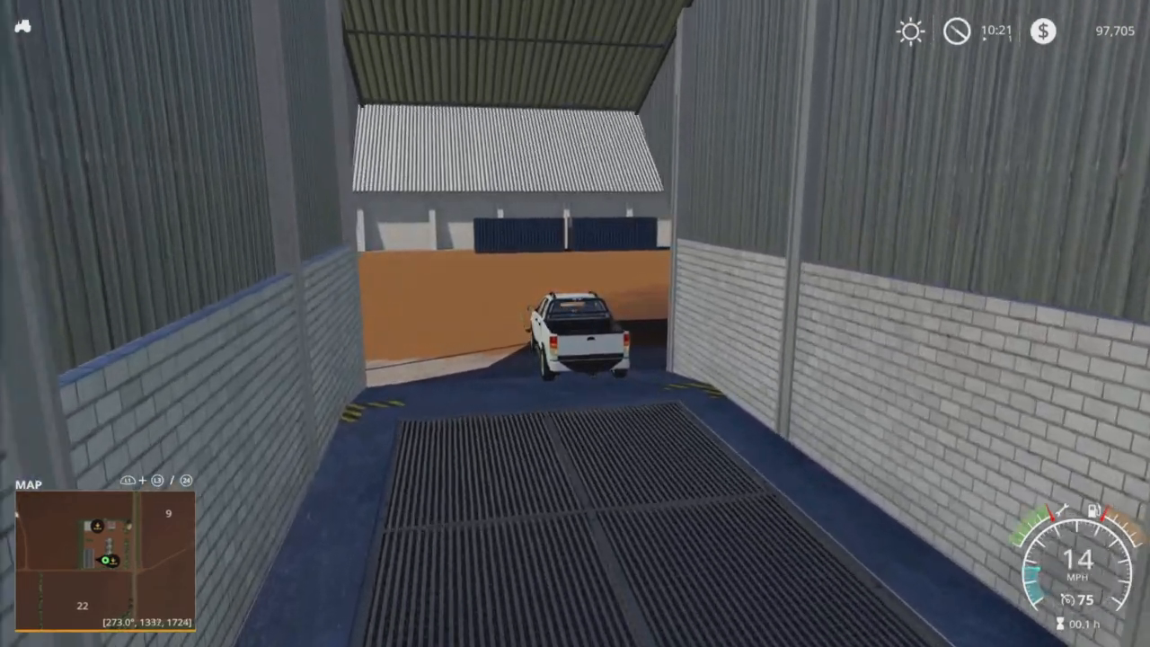
Drive through the warehouse shed and out of the farmyard along the tree-lined dirt track.
{"action": "key", "text": "w"}
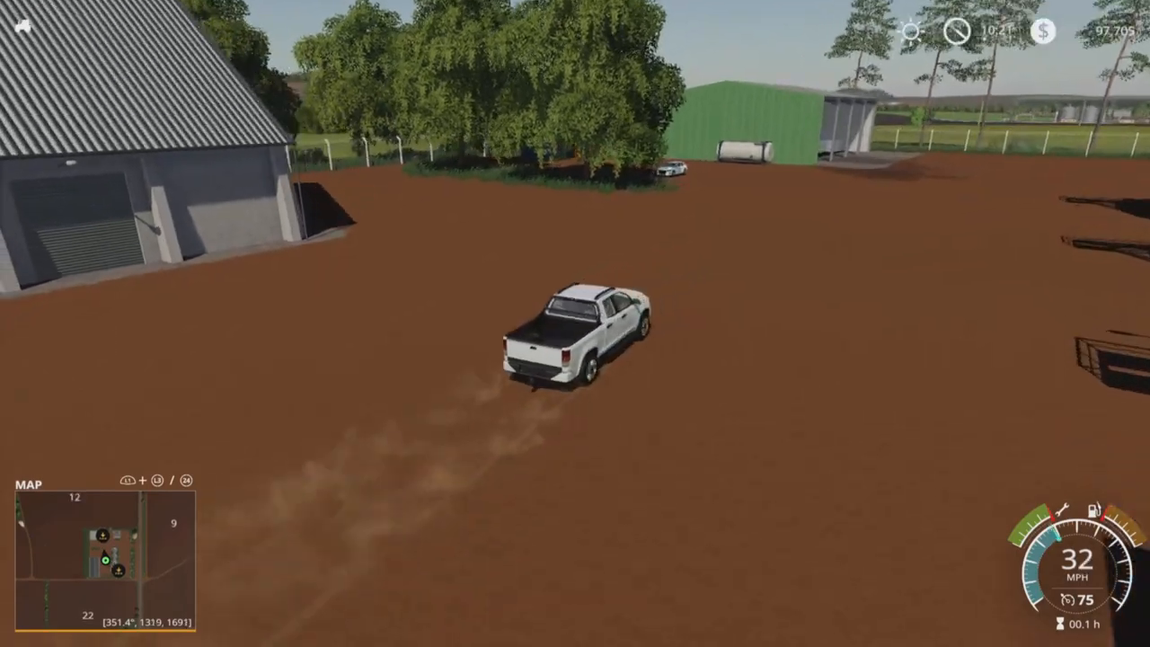
{"action": "key", "text": "w"}
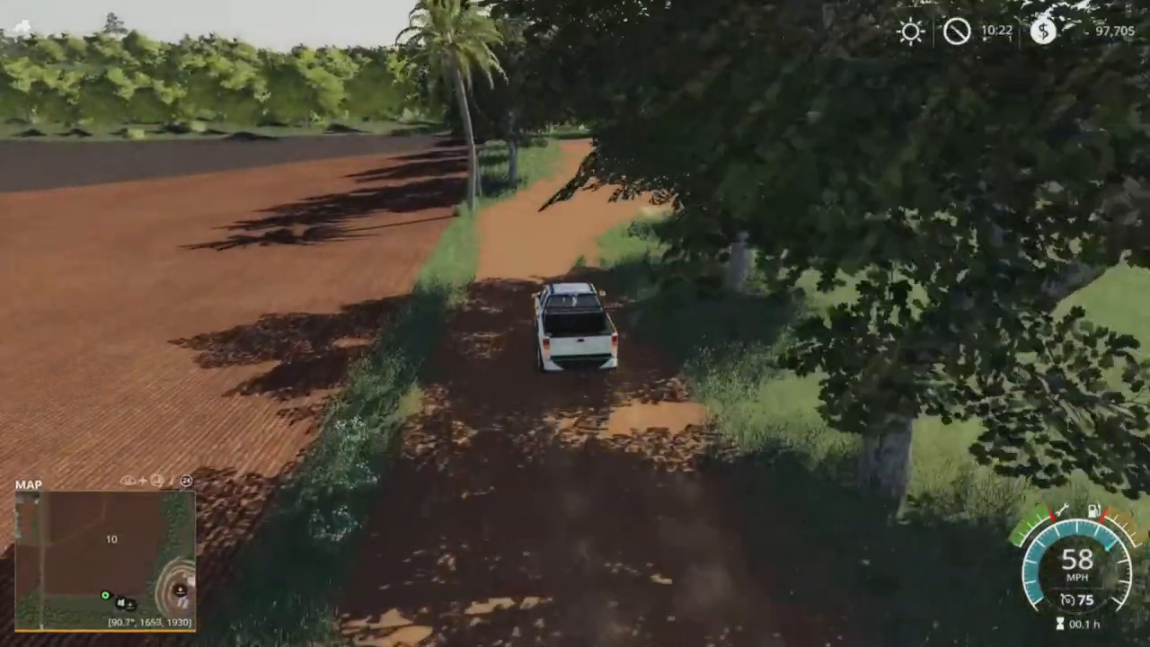
{"action": "key", "text": "w"}
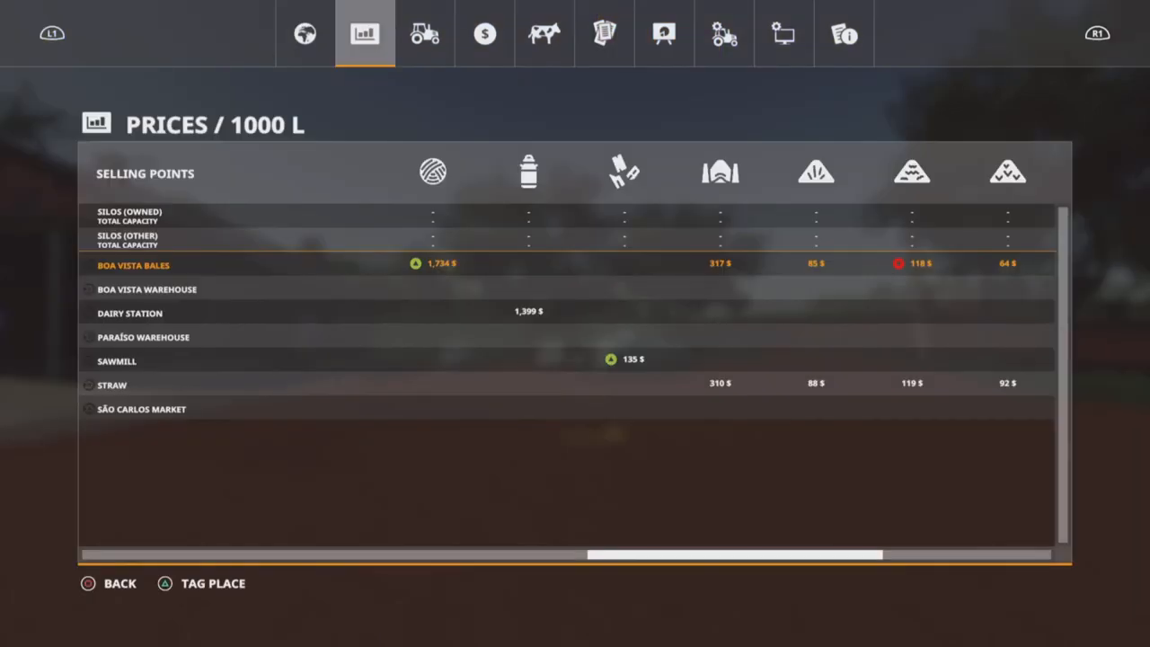
Scroll to more crop prices, then close the table and resume driving down the dirt road.
{"action": "scroll", "scroll_direction": "right", "scroll_amount": 3}
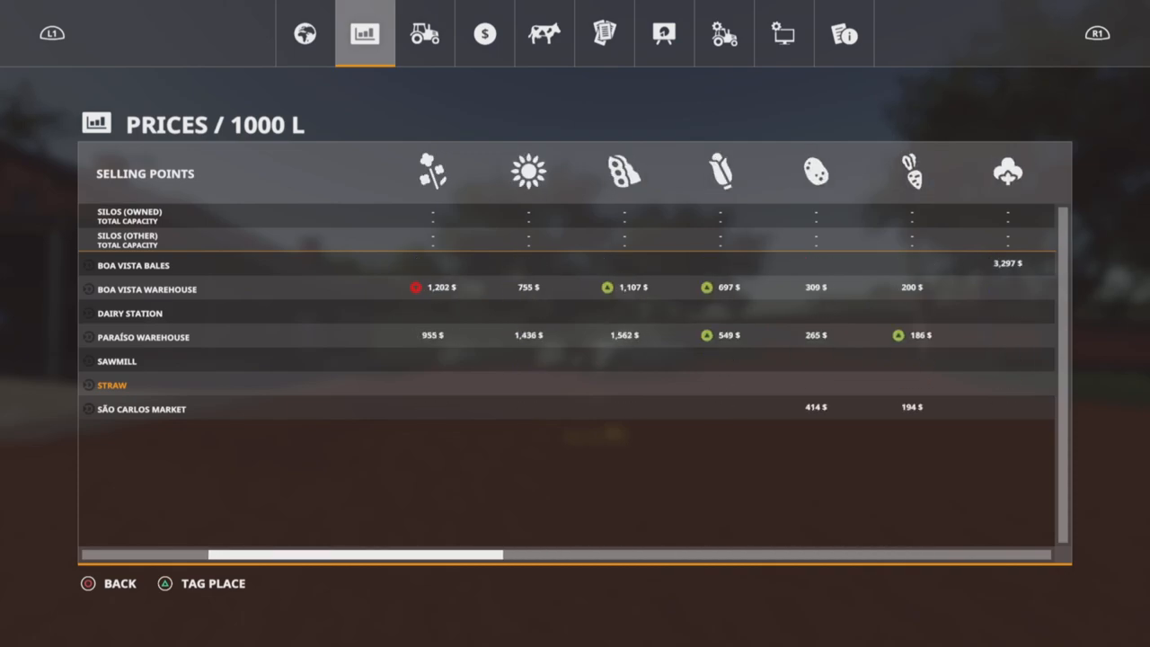
{"action": "left_click", "coordinate": [305, 32]}
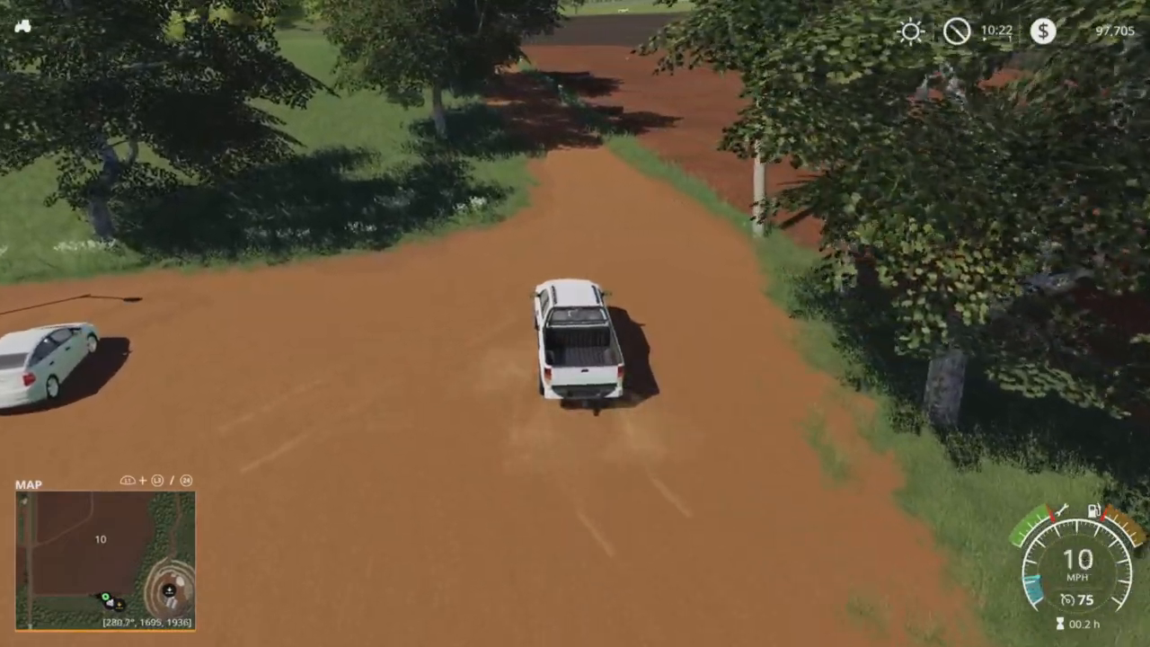
Drive the pickup down the red dirt tracks between the crop fields to the farmhouse.
{"action": "key", "text": "w"}
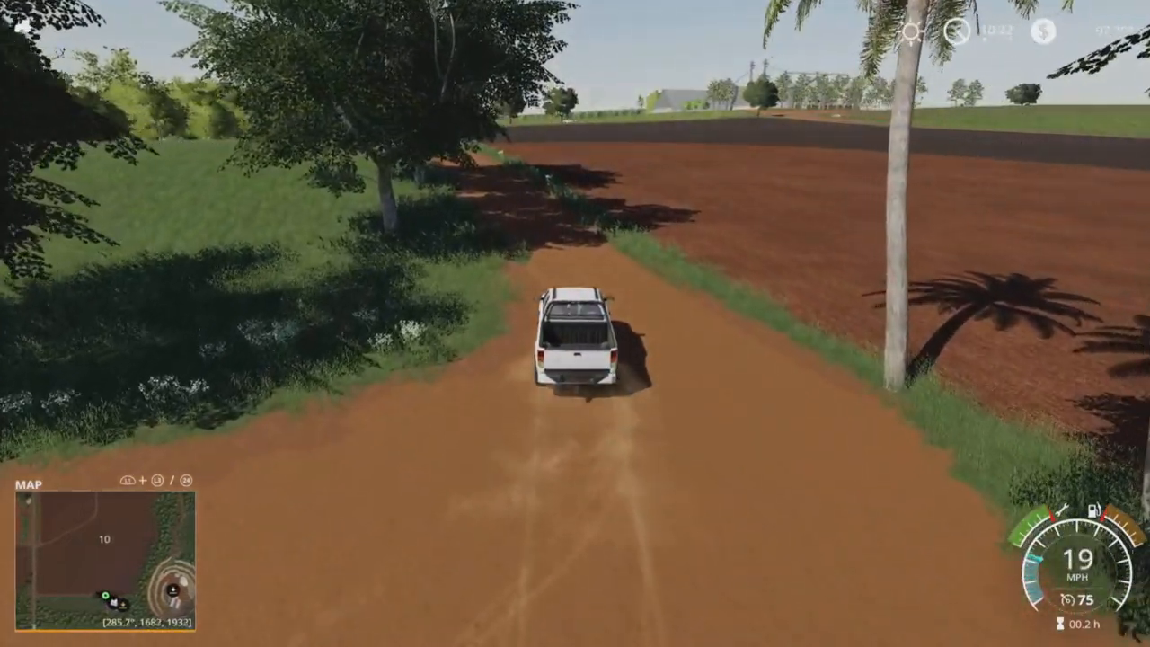
{"action": "key", "text": "W"}
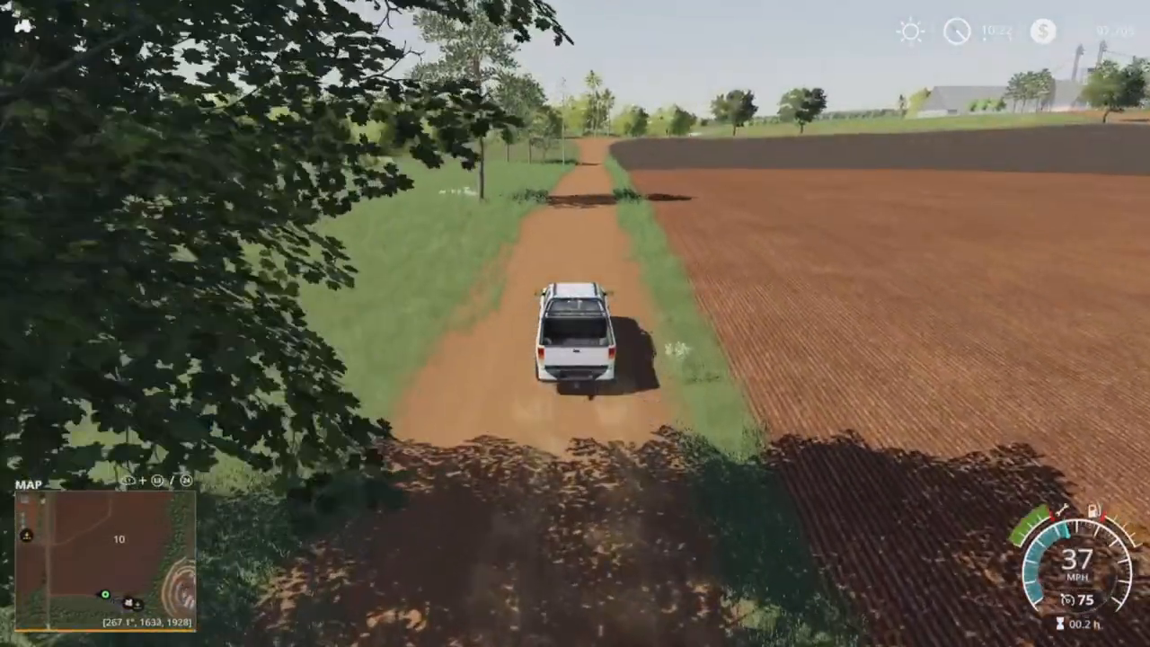
{"action": "key", "text": "w"}
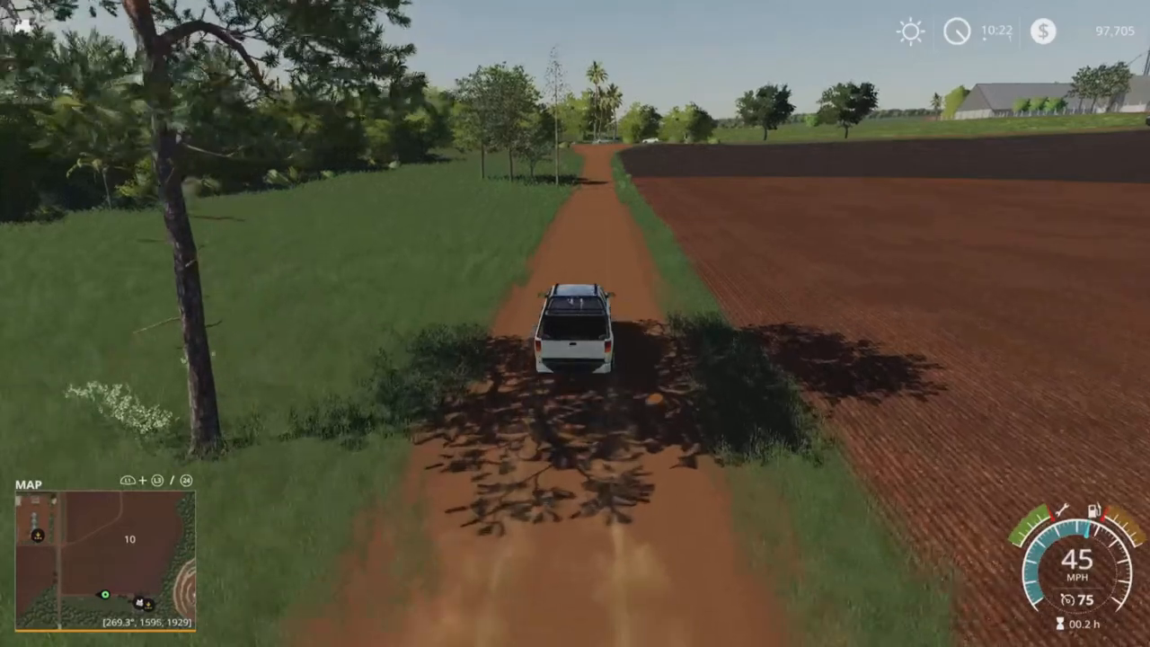
{"action": "key", "text": "w"}
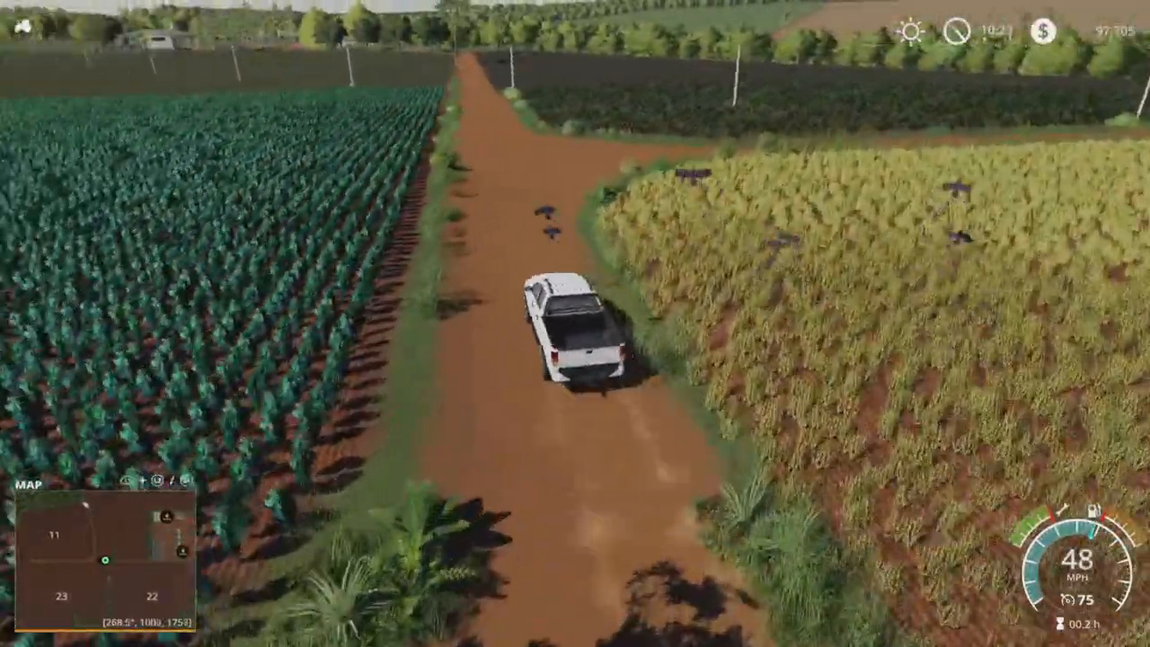
{"action": "key", "text": "w"}
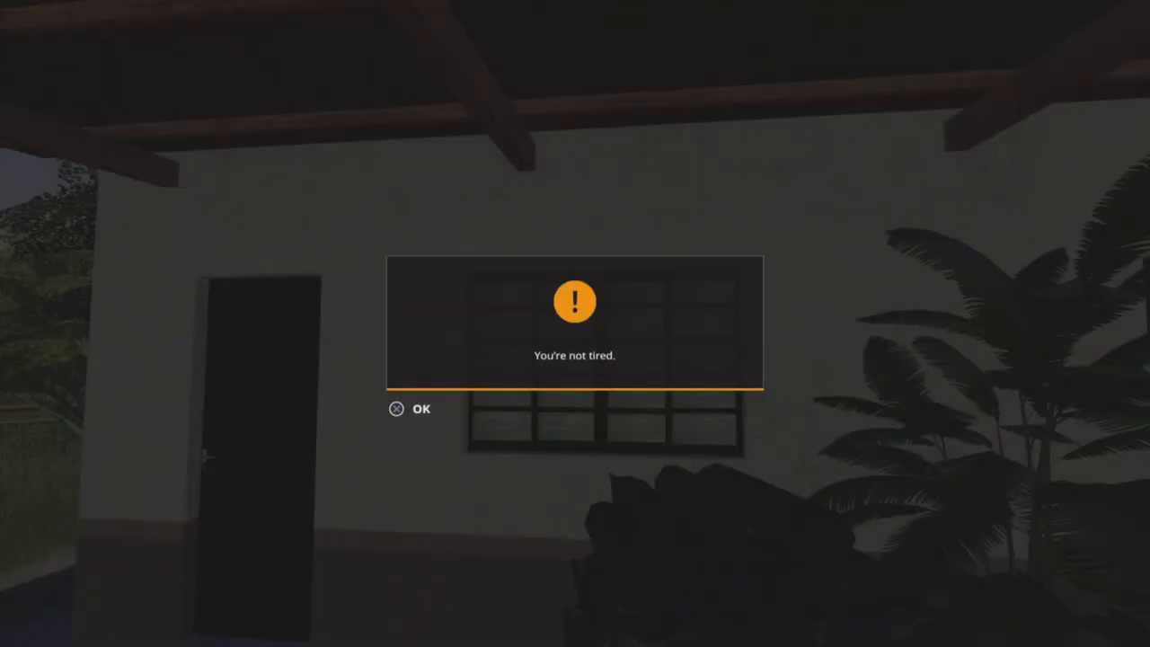
Dismiss the 'You're not tired' notice after trying to sleep at the farmhouse.
{"action": "left_click", "coordinate": [410, 410]}
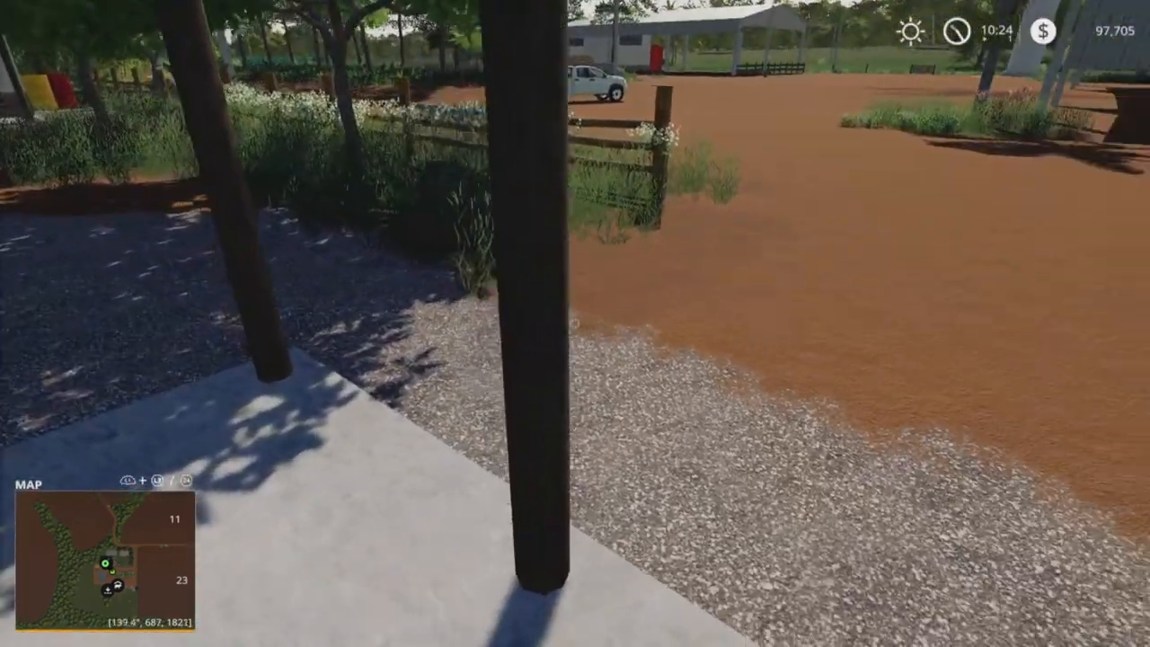
{"action": "mouse_move", "coordinate": [576, 324]}
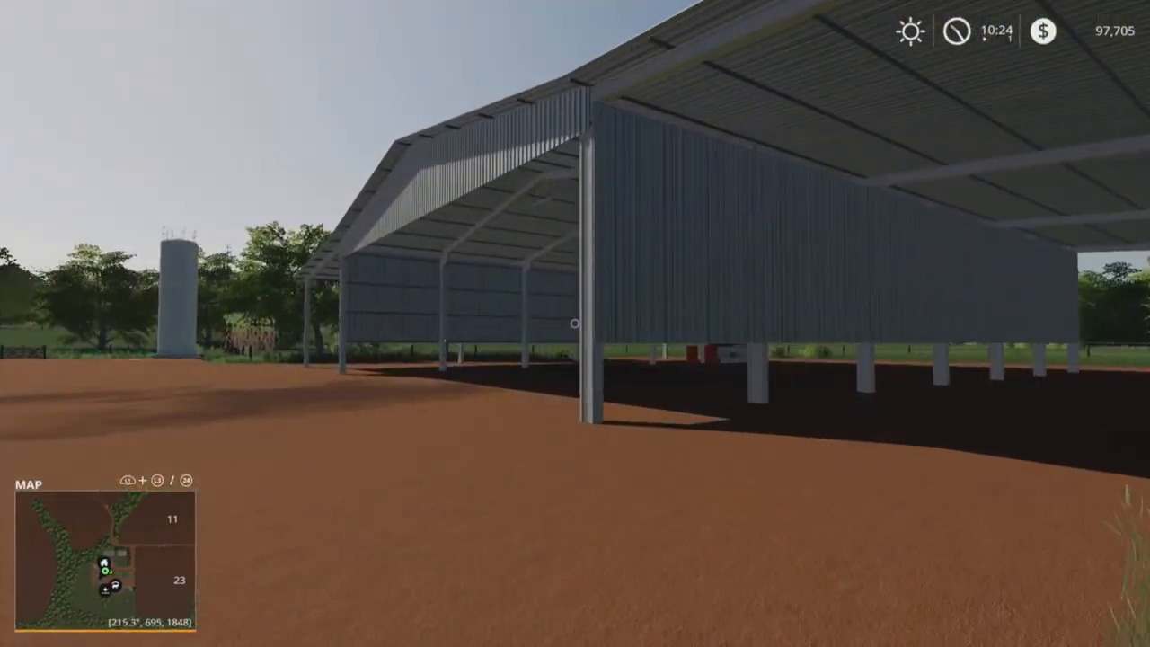
{"action": "mouse_move", "coordinate": [576, 323]}
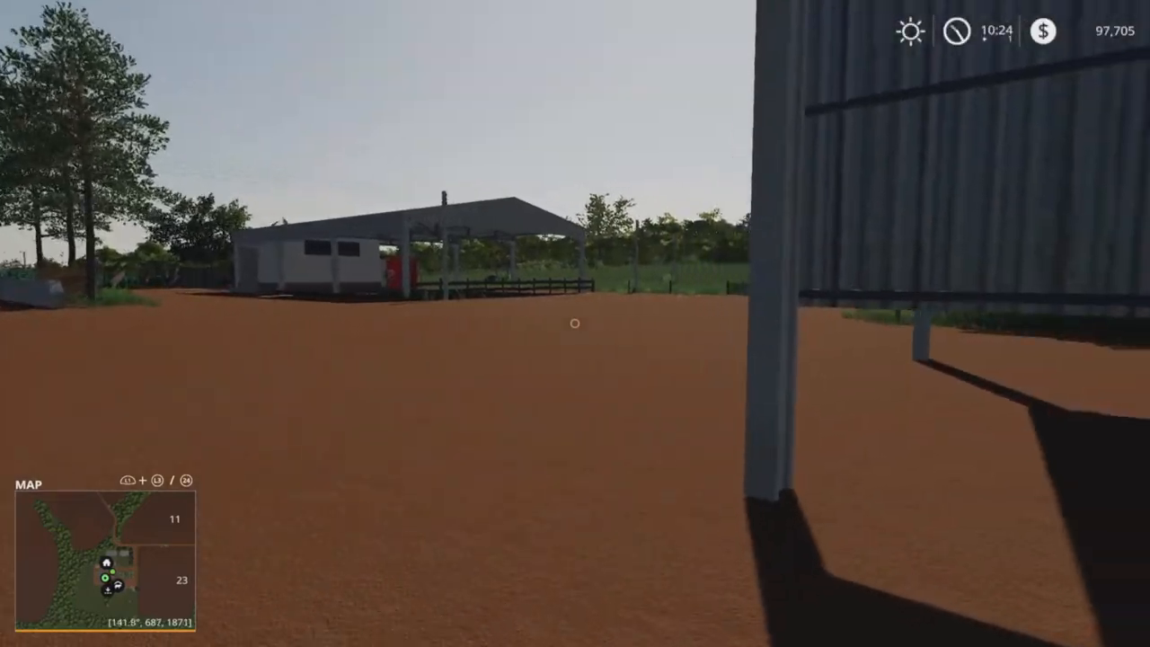
{"action": "mouse_move", "coordinate": [575, 324]}
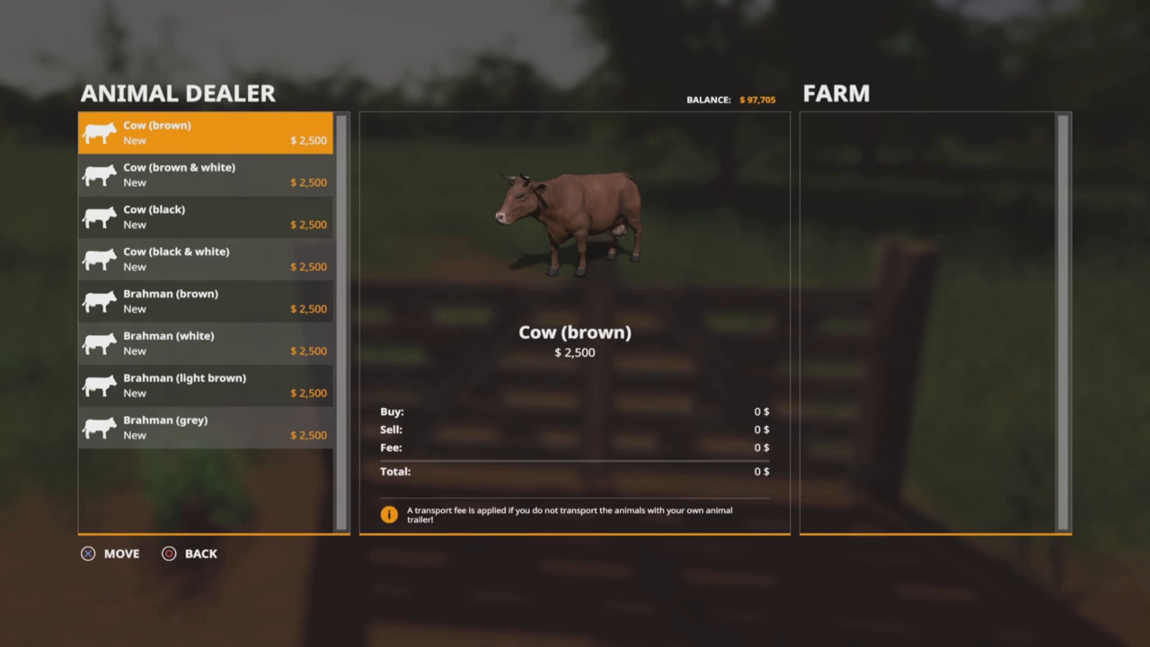
Browse the animal dealer's cow and Brahman cattle list without buying.
{"action": "left_click", "coordinate": [201, 554]}
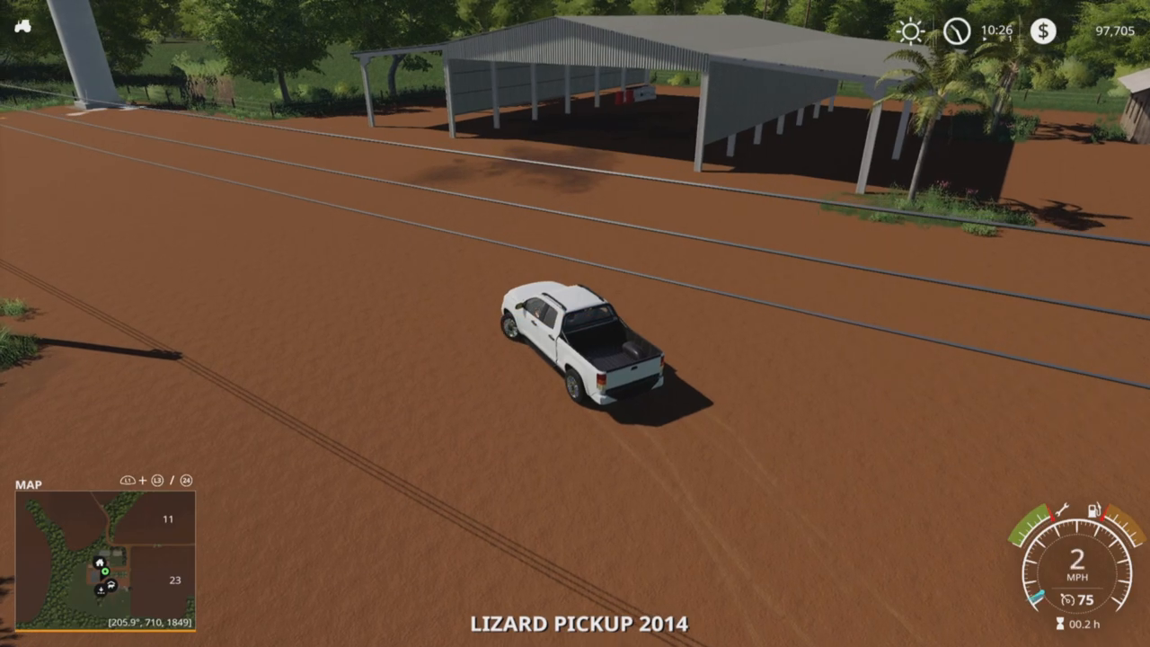
Drive past the crop and ploughed fields and stop on the dirt road beside fields 18 and 20.
{"action": "key", "text": "w"}
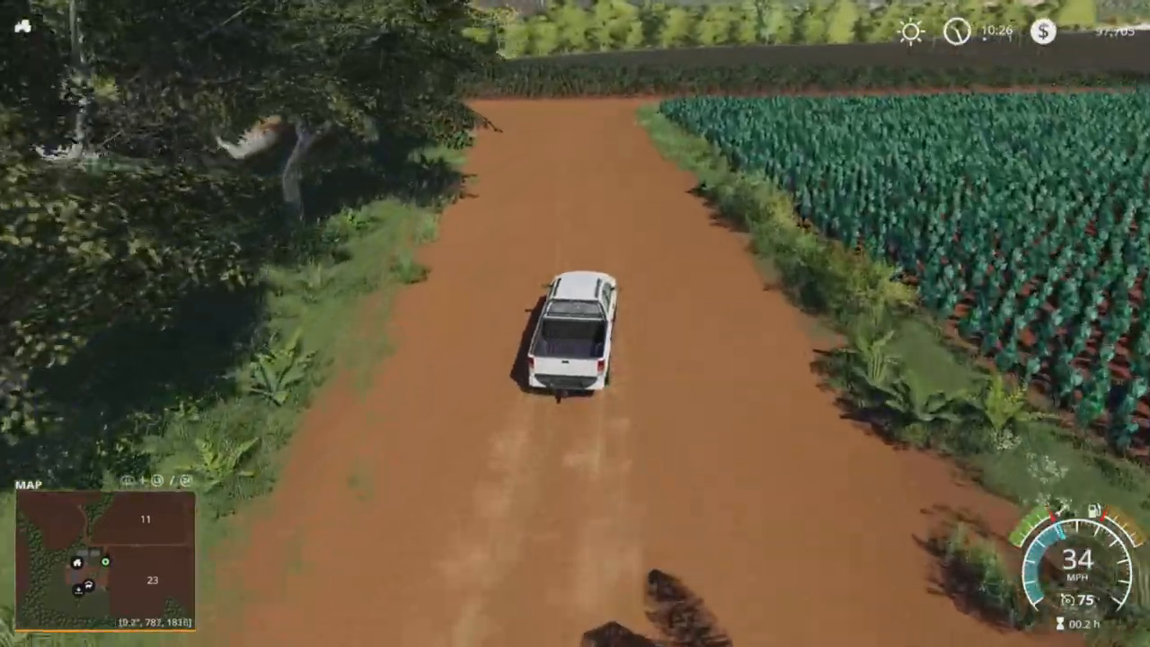
{"action": "key", "text": "w"}
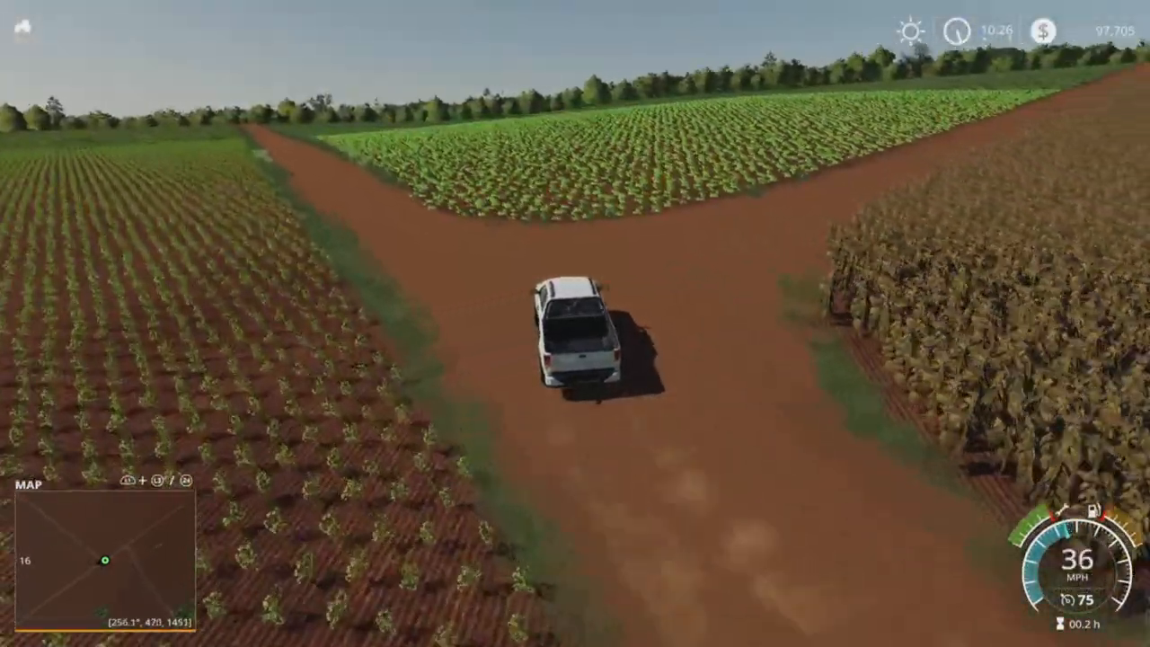
{"action": "key", "text": "W"}
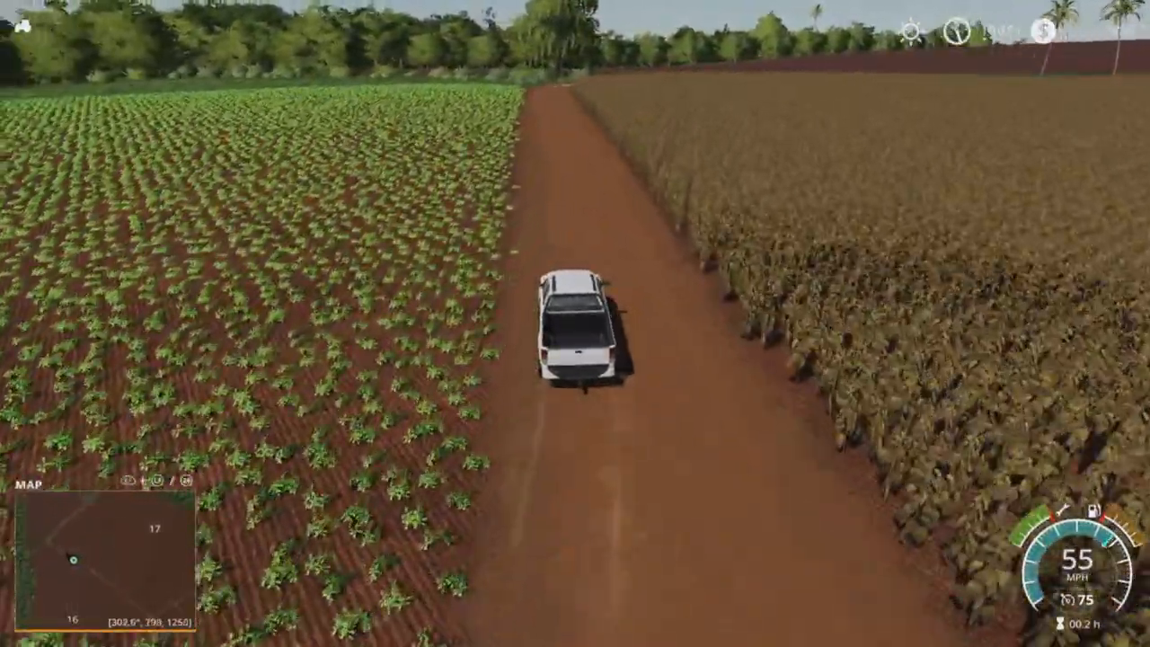
{"action": "key", "text": "w"}
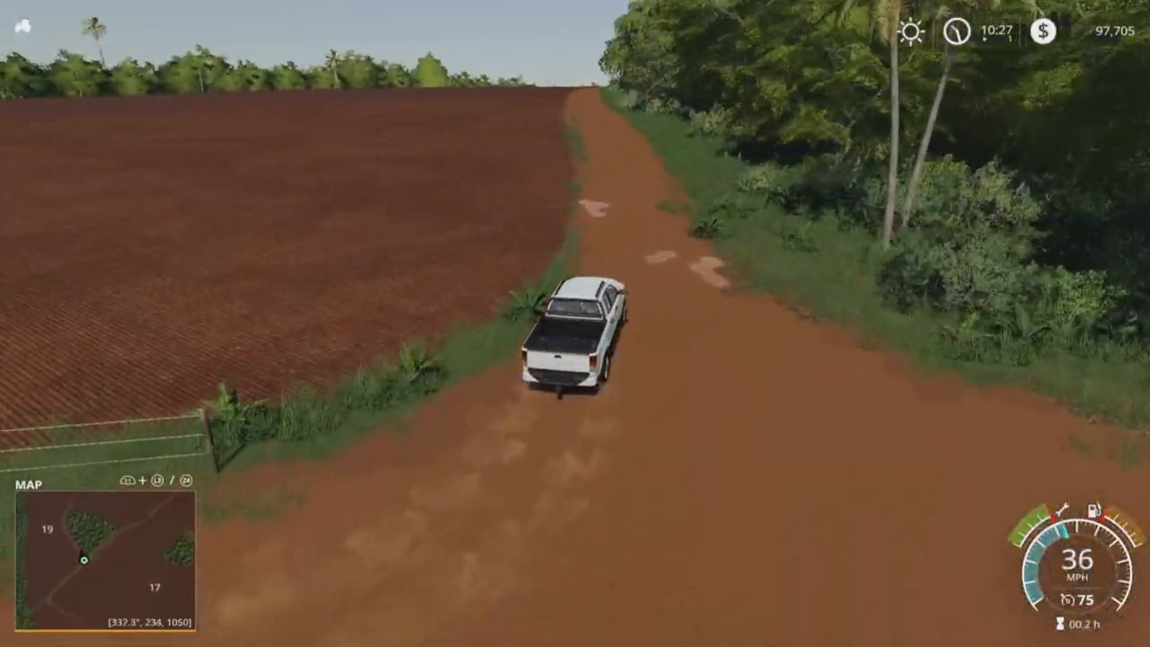
{"action": "key", "text": "W"}
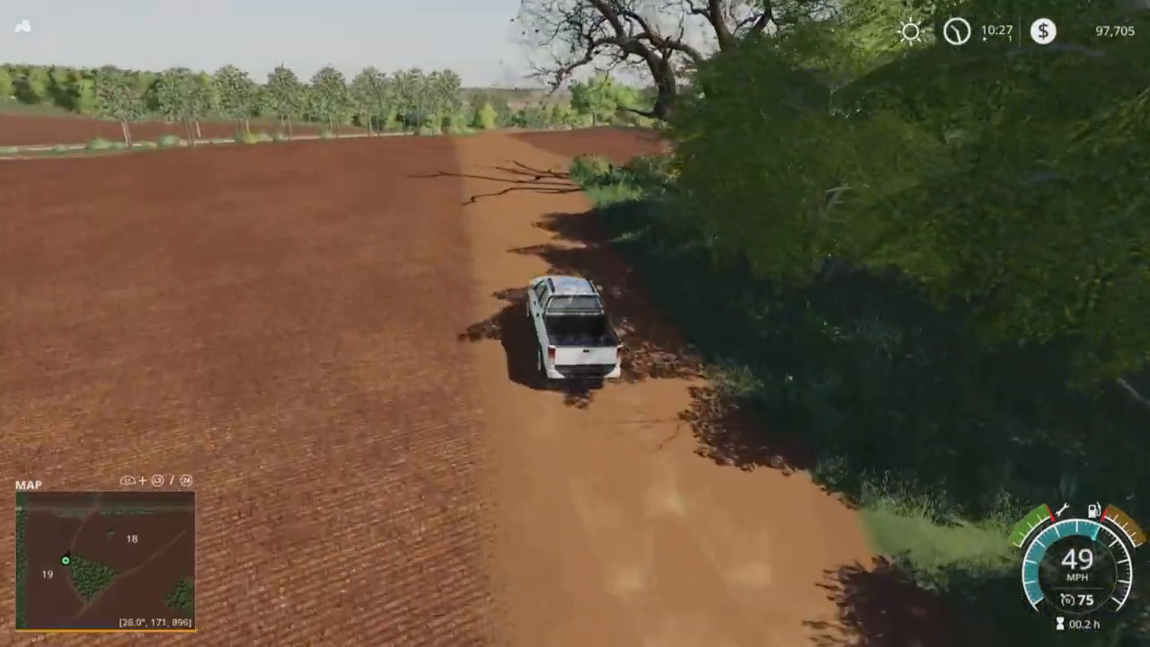
{"action": "key", "text": "w"}
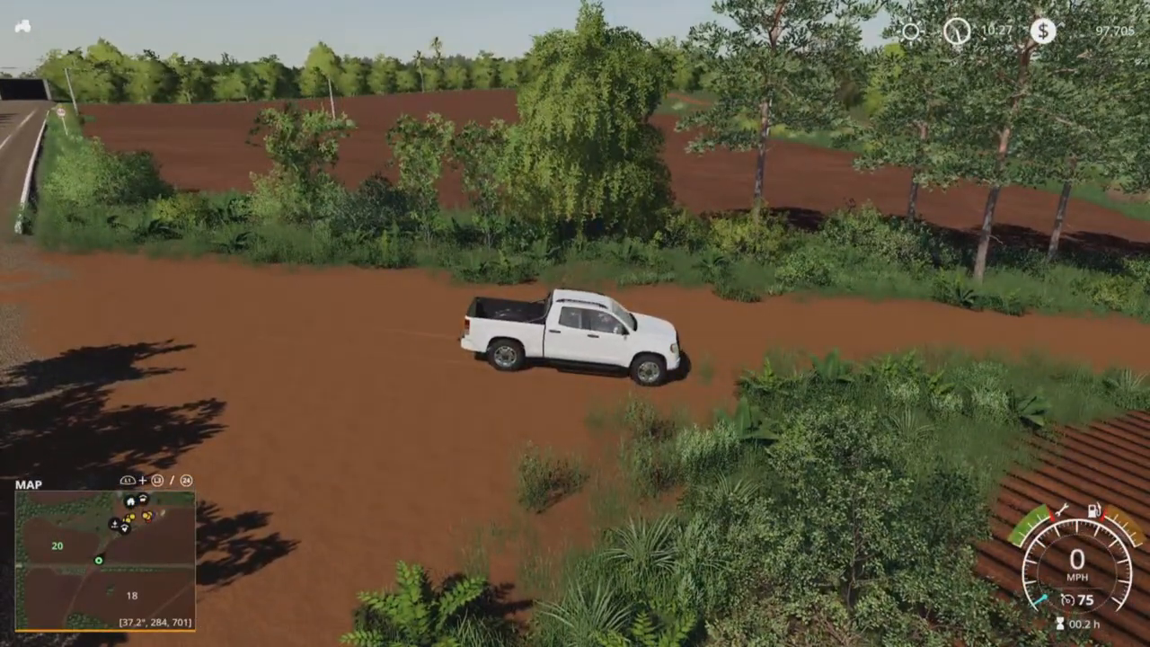
Drive up the track beside the ploughed field to the main farm's machinery shed.
{"action": "key", "text": "w"}
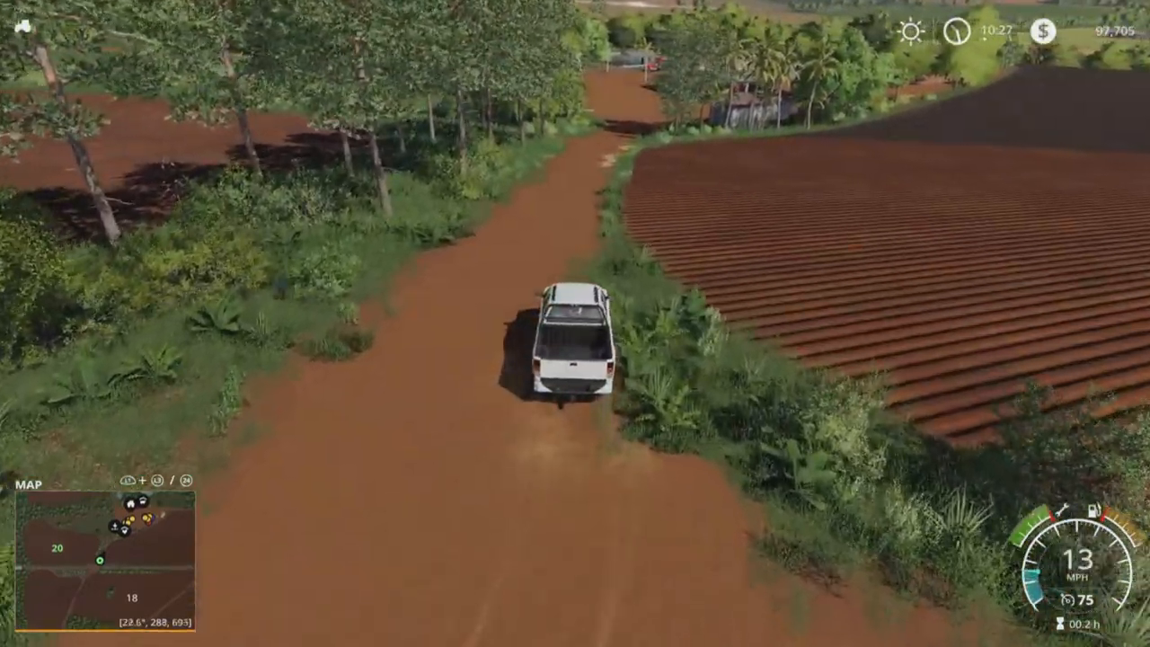
{"action": "key", "text": "w"}
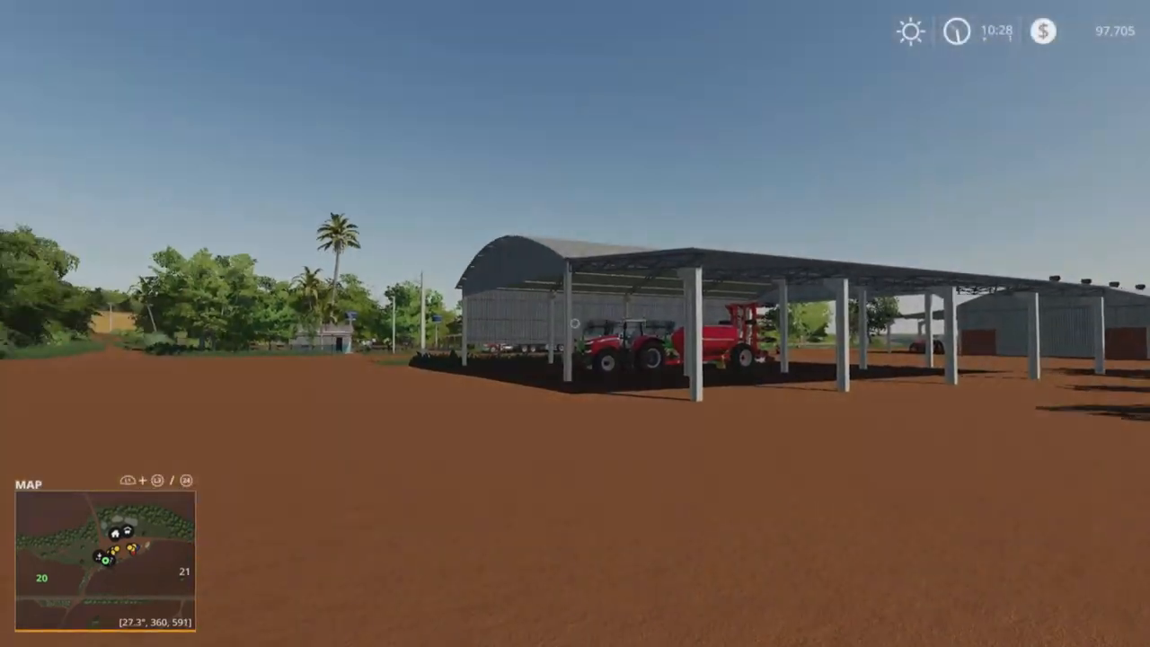
{"action": "mouse_move", "coordinate": [576, 323]}
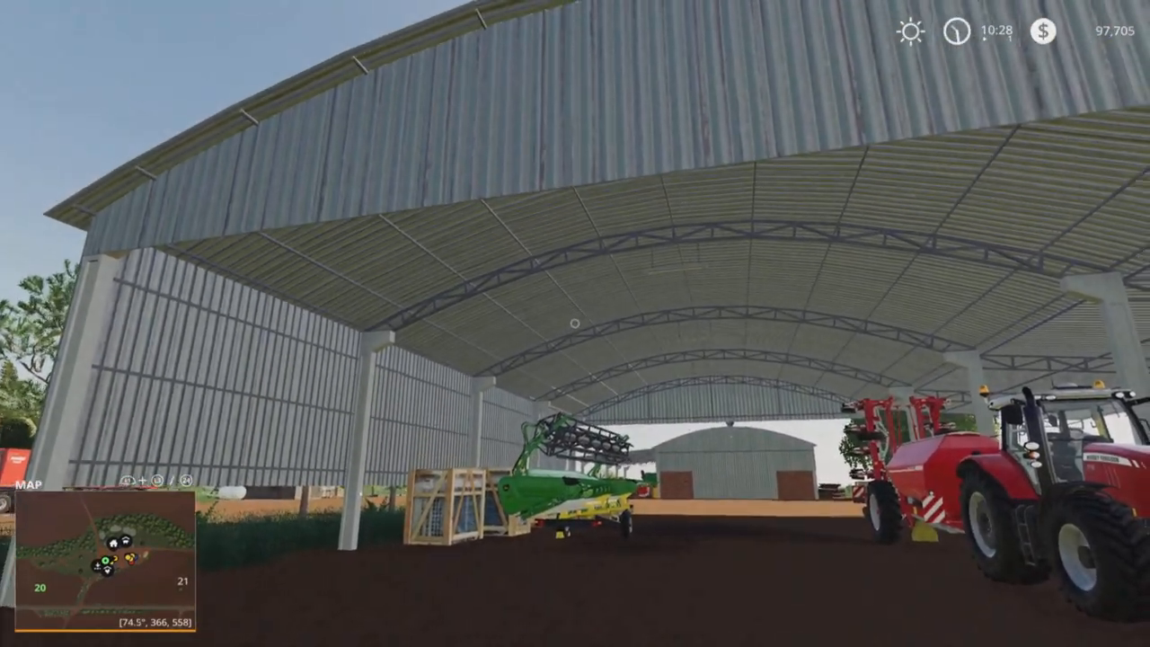
{"action": "mouse_move", "coordinate": [575, 324]}
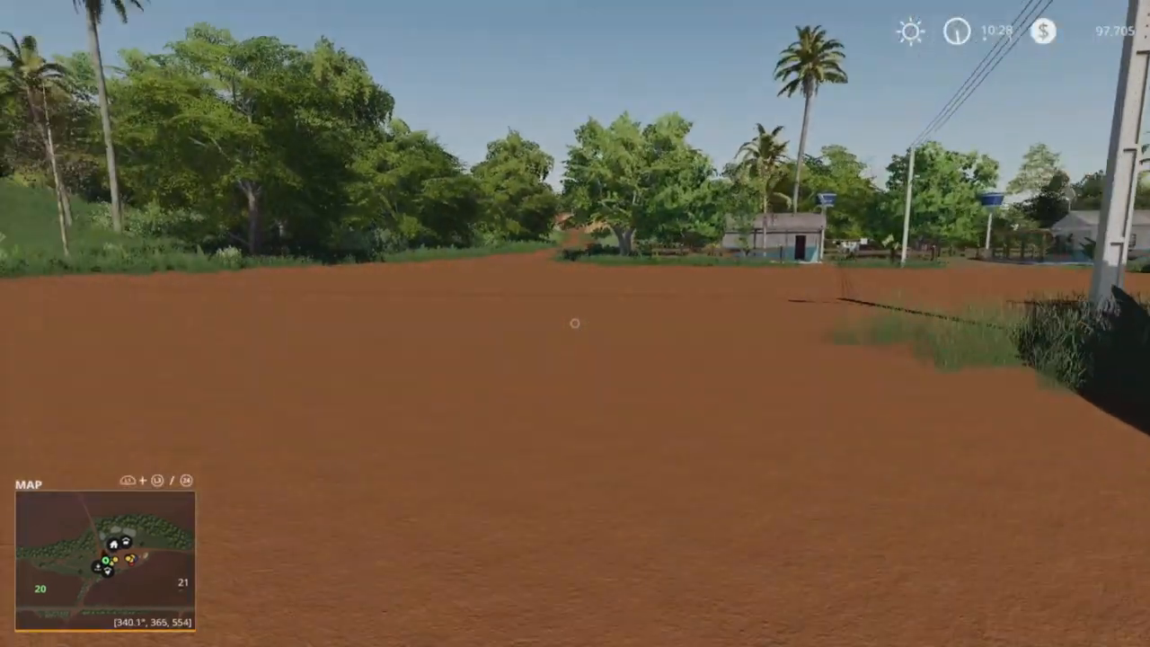
{"action": "mouse_move", "coordinate": [576, 324]}
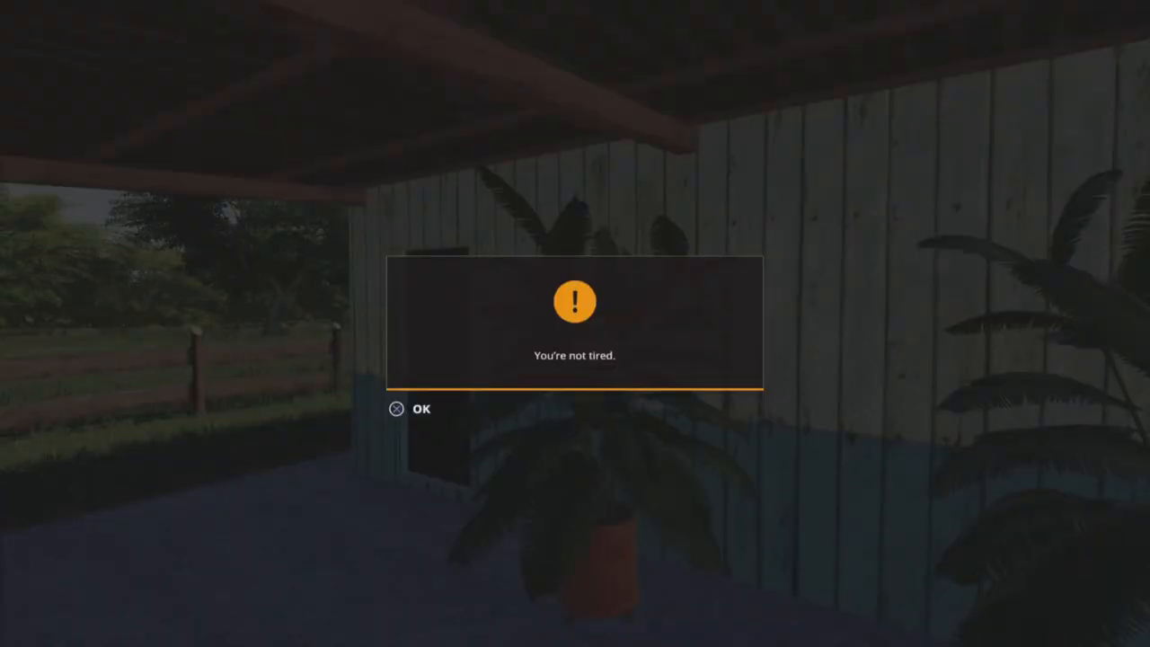
Acknowledge the 'You're not tired' notice and return to walking the farm.
{"action": "left_click", "coordinate": [421, 409]}
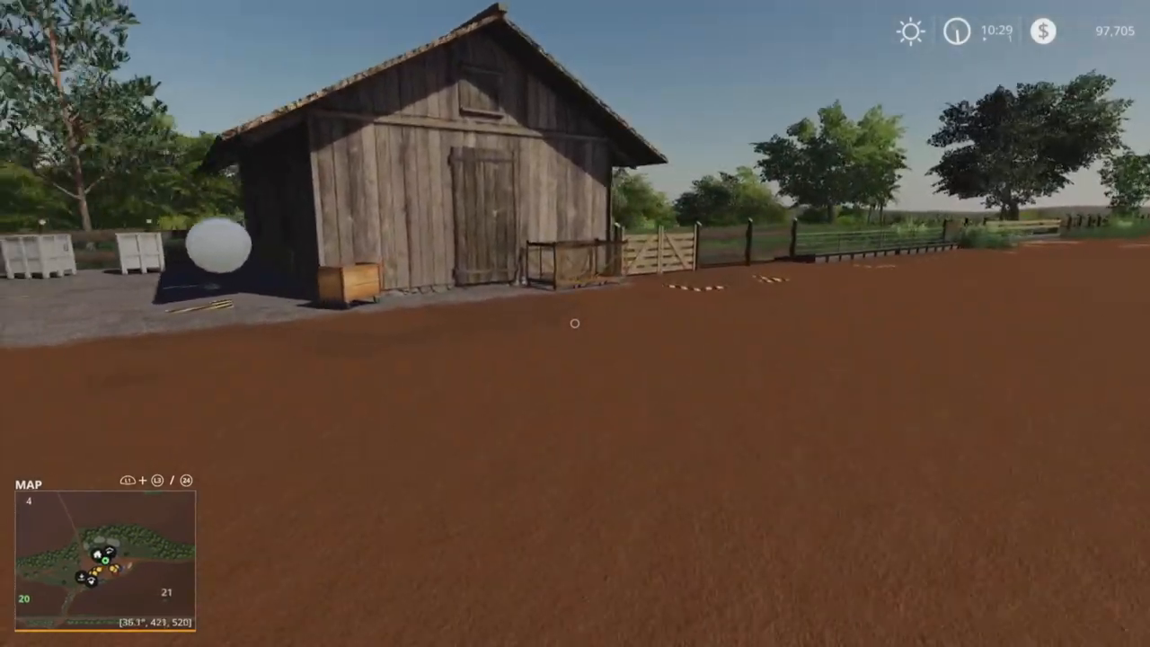
{"action": "mouse_move", "coordinate": [575, 324]}
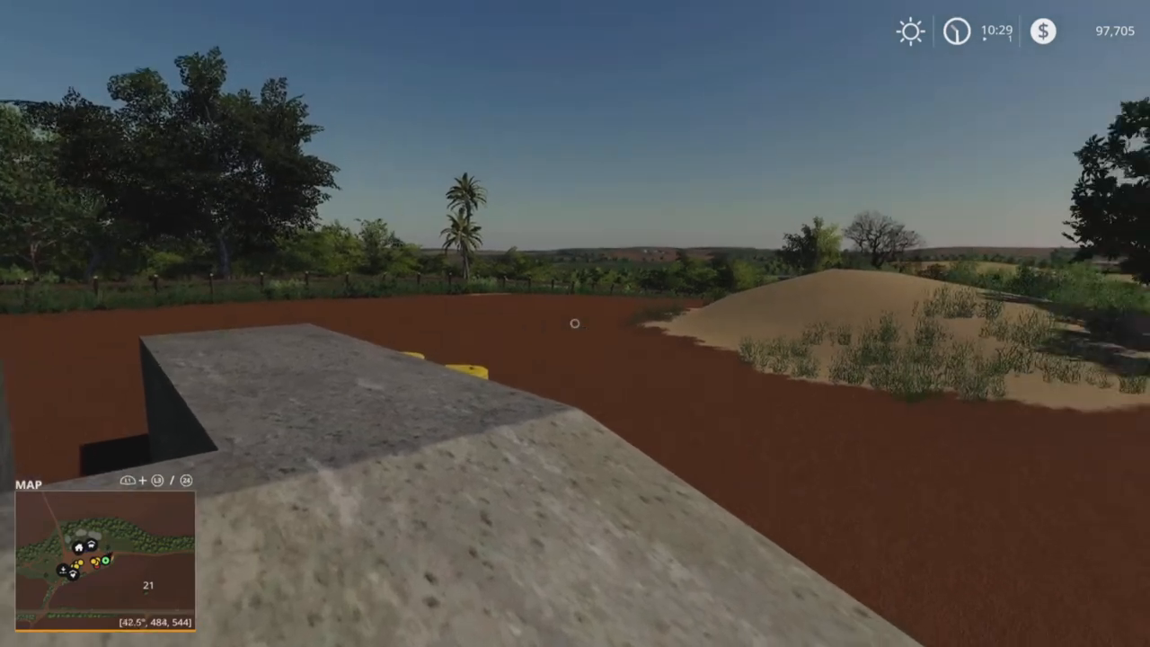
{"action": "mouse_move", "coordinate": [575, 324]}
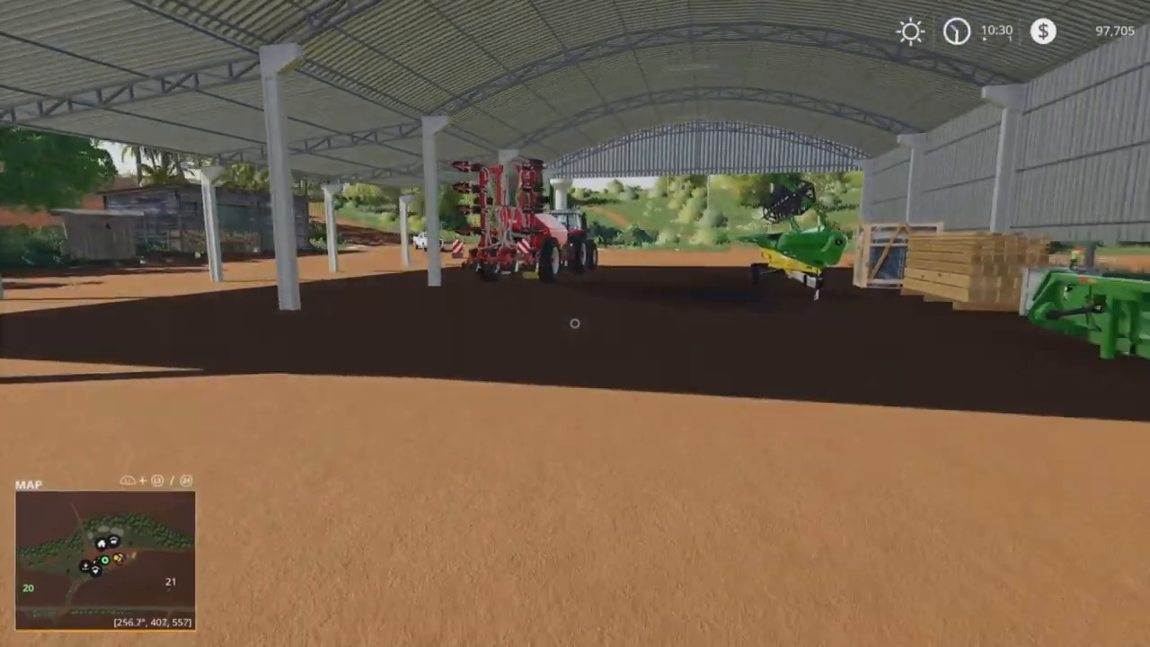
{"action": "mouse_move", "coordinate": [575, 324]}
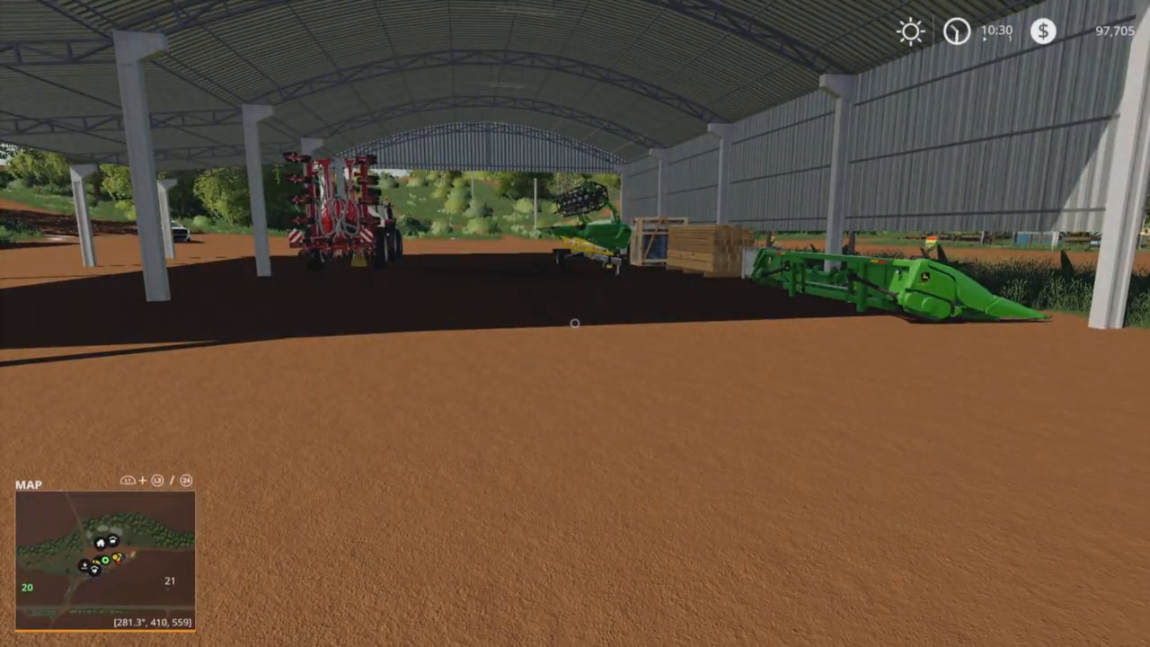